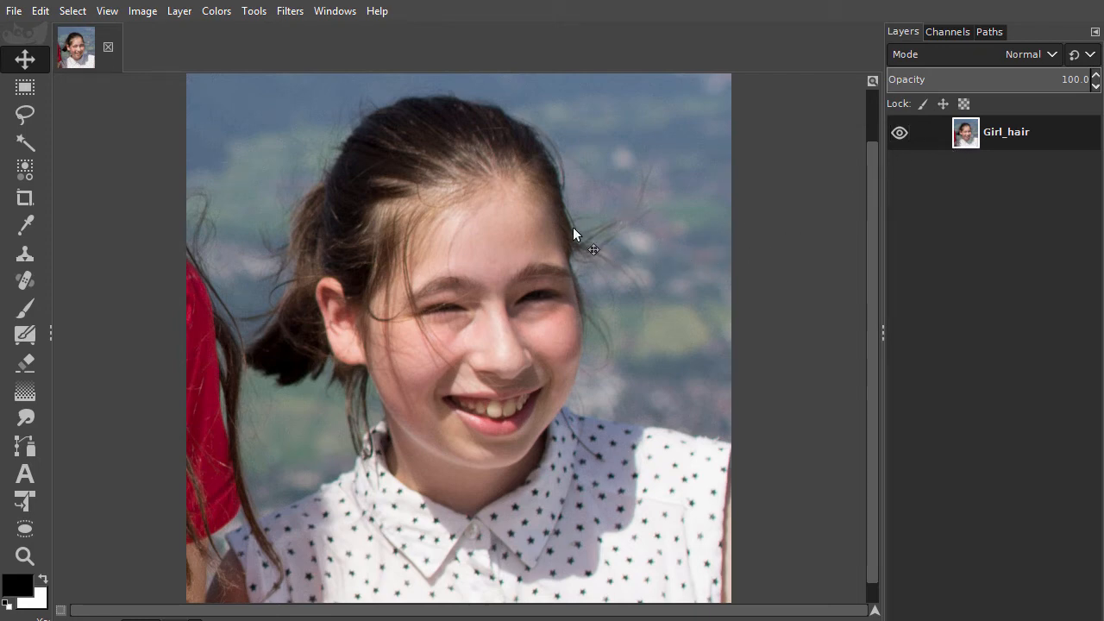
{"action": "mouse_move", "coordinate": [610, 265]}
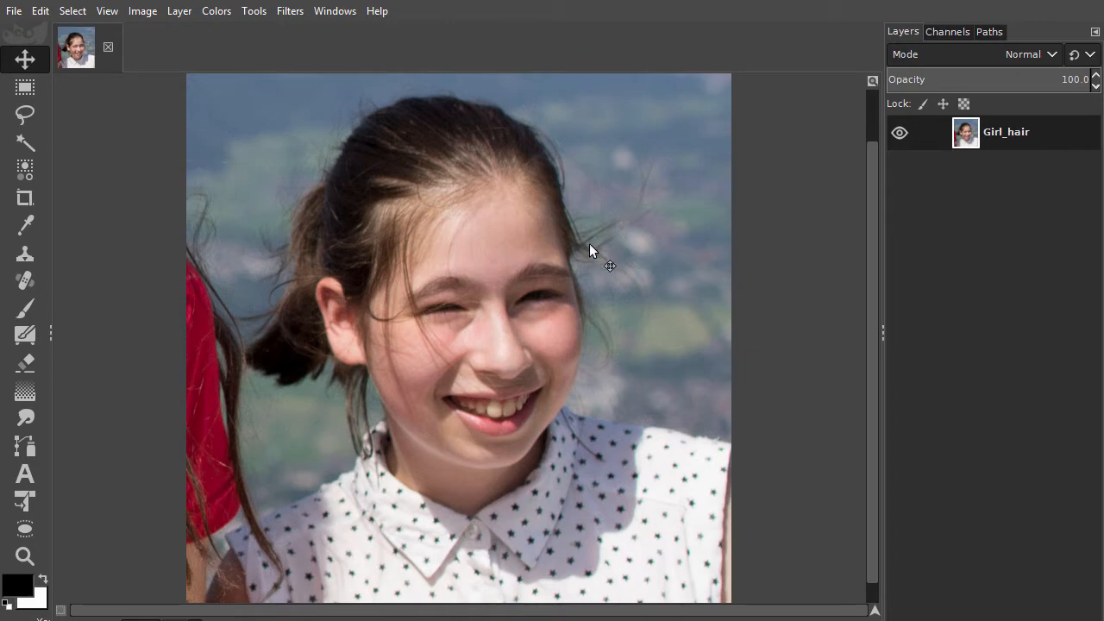
{"action": "mouse_move", "coordinate": [596, 219]}
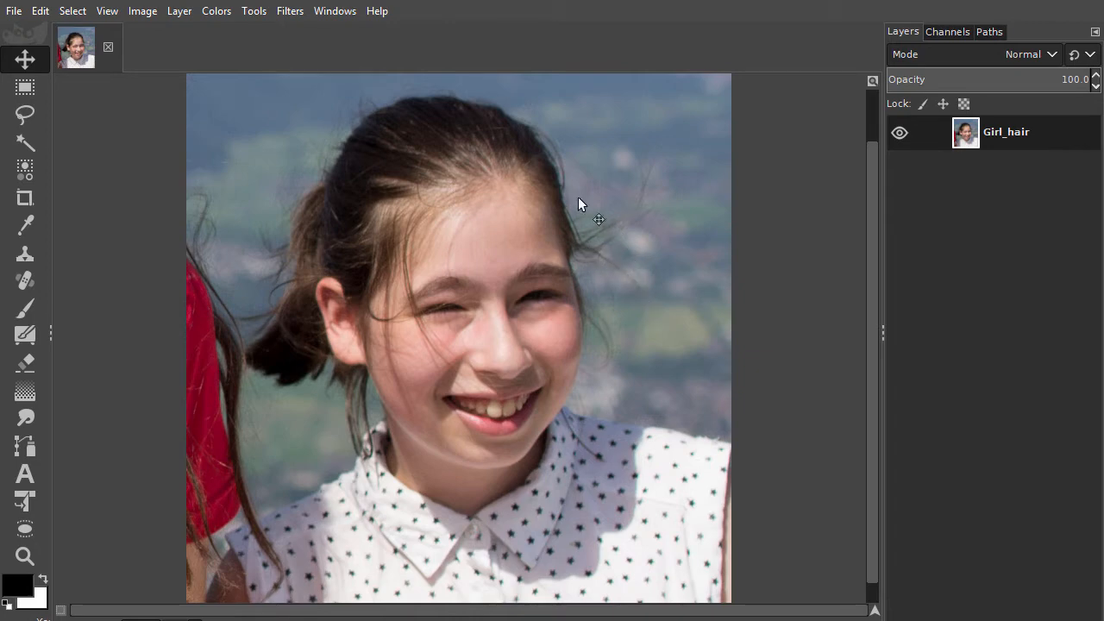
{"action": "mouse_move", "coordinate": [547, 138]}
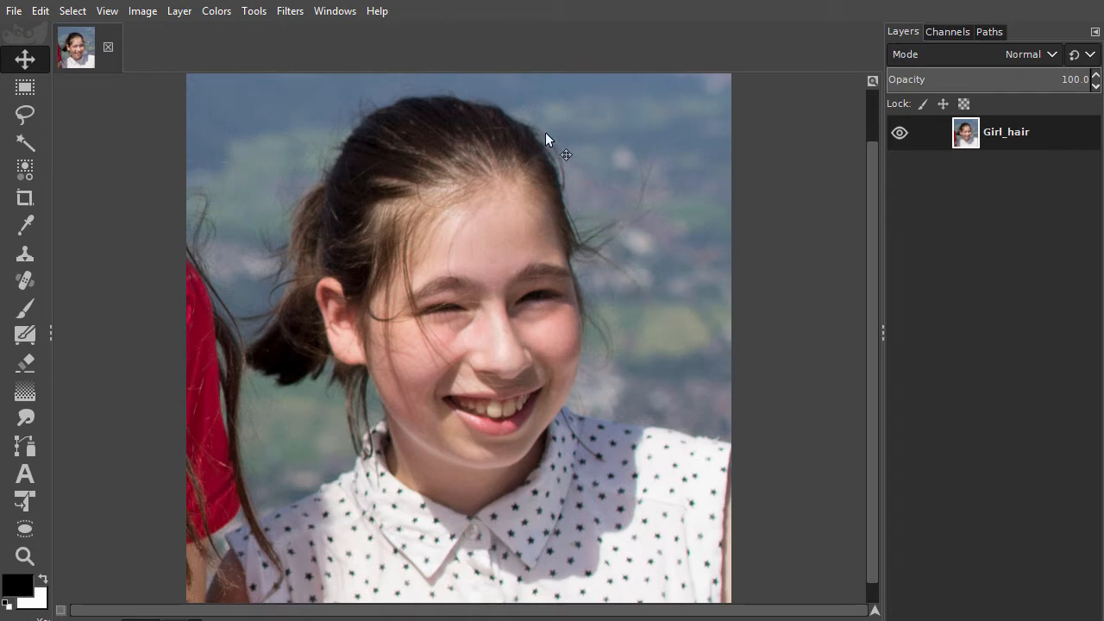
{"action": "mouse_move", "coordinate": [395, 114]}
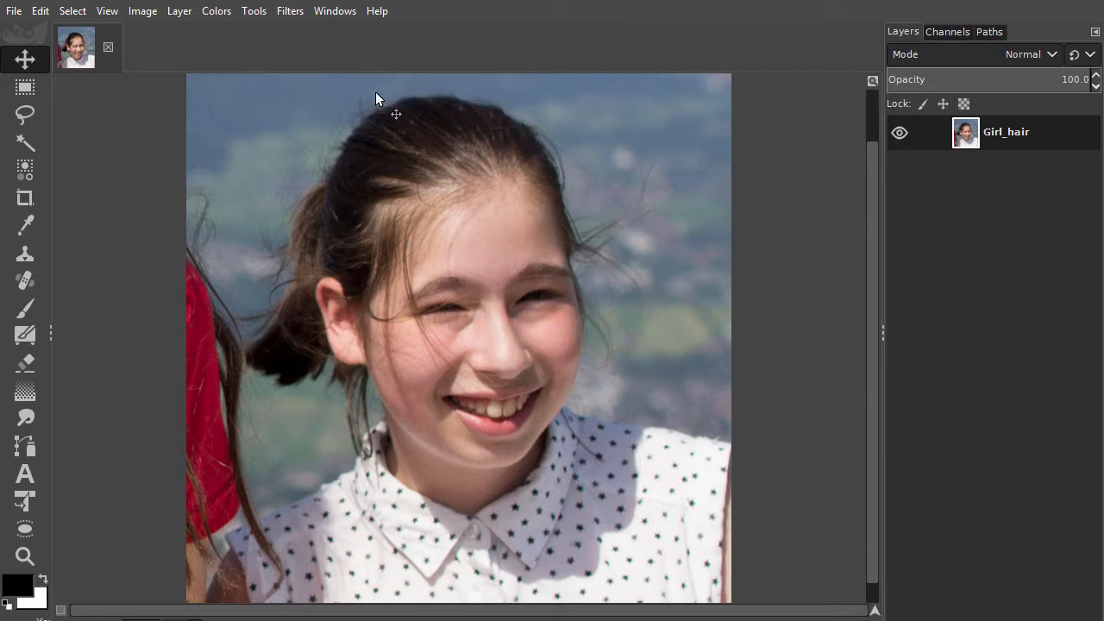
{"action": "mouse_move", "coordinate": [263, 265]}
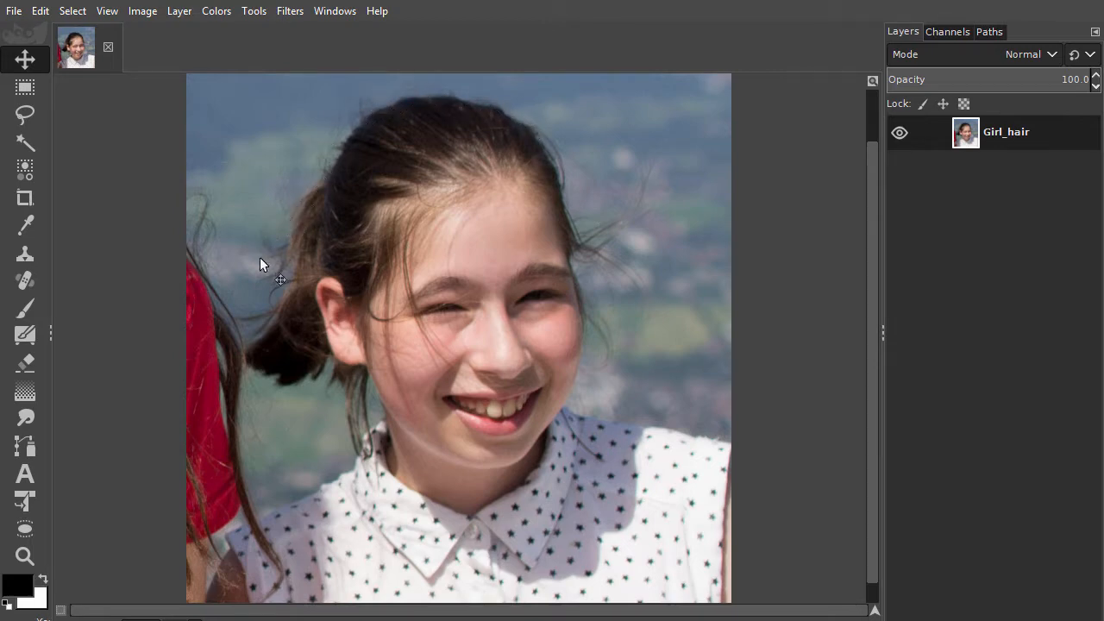
{"action": "mouse_move", "coordinate": [538, 112]}
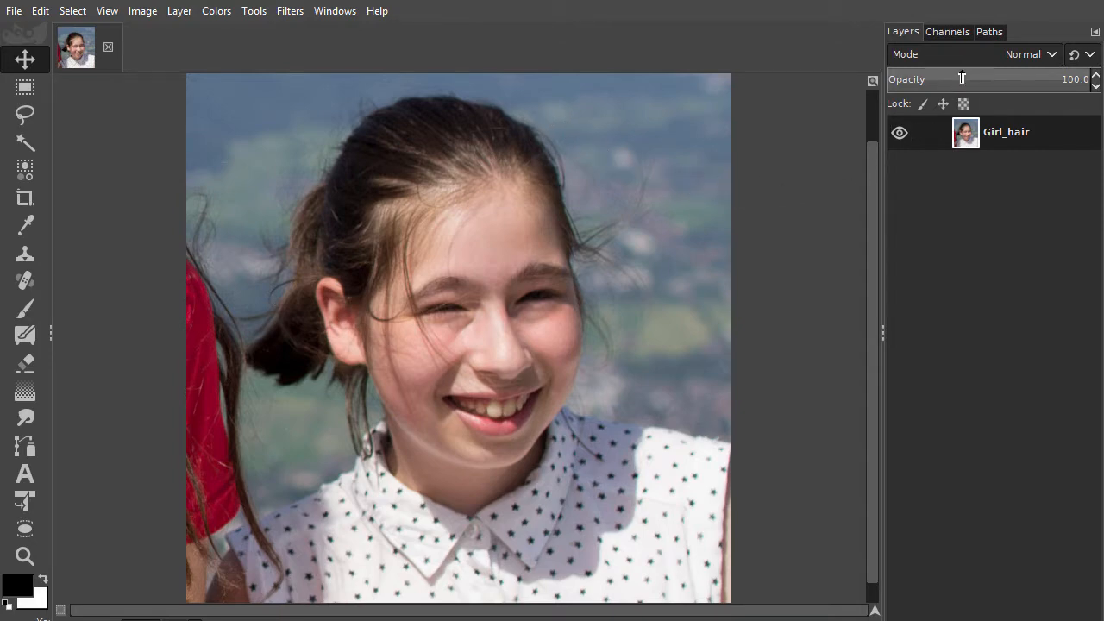
{"action": "mouse_move", "coordinate": [947, 31]}
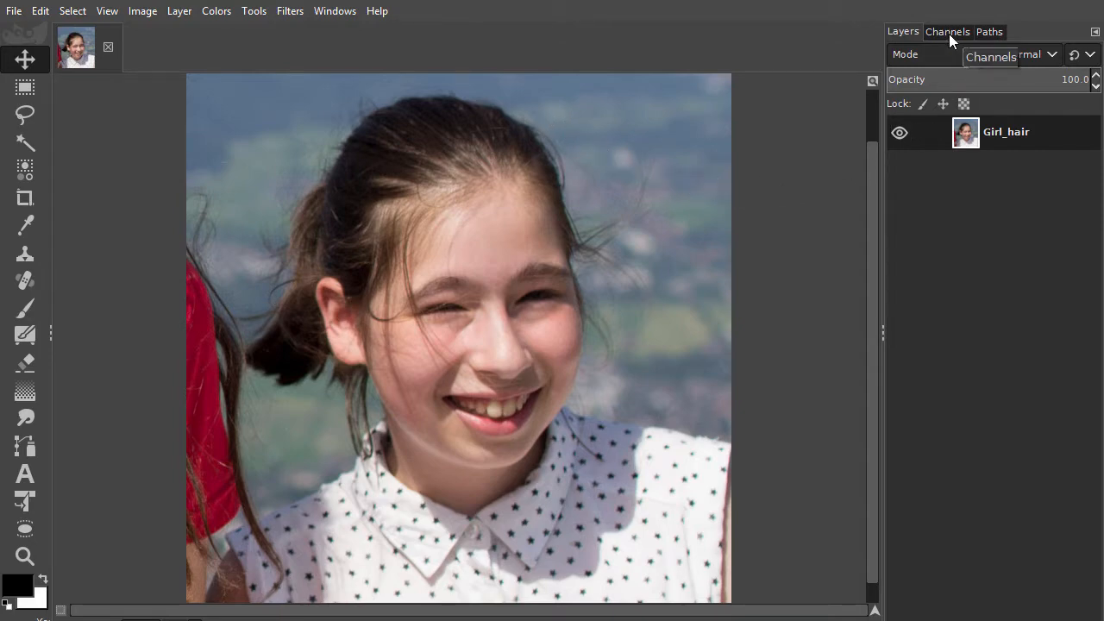
Show the Red, Green and Blue channels with Gigantic preview size to compare hair contrast
{"action": "left_click", "coordinate": [945, 31]}
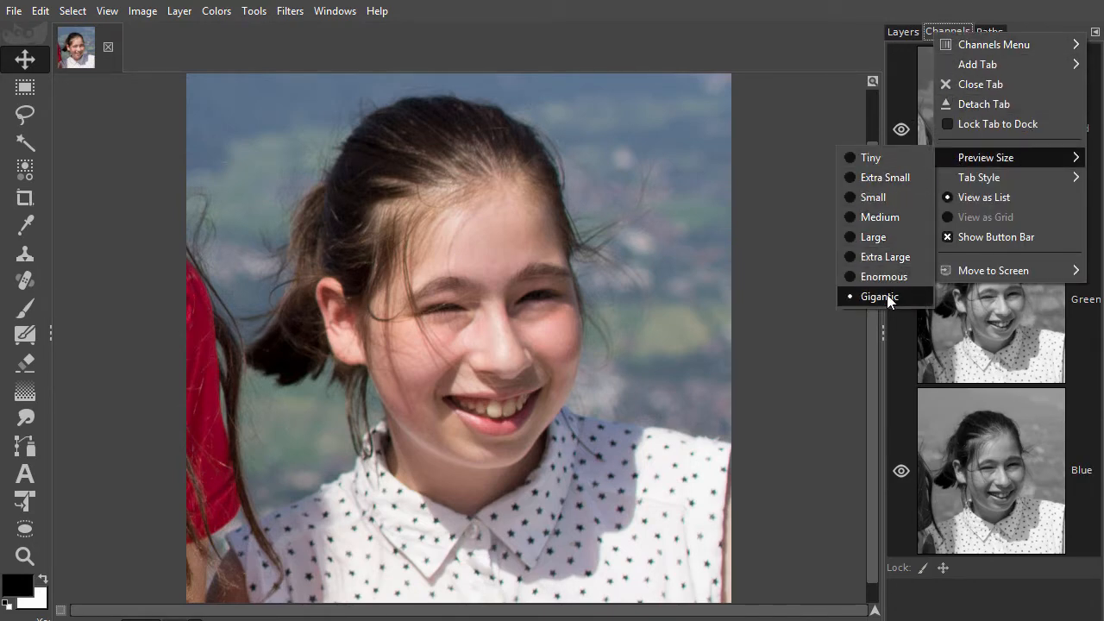
{"action": "left_click", "coordinate": [879, 297]}
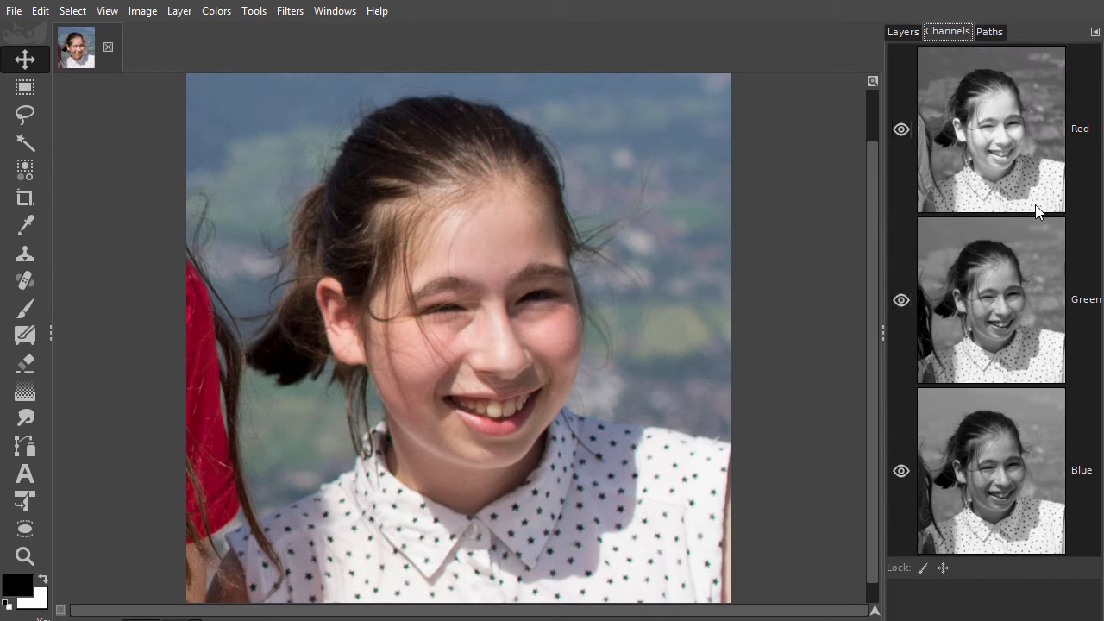
{"action": "mouse_move", "coordinate": [1035, 118]}
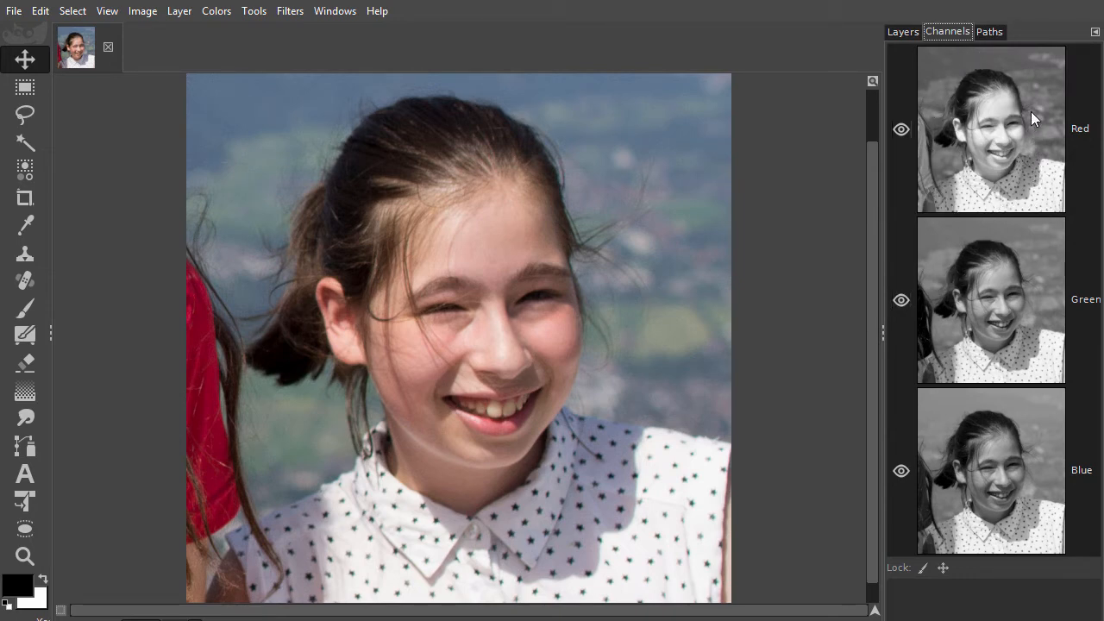
{"action": "mouse_move", "coordinate": [956, 93]}
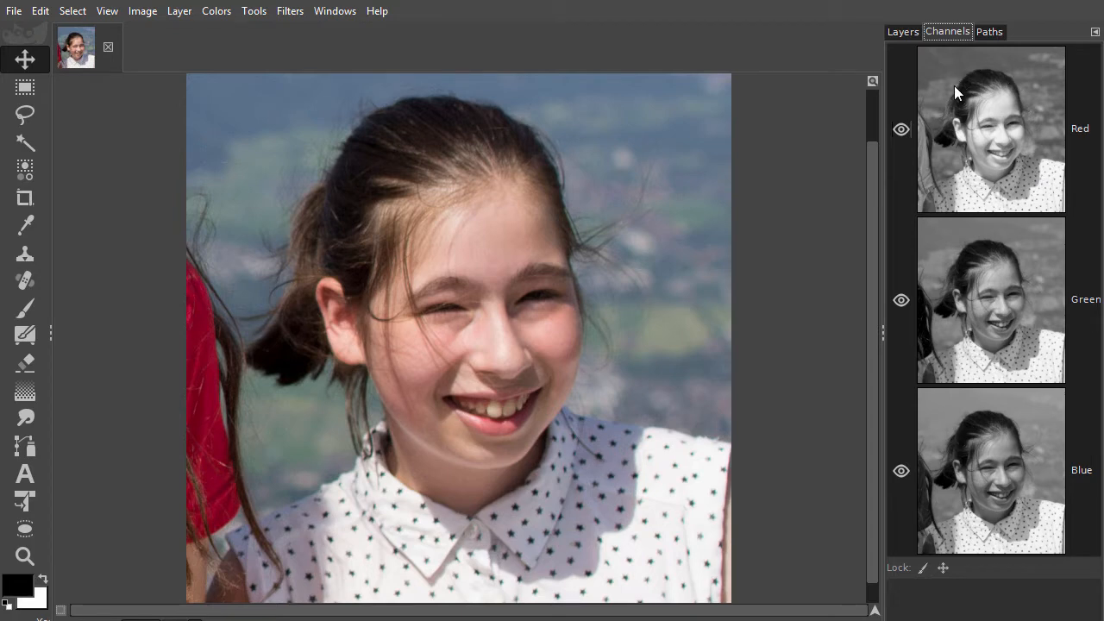
{"action": "mouse_move", "coordinate": [962, 214]}
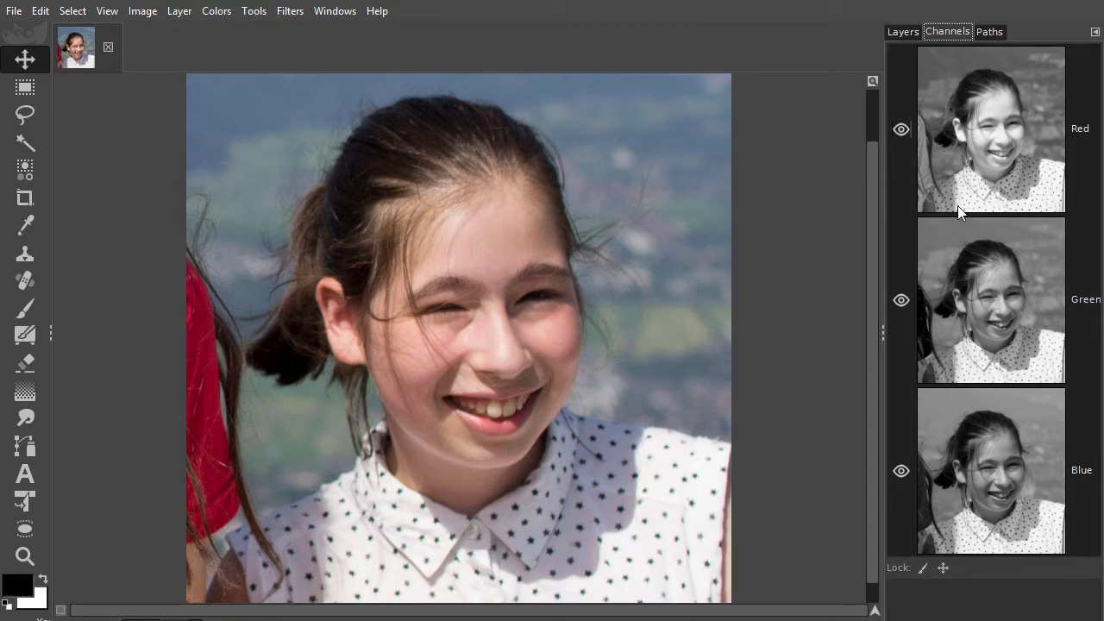
{"action": "mouse_move", "coordinate": [969, 414]}
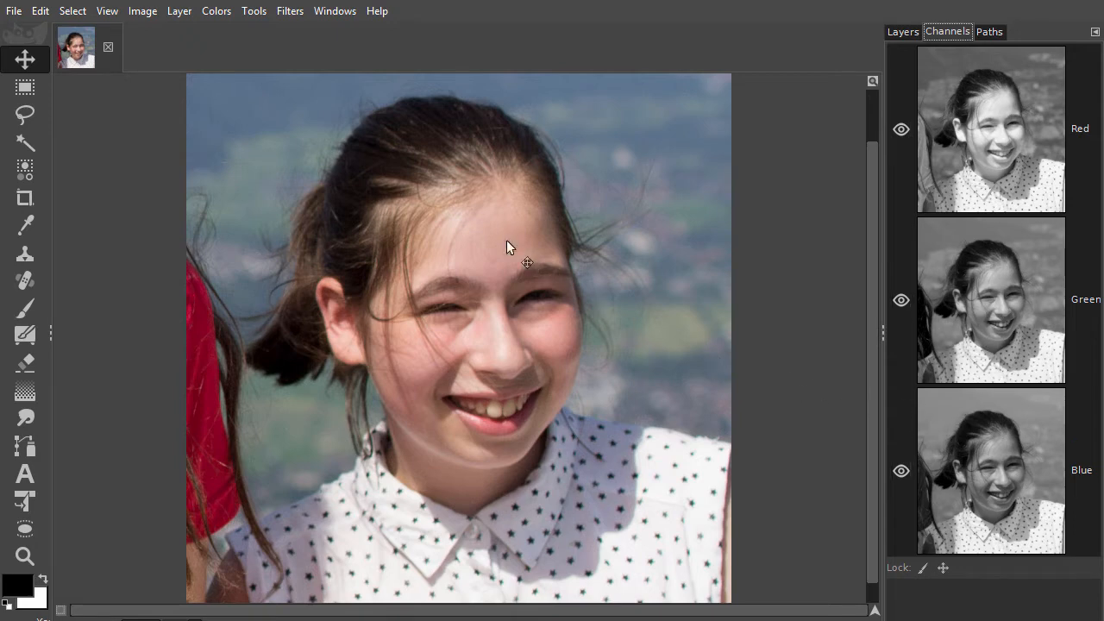
Decompose the photo by RGB into a new image with one grayscale layer per channel
{"action": "left_click", "coordinate": [216, 11]}
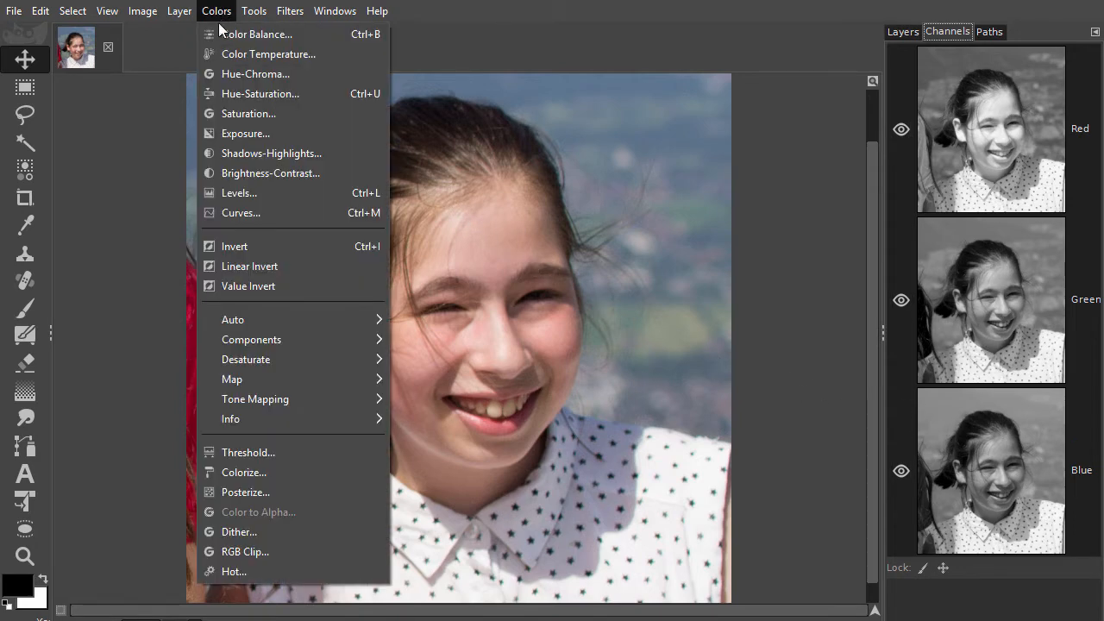
{"action": "mouse_move", "coordinate": [252, 338]}
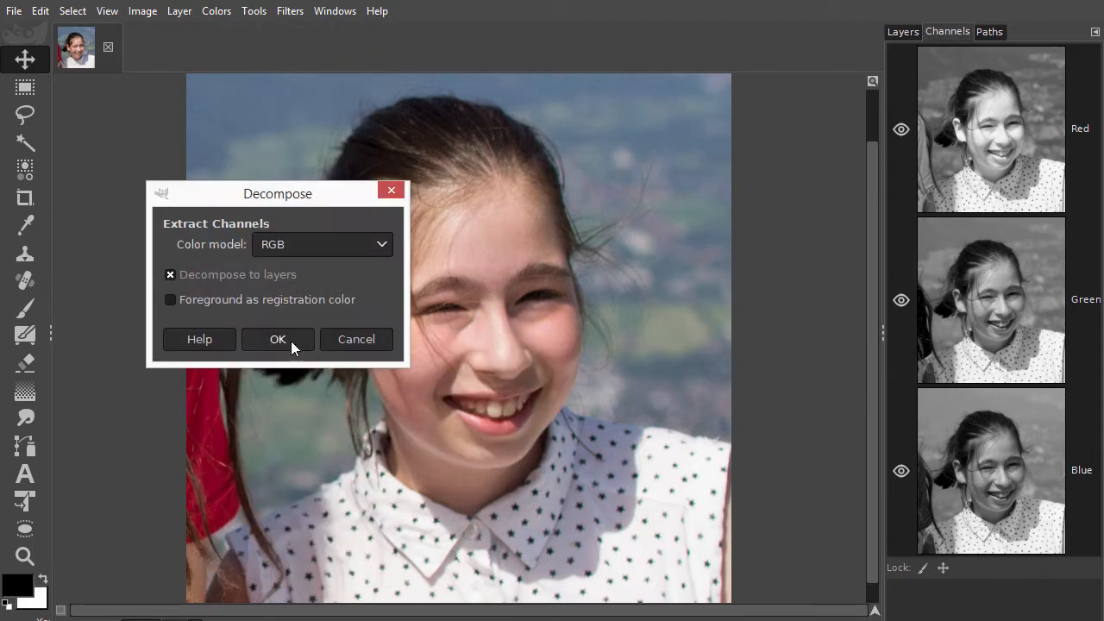
{"action": "left_click", "coordinate": [276, 338]}
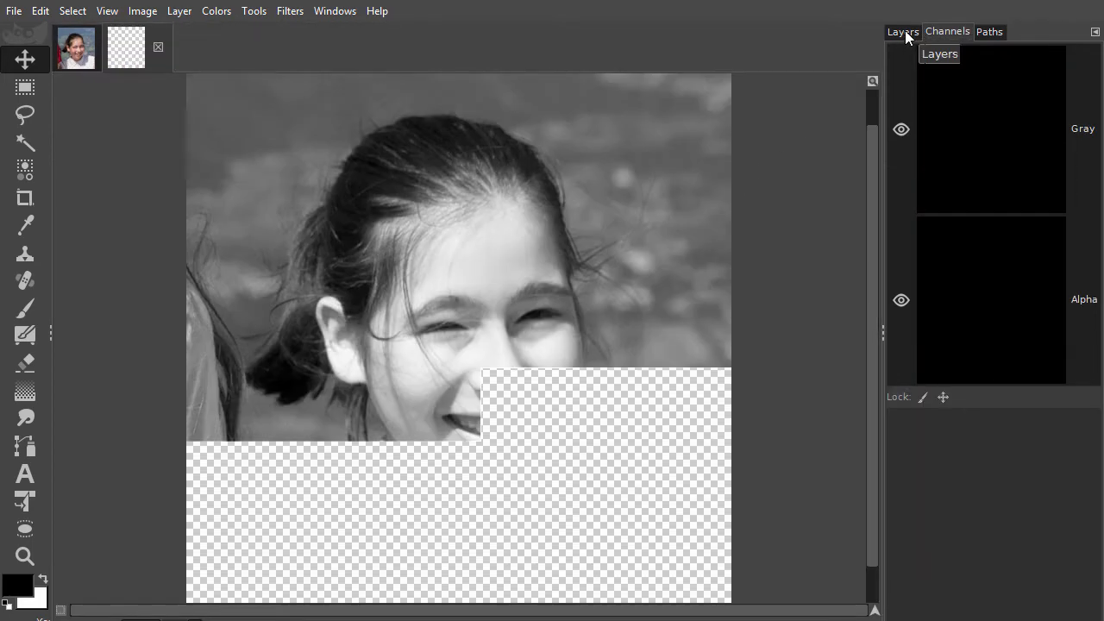
Hide the red and green layers of the decomposed image so only the blue layer shows
{"action": "left_click", "coordinate": [902, 31]}
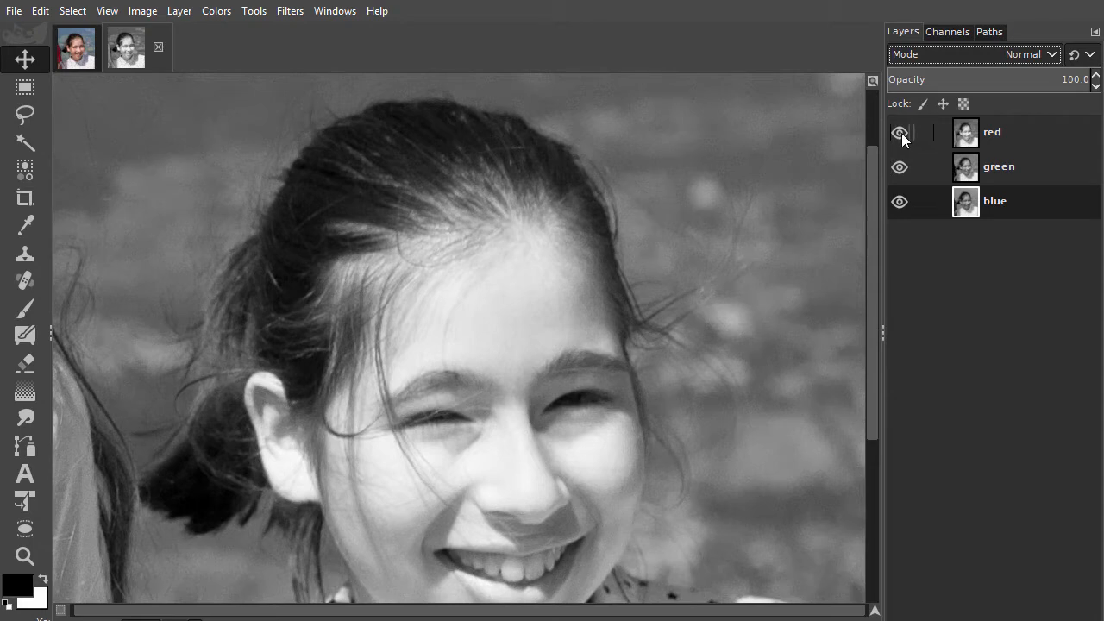
{"action": "left_click", "coordinate": [900, 131]}
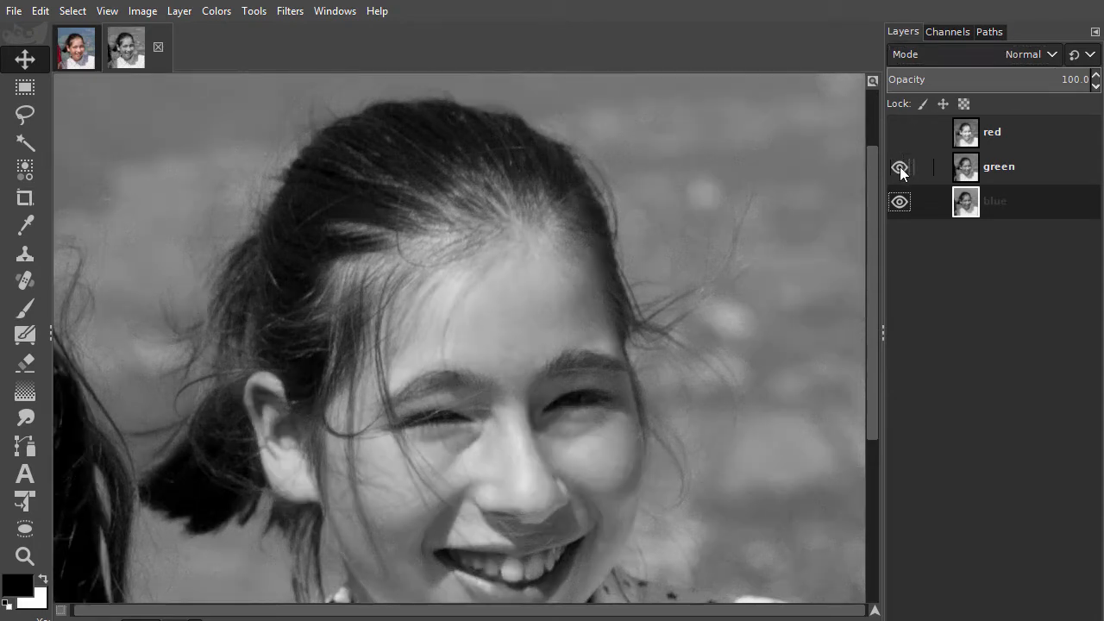
{"action": "left_click", "coordinate": [901, 165]}
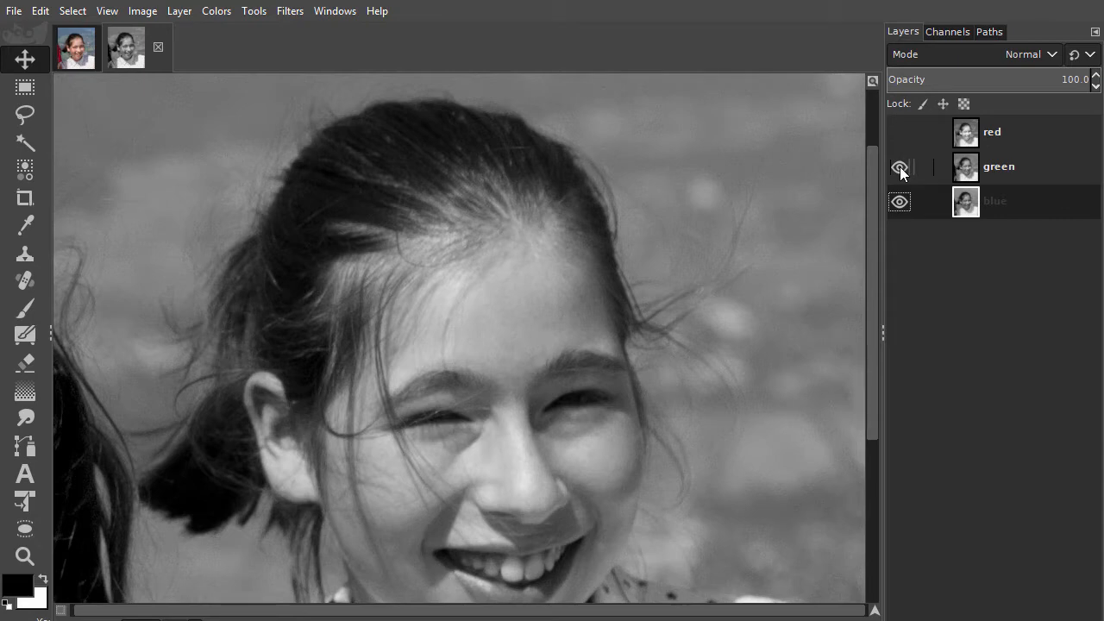
{"action": "left_click", "coordinate": [900, 166]}
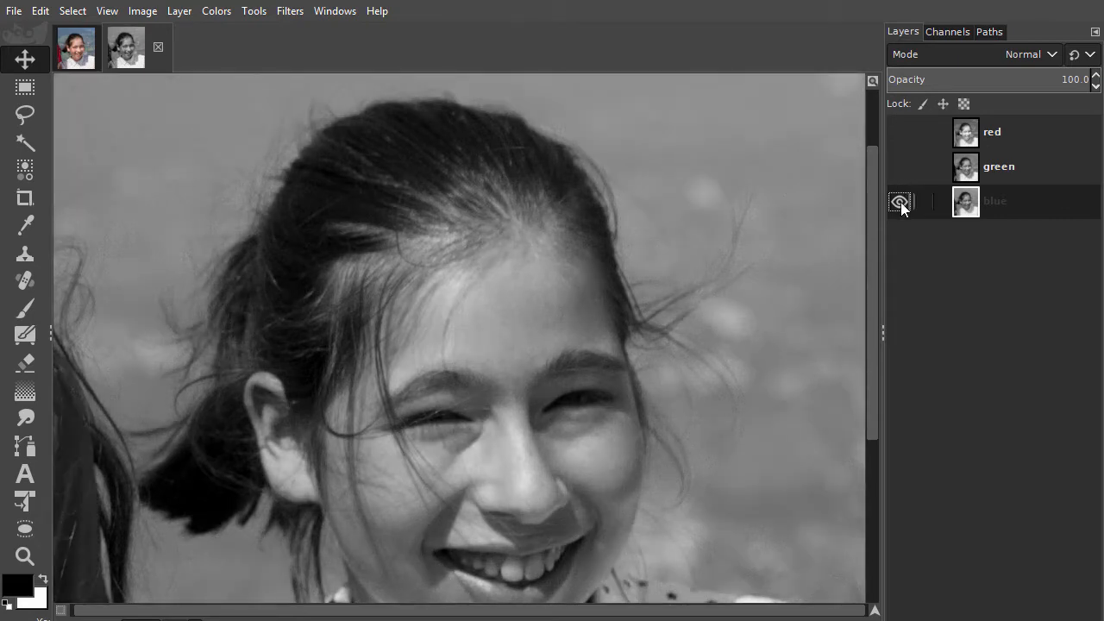
{"action": "left_click", "coordinate": [901, 200]}
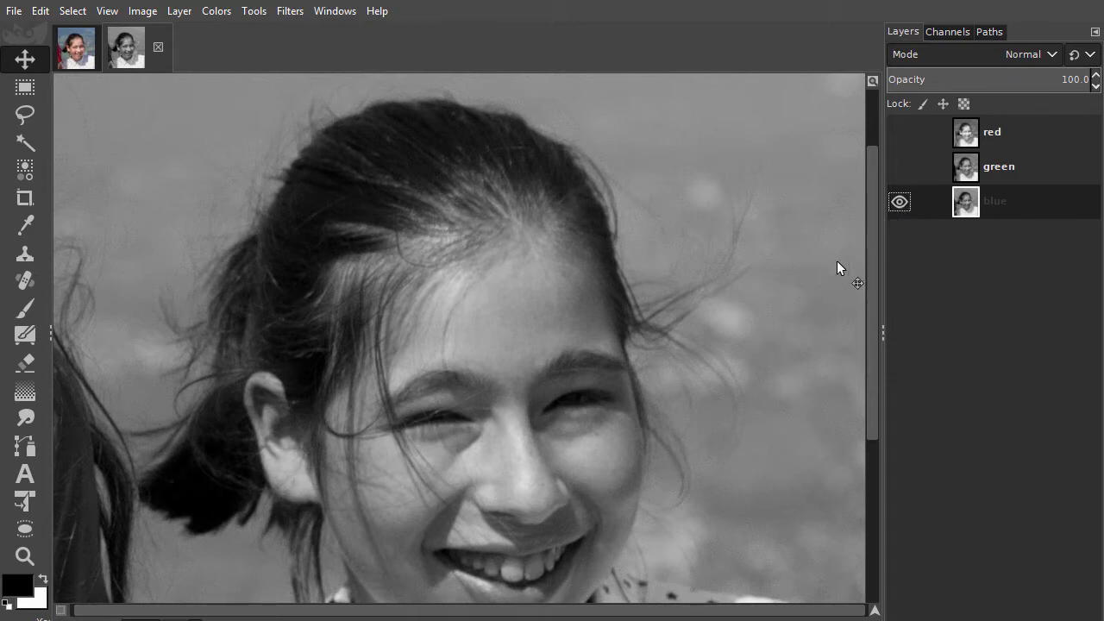
{"action": "mouse_move", "coordinate": [648, 329]}
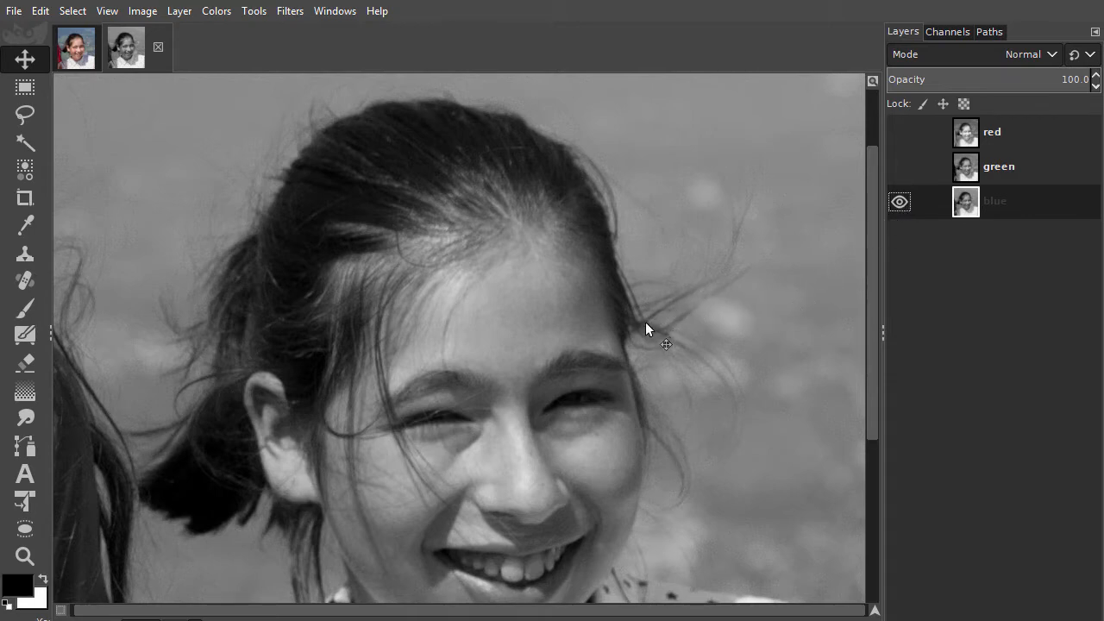
{"action": "mouse_move", "coordinate": [320, 114]}
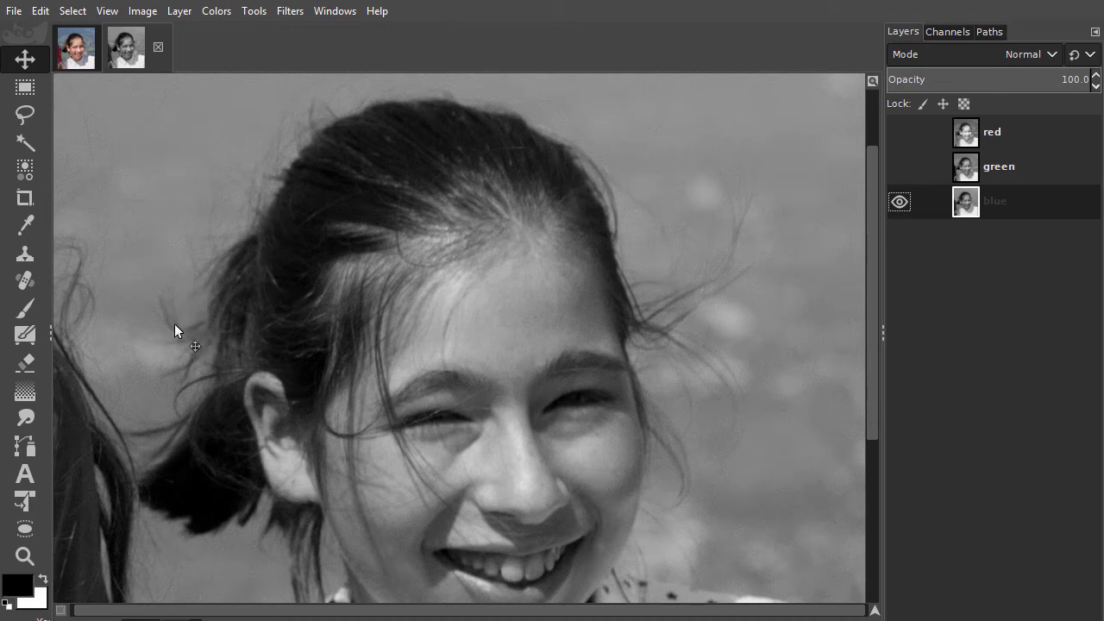
{"action": "mouse_move", "coordinate": [431, 245]}
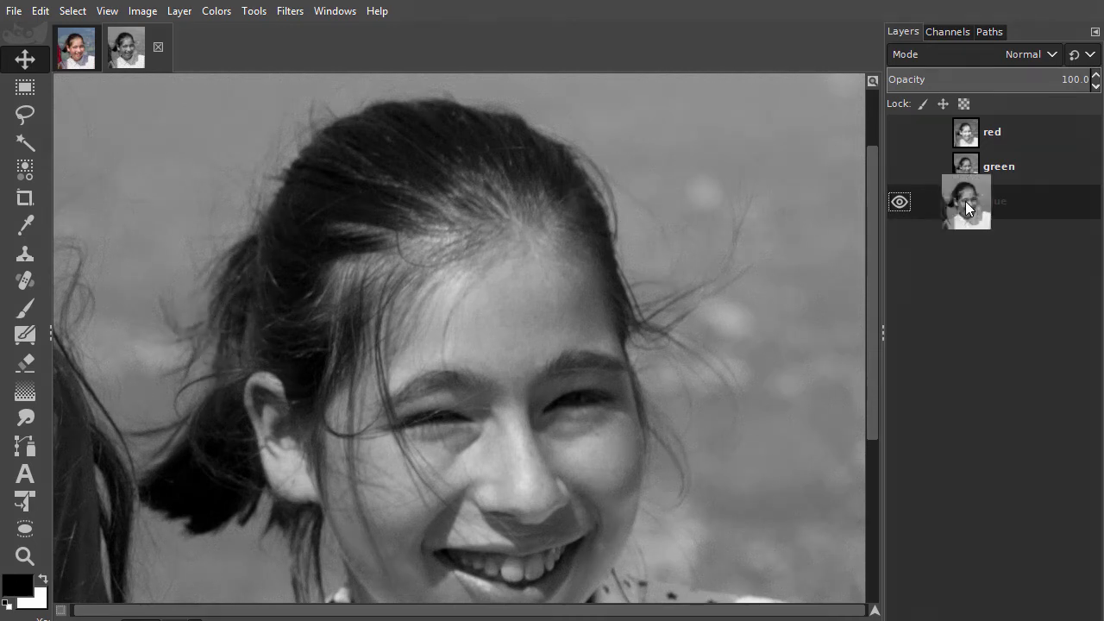
Carry the blue channel layer over into the original Girl_hair photo
{"action": "left_click", "coordinate": [76, 48]}
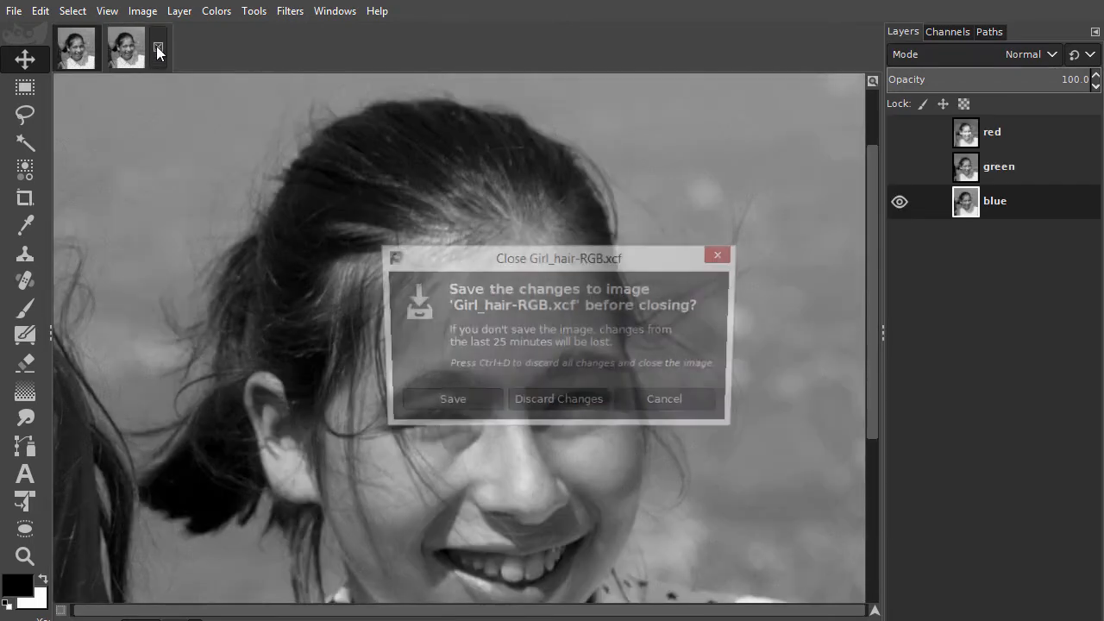
{"action": "left_click", "coordinate": [559, 396]}
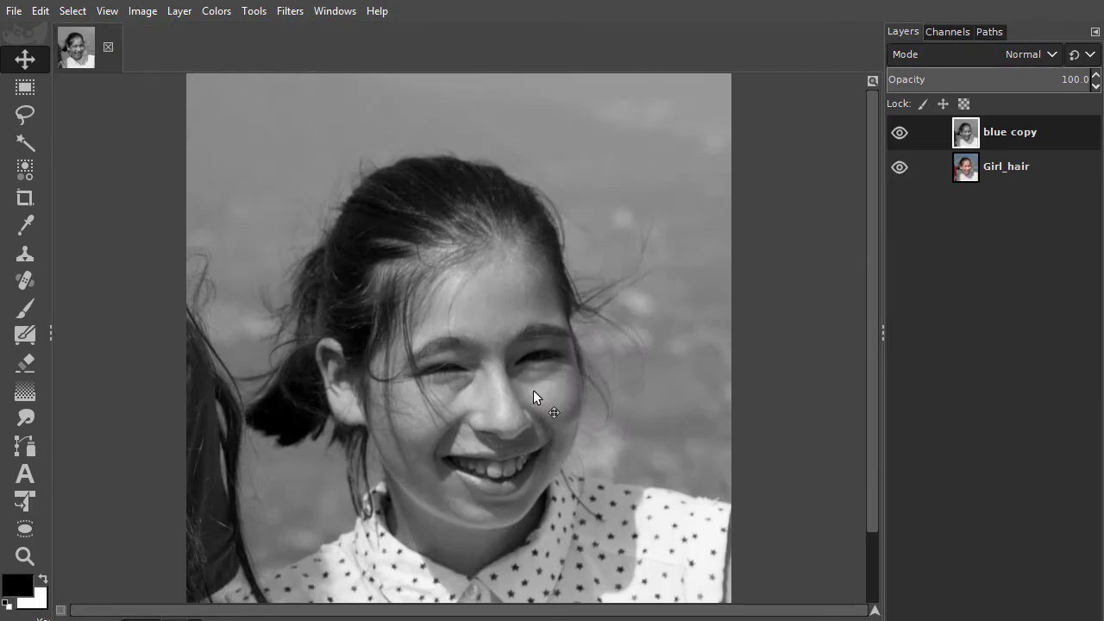
{"action": "left_click", "coordinate": [1006, 166]}
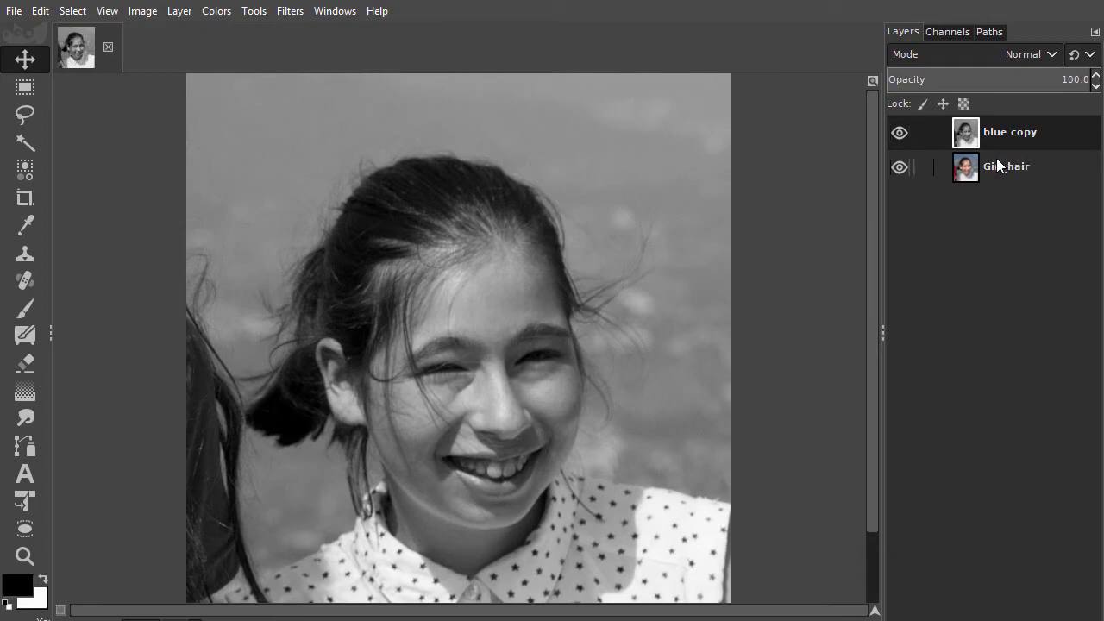
{"action": "mouse_move", "coordinate": [1025, 183]}
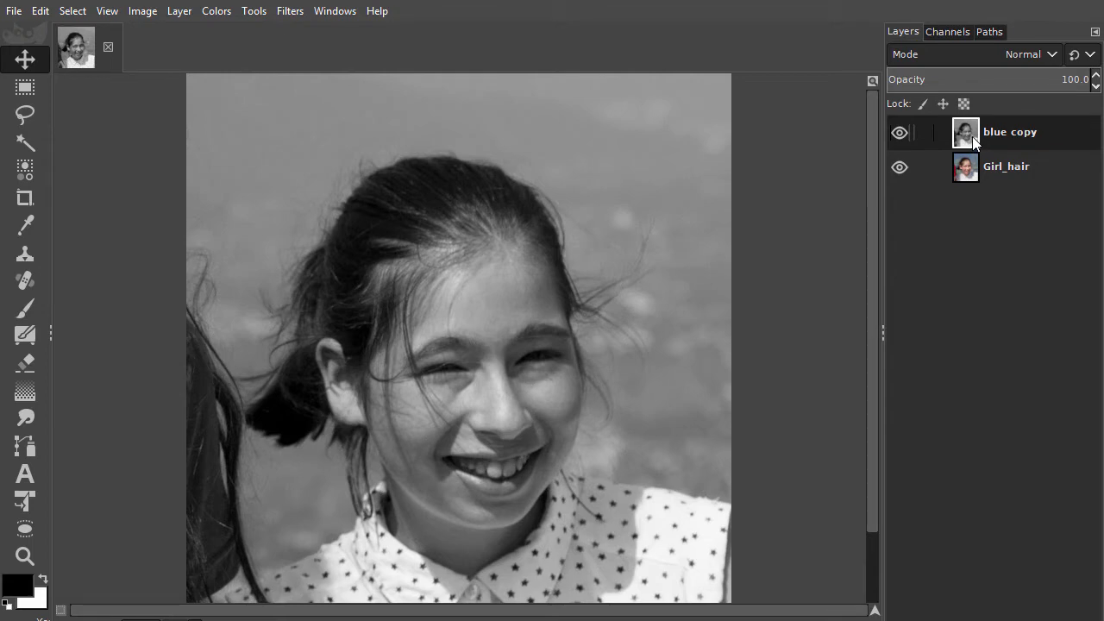
{"action": "mouse_move", "coordinate": [970, 132]}
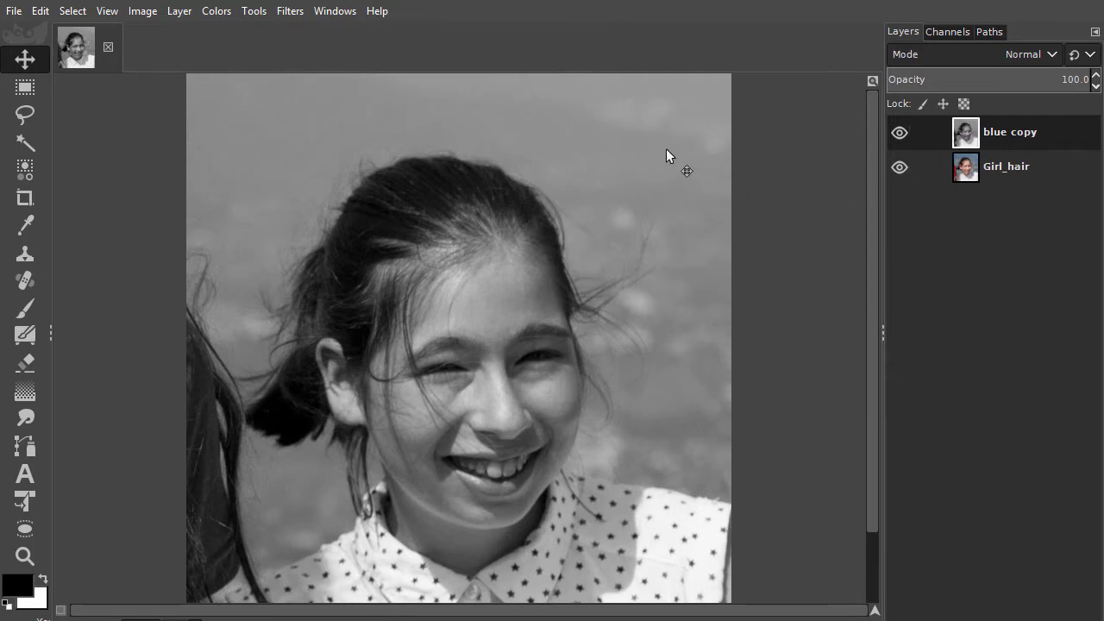
{"action": "mouse_move", "coordinate": [376, 96]}
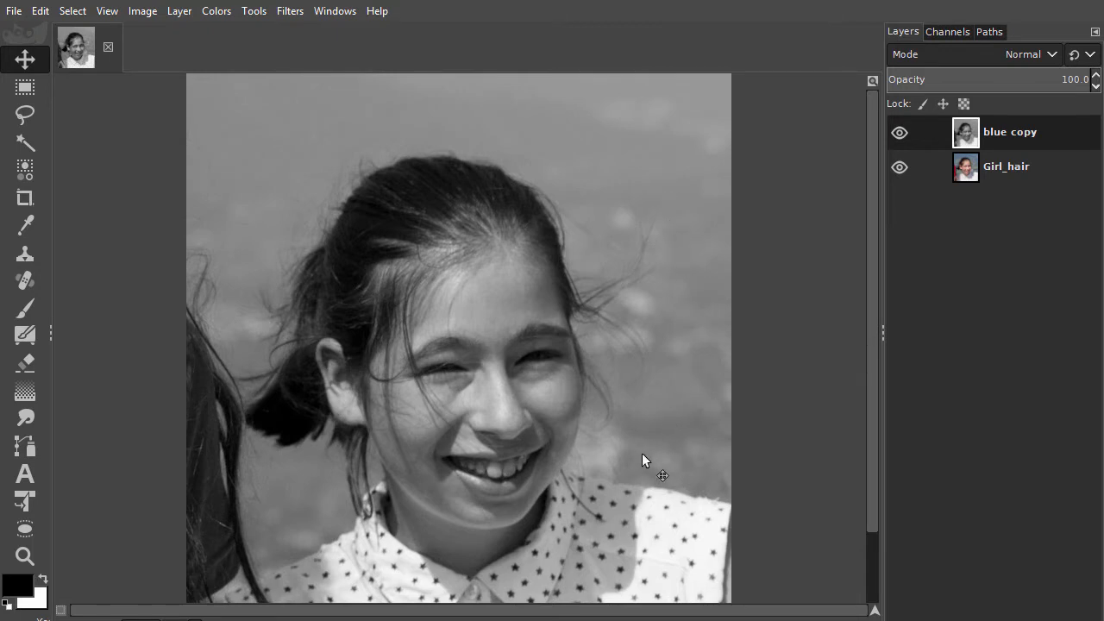
{"action": "mouse_move", "coordinate": [652, 145]}
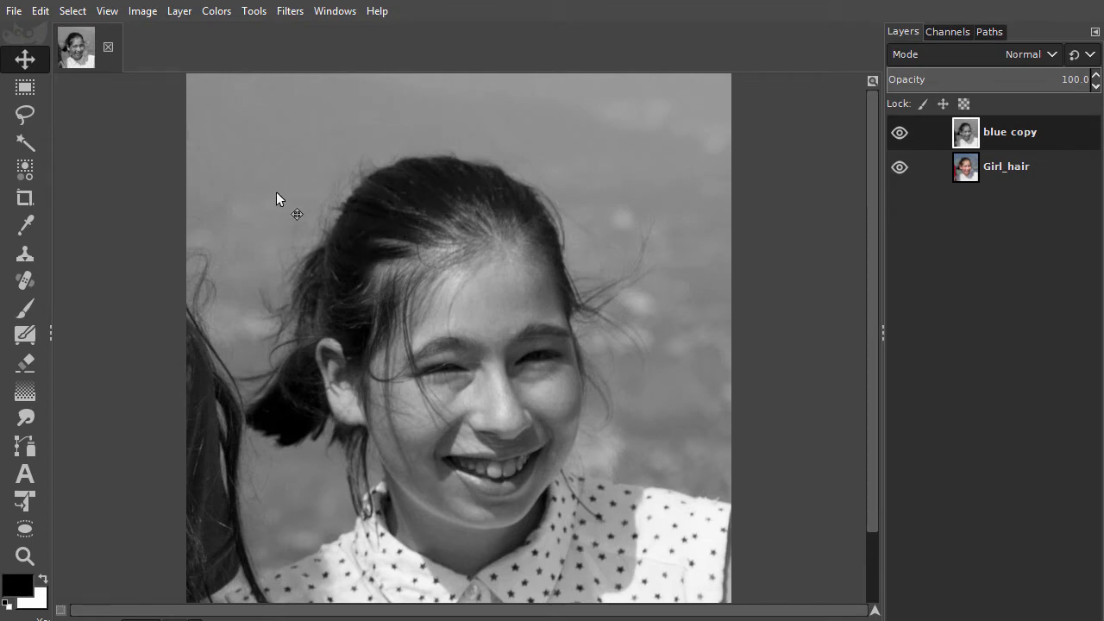
{"action": "mouse_move", "coordinate": [276, 207]}
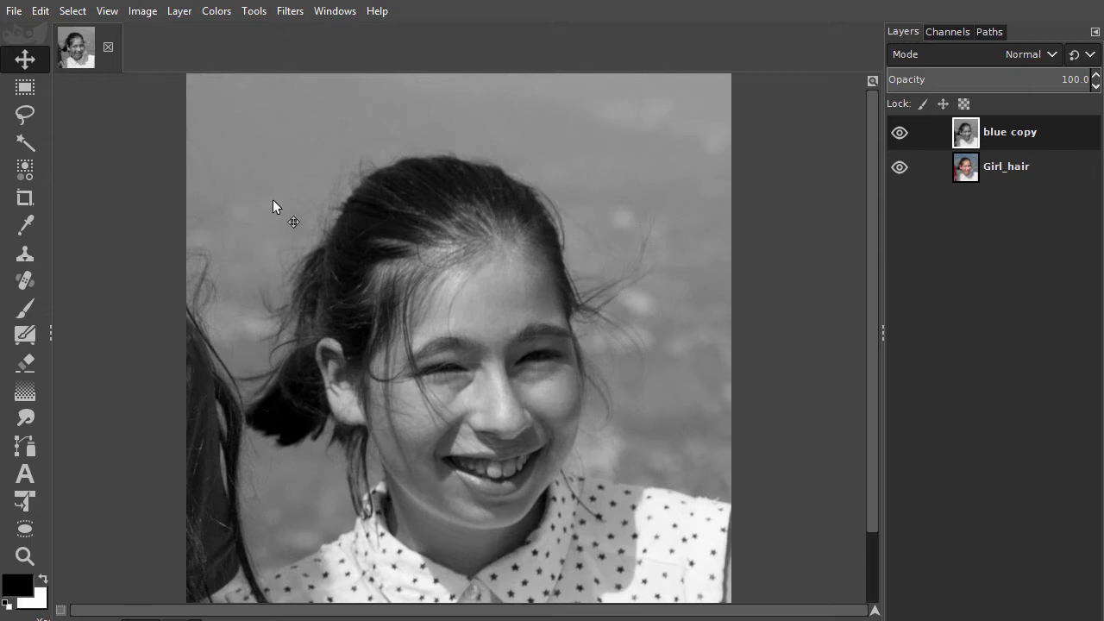
{"action": "mouse_move", "coordinate": [314, 215]}
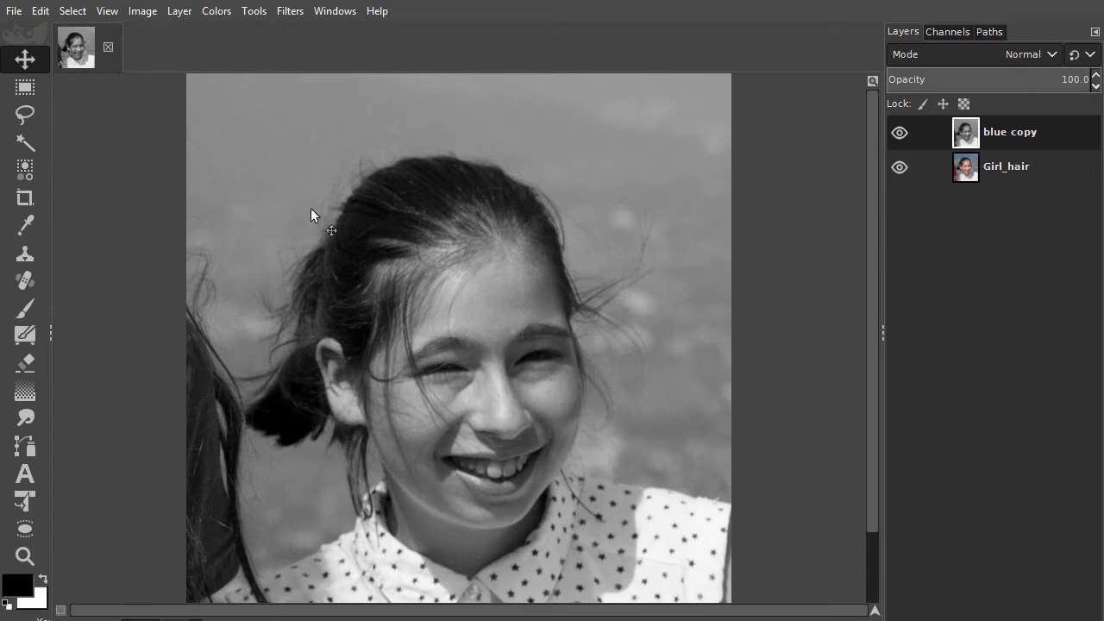
{"action": "mouse_move", "coordinate": [369, 218]}
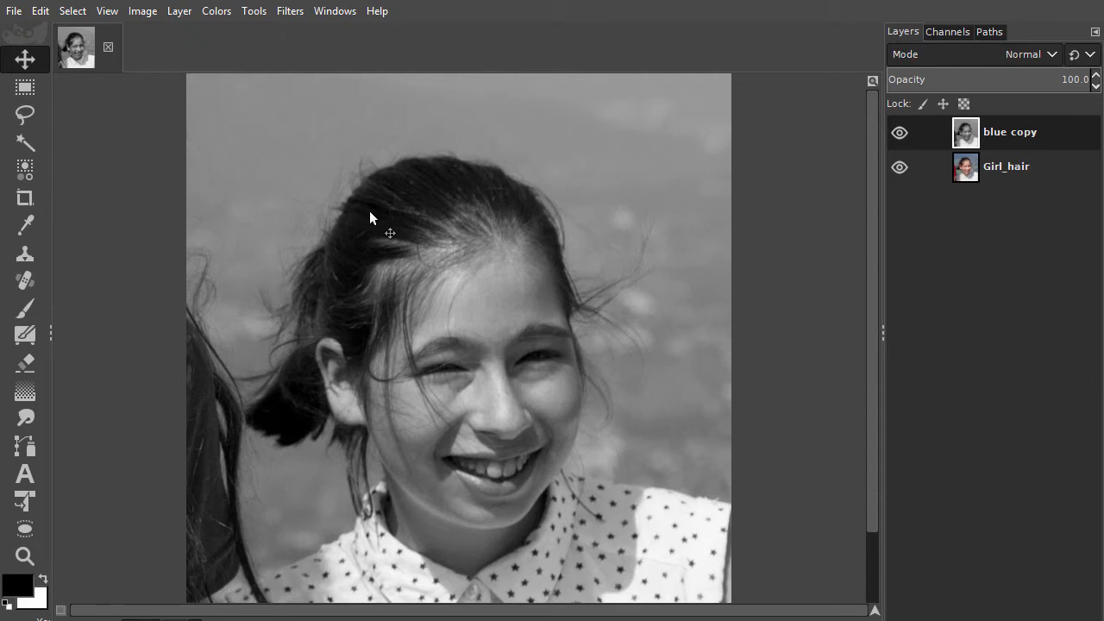
{"action": "mouse_move", "coordinate": [542, 286]}
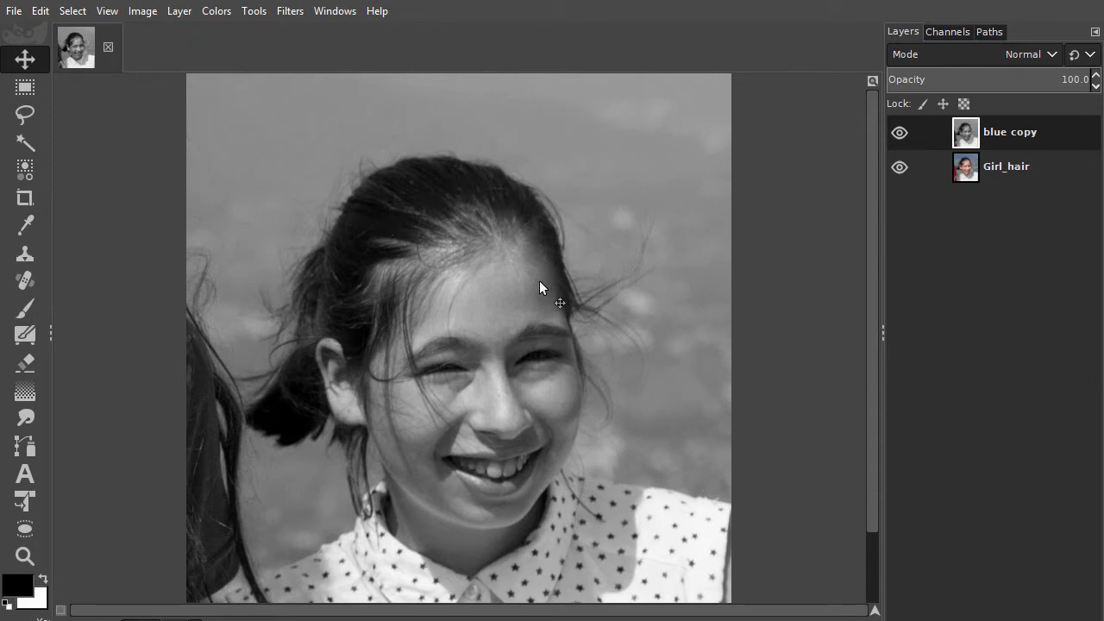
{"action": "mouse_move", "coordinate": [262, 198]}
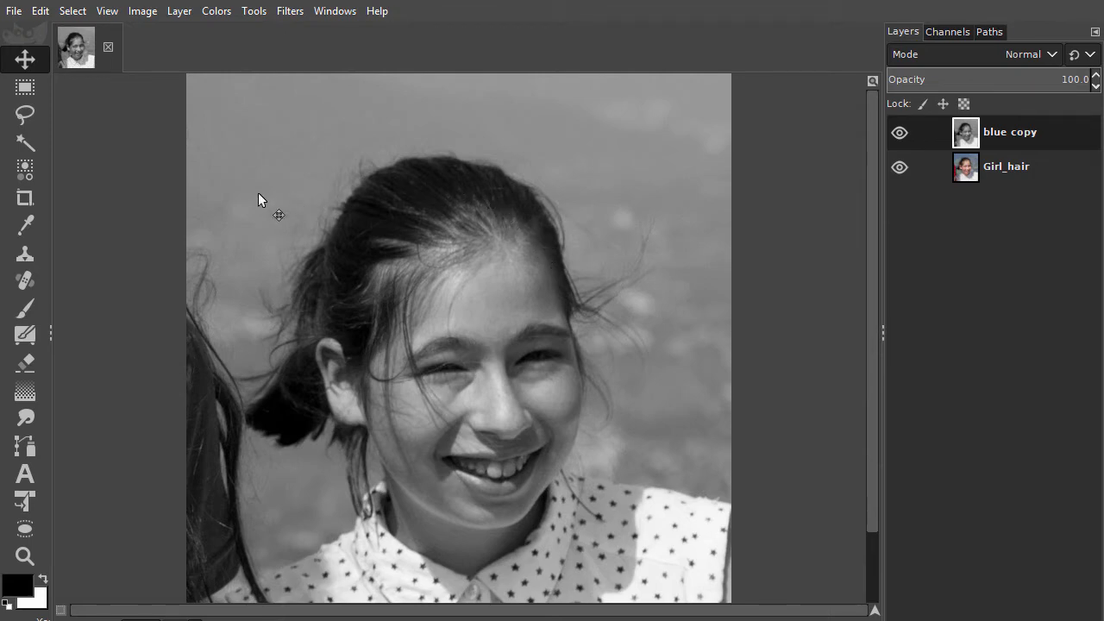
{"action": "mouse_move", "coordinate": [509, 128]}
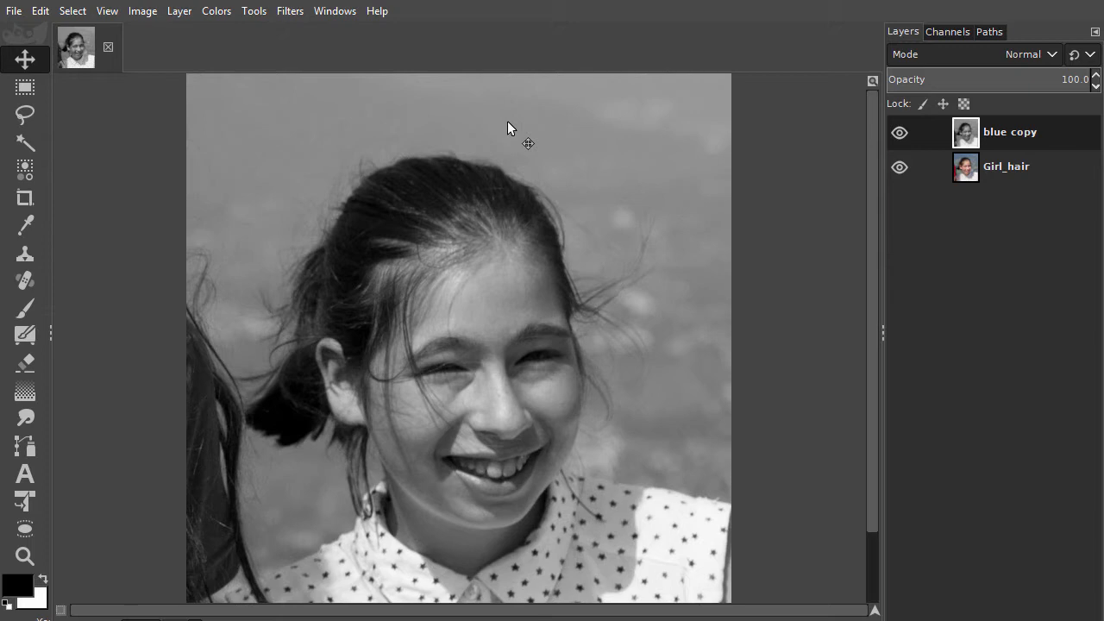
{"action": "mouse_move", "coordinate": [548, 162]}
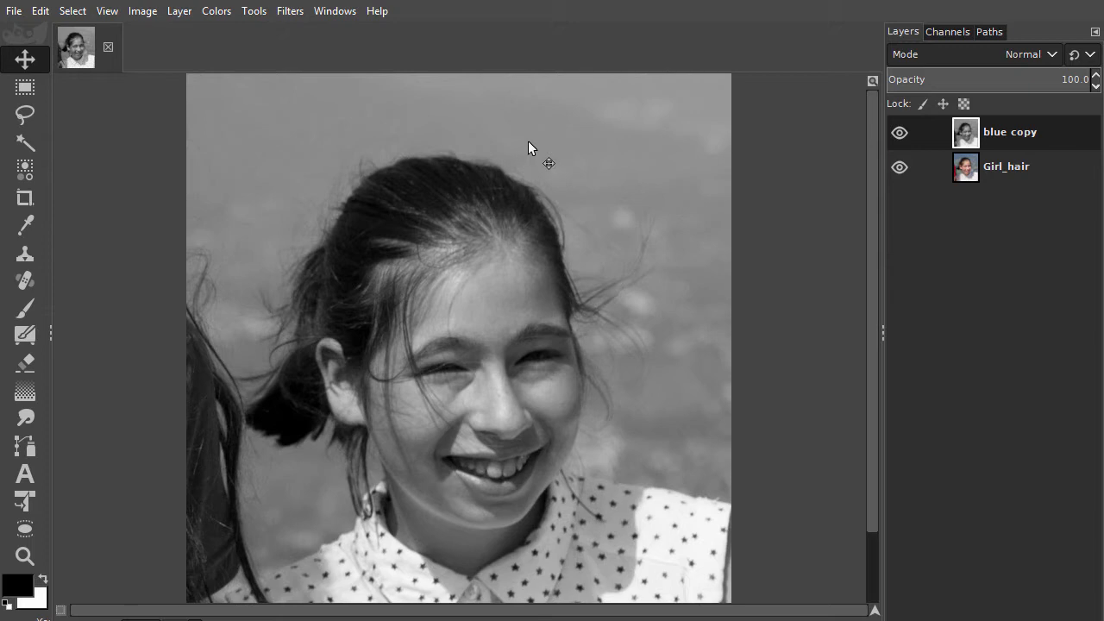
{"action": "mouse_move", "coordinate": [580, 307]}
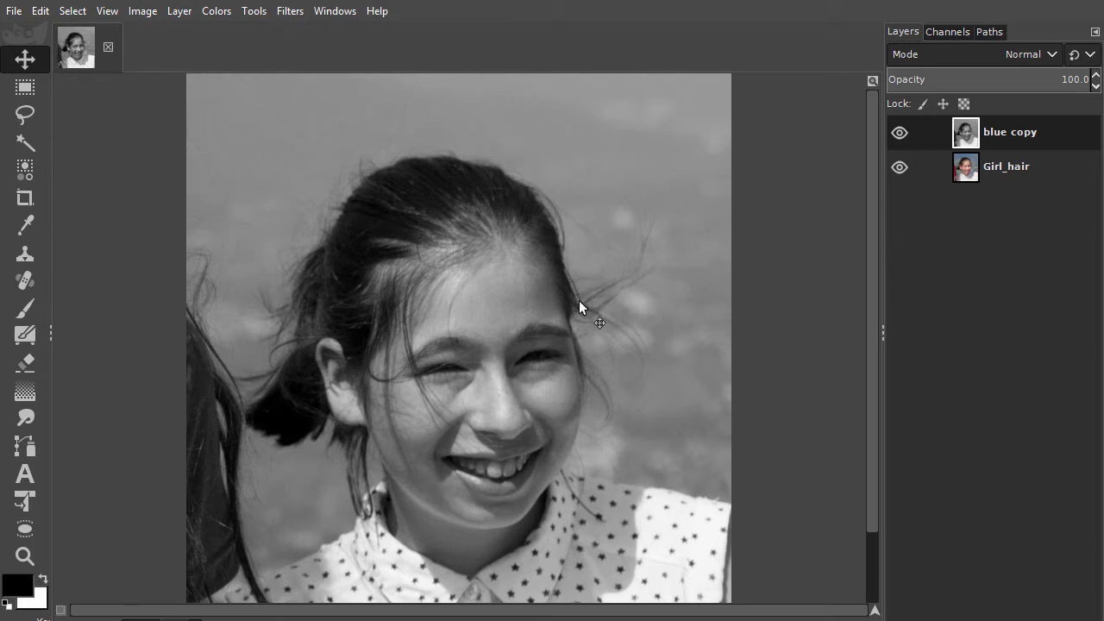
{"action": "mouse_move", "coordinate": [628, 285]}
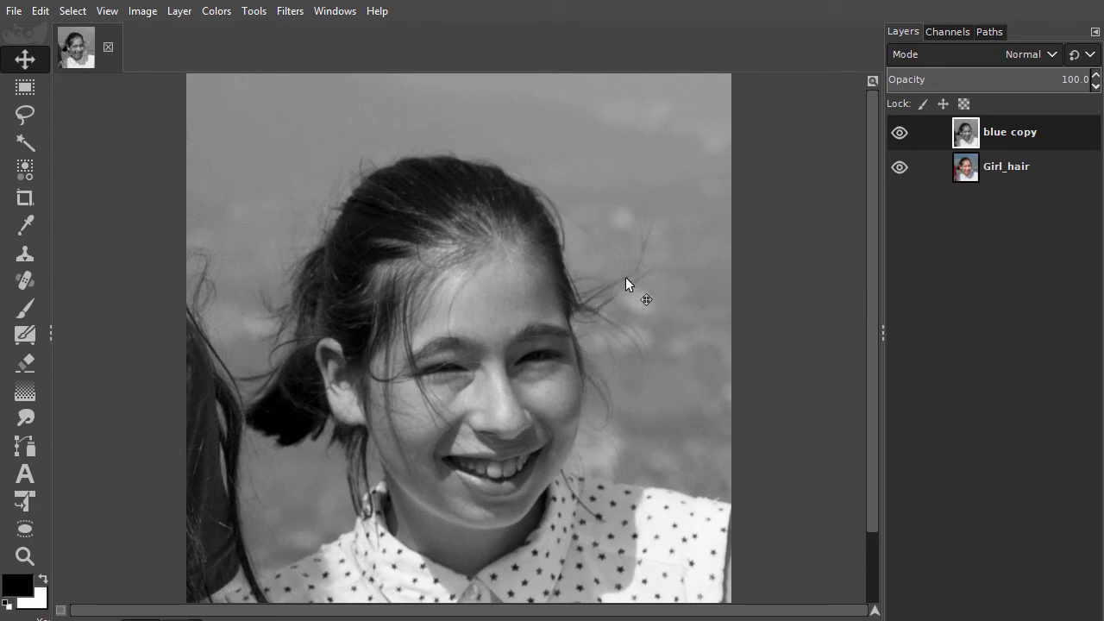
{"action": "mouse_move", "coordinate": [607, 313]}
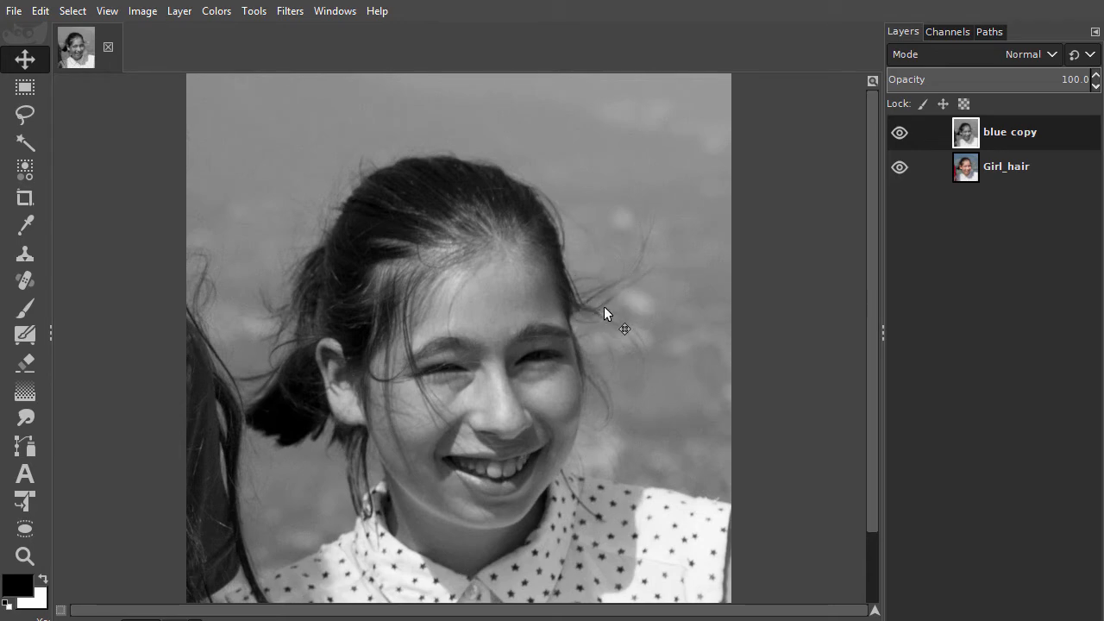
{"action": "mouse_move", "coordinate": [617, 322]}
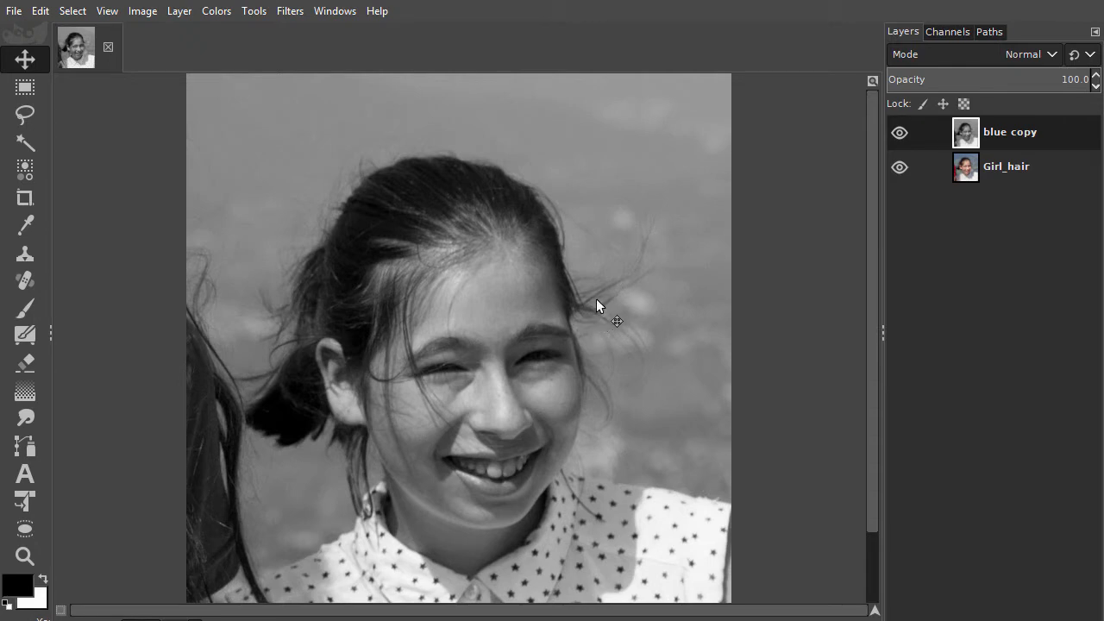
{"action": "mouse_move", "coordinate": [625, 309]}
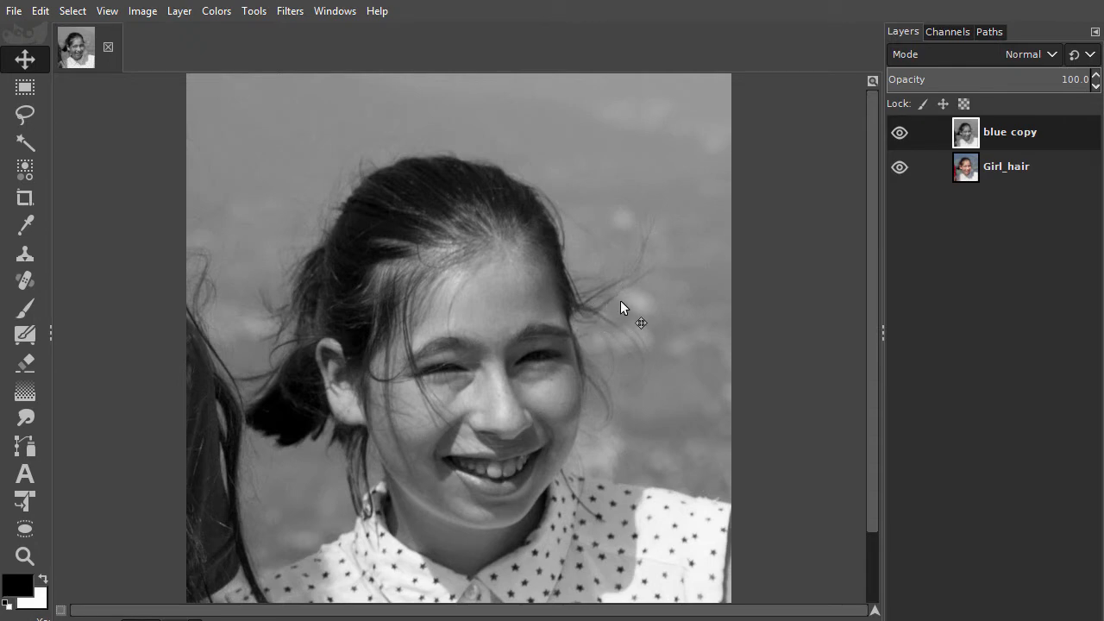
{"action": "mouse_move", "coordinate": [579, 310]}
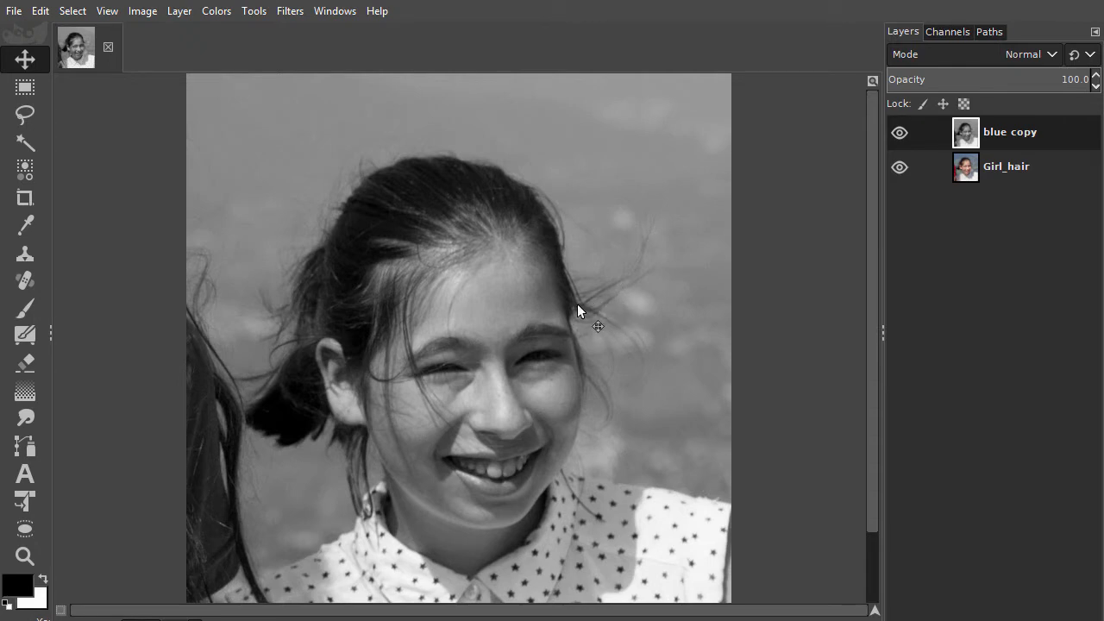
{"action": "mouse_move", "coordinate": [625, 311]}
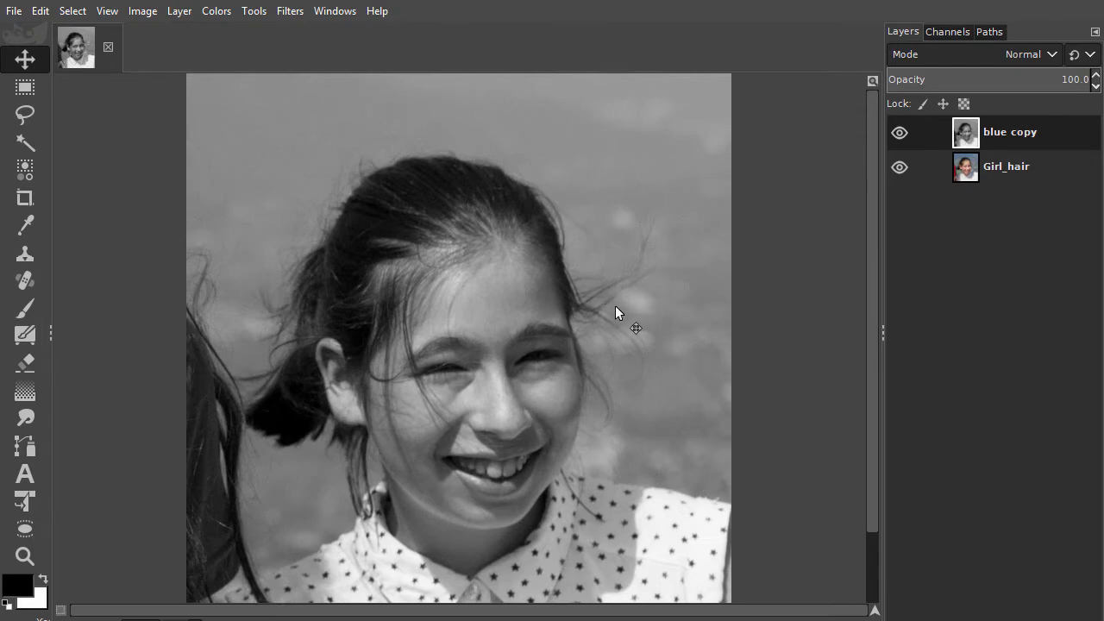
{"action": "mouse_move", "coordinate": [417, 200]}
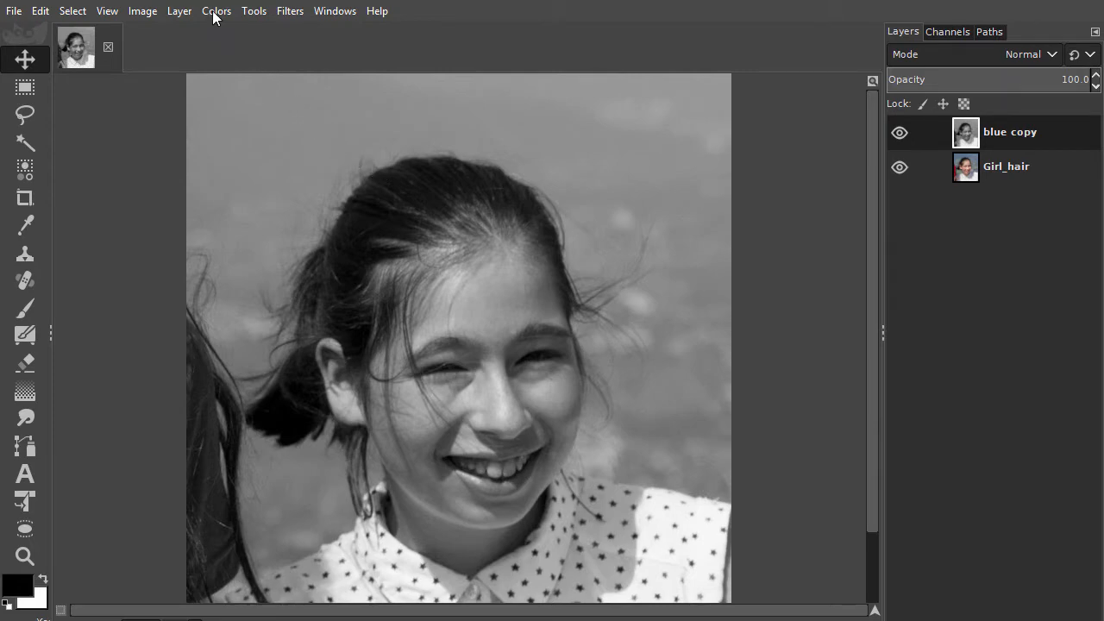
Apply Levels to the blue copy so the background goes white and the hair stays dark
{"action": "left_click", "coordinate": [217, 10]}
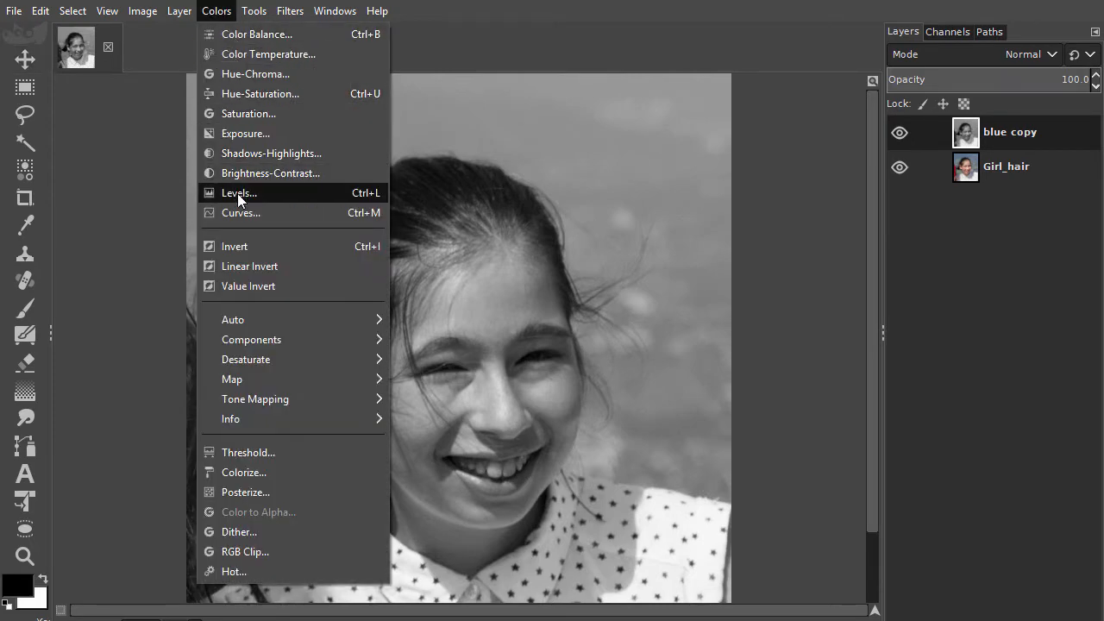
{"action": "left_click", "coordinate": [238, 193]}
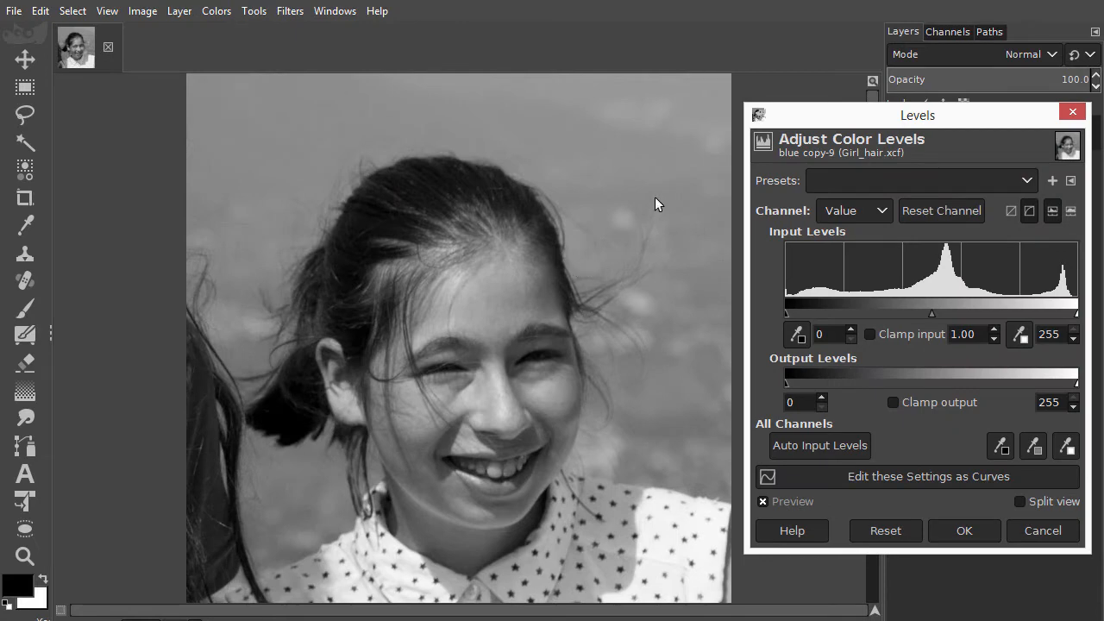
{"action": "mouse_move", "coordinate": [631, 176]}
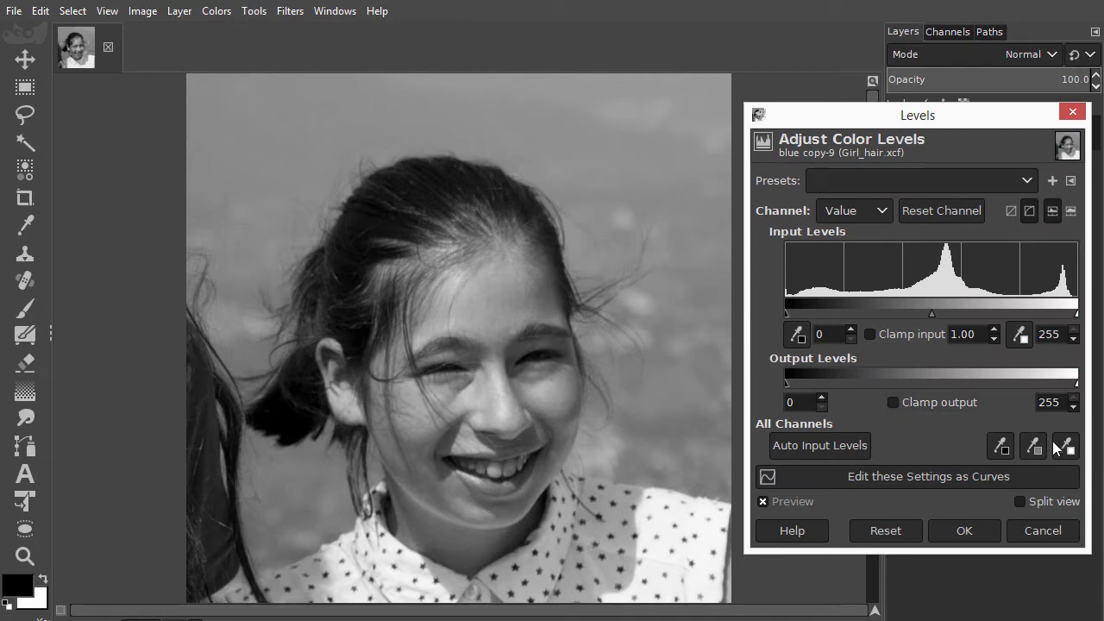
{"action": "mouse_move", "coordinate": [1065, 445]}
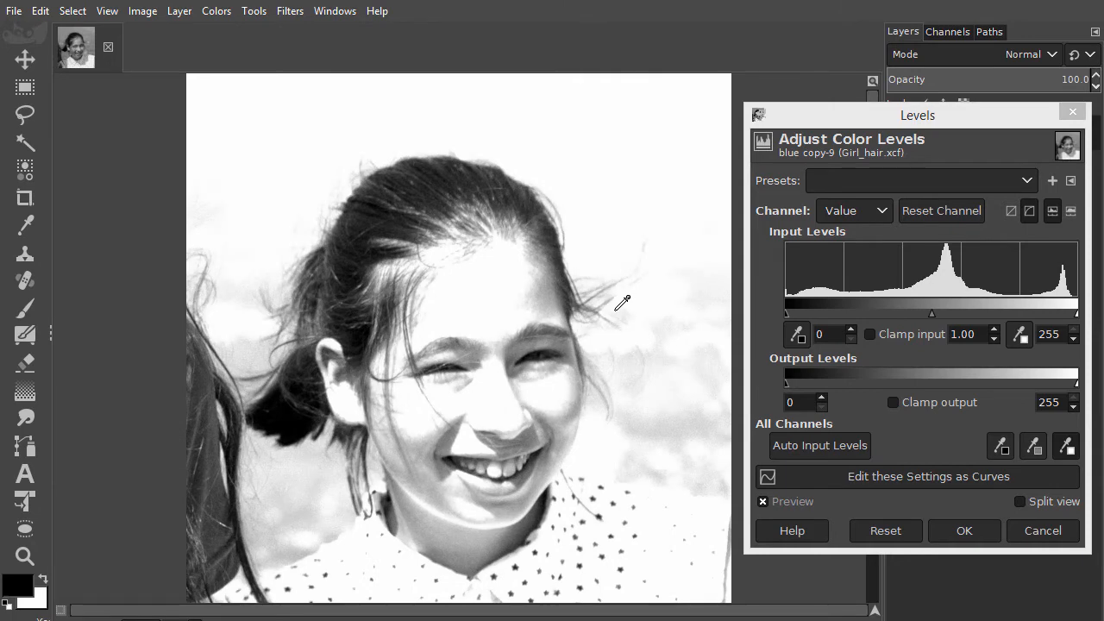
{"action": "mouse_move", "coordinate": [621, 312]}
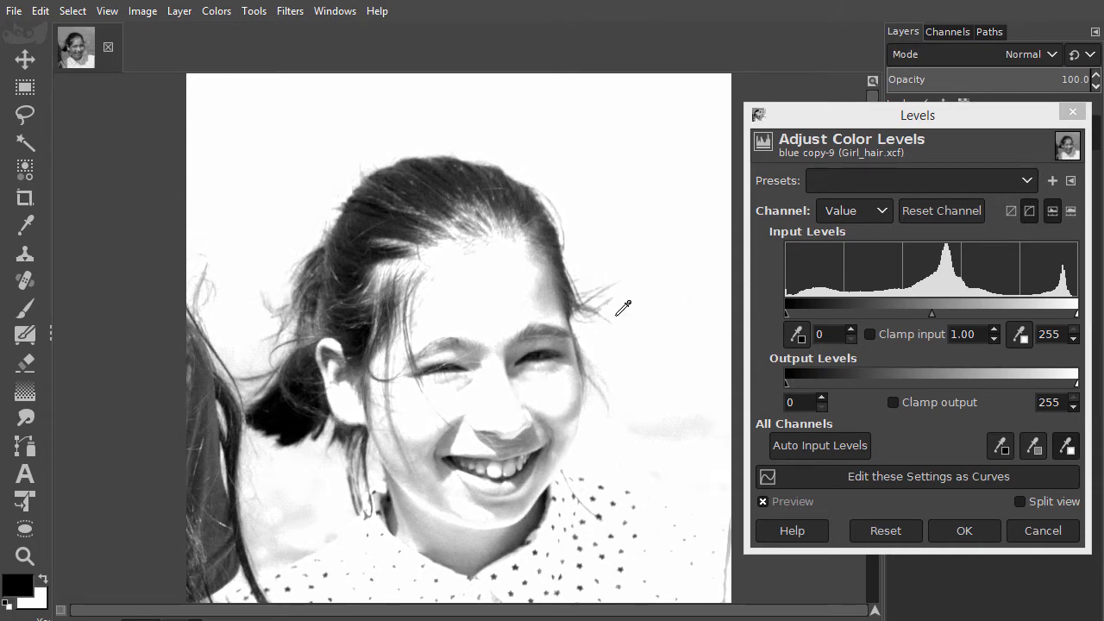
{"action": "mouse_move", "coordinate": [834, 374]}
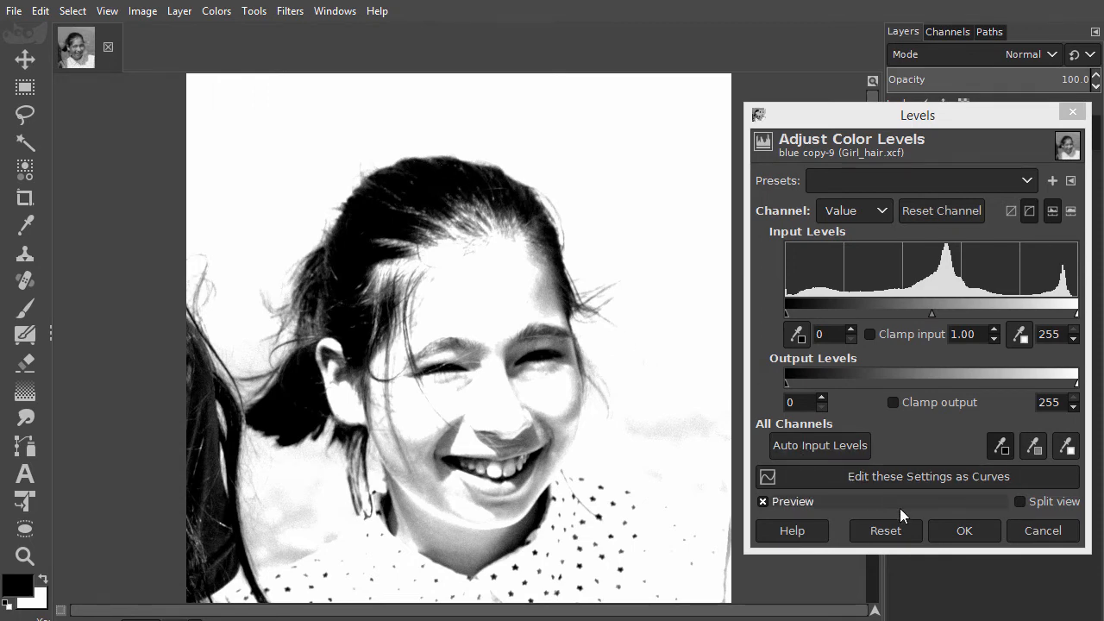
{"action": "left_click", "coordinate": [962, 532]}
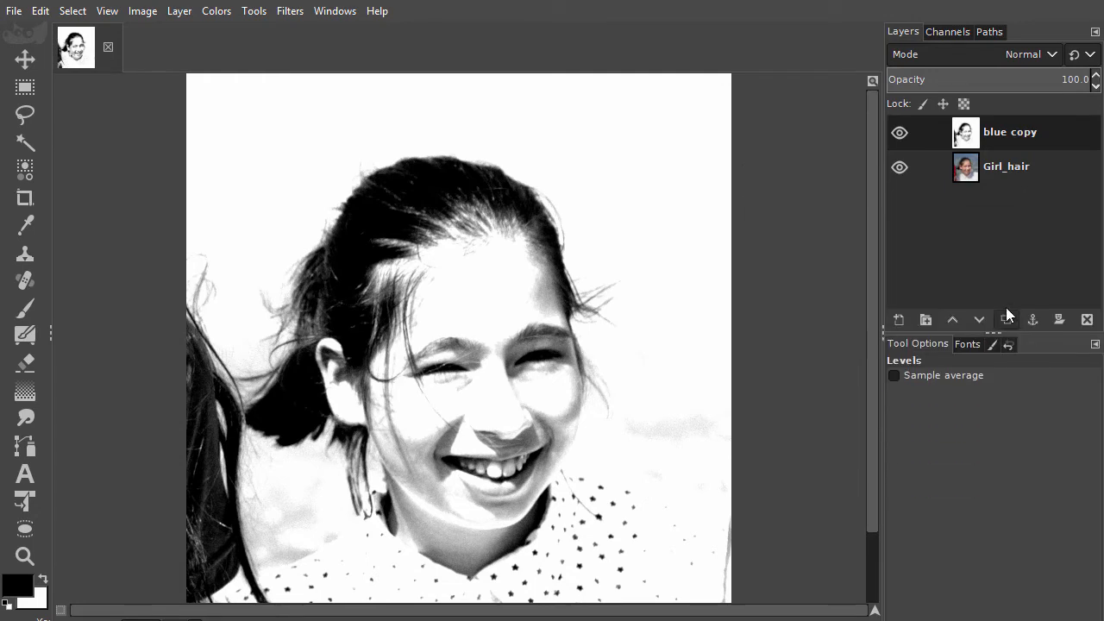
With an enlarged paintbrush, paint the girl's face and hair interior solid black
{"action": "left_click", "coordinate": [24, 307]}
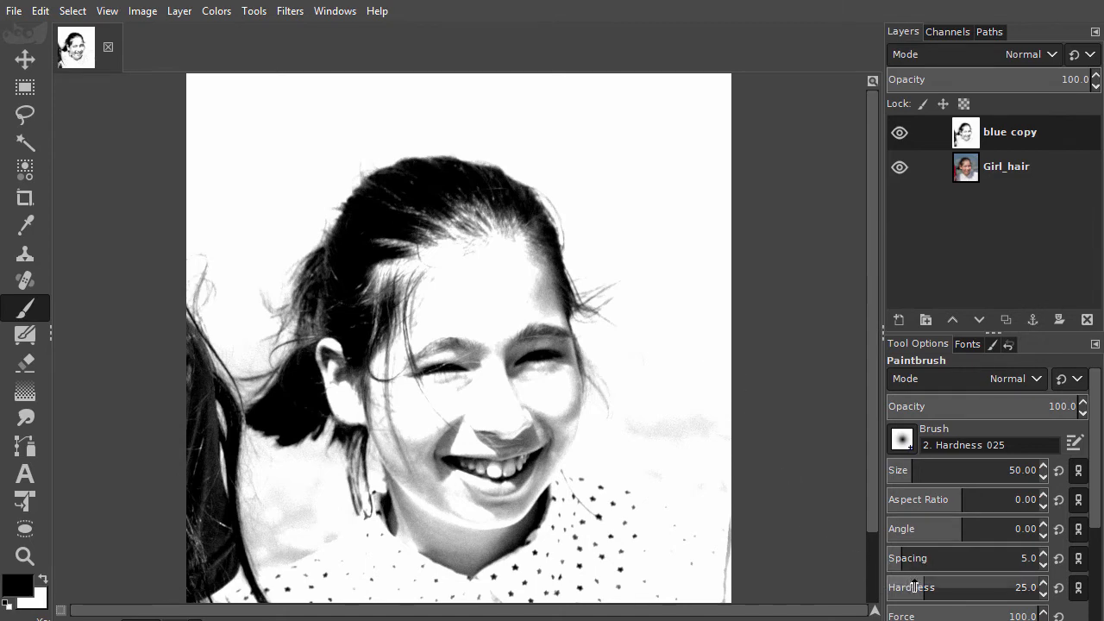
{"action": "left_click_drag", "start_coordinate": [949, 586], "coordinate": [1038, 586]}
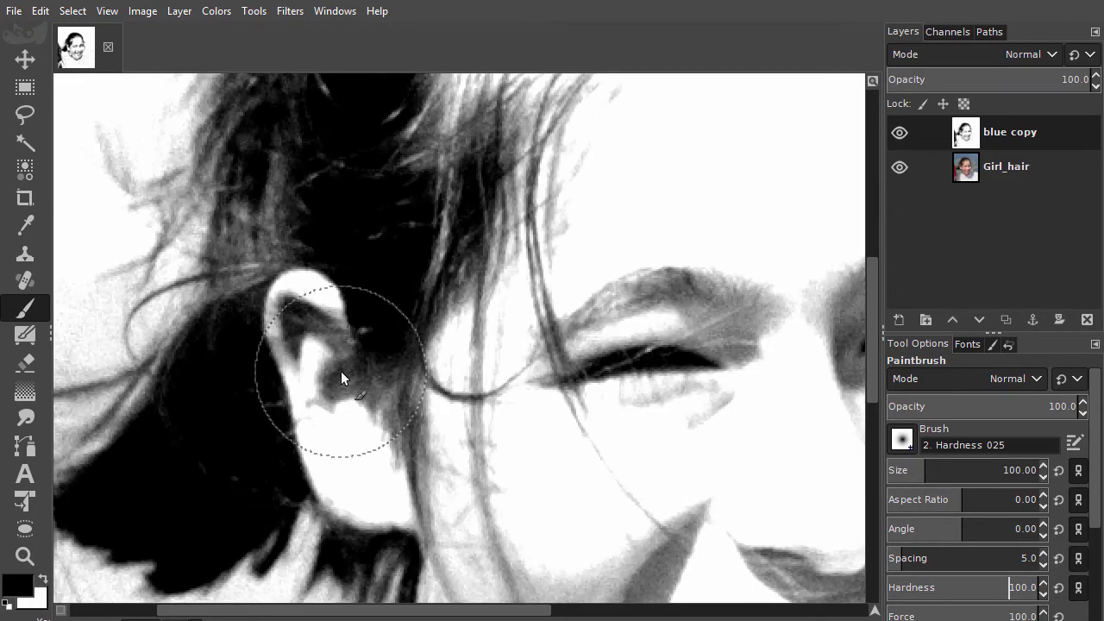
{"action": "left_click_drag", "start_coordinate": [342, 378], "coordinate": [414, 400]}
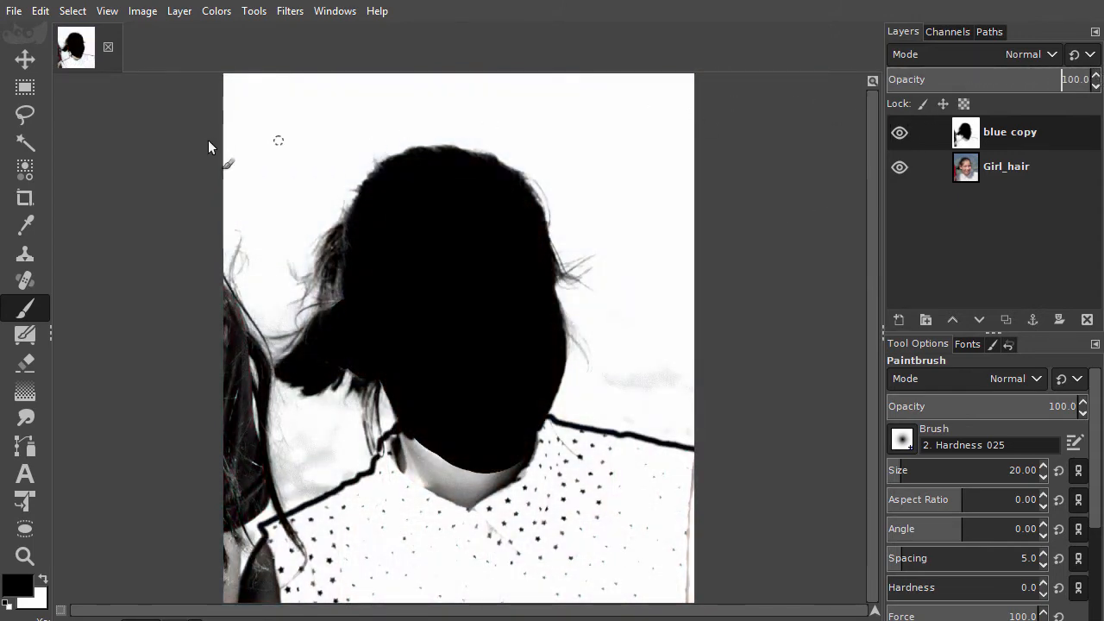
{"action": "mouse_move", "coordinate": [25, 114]}
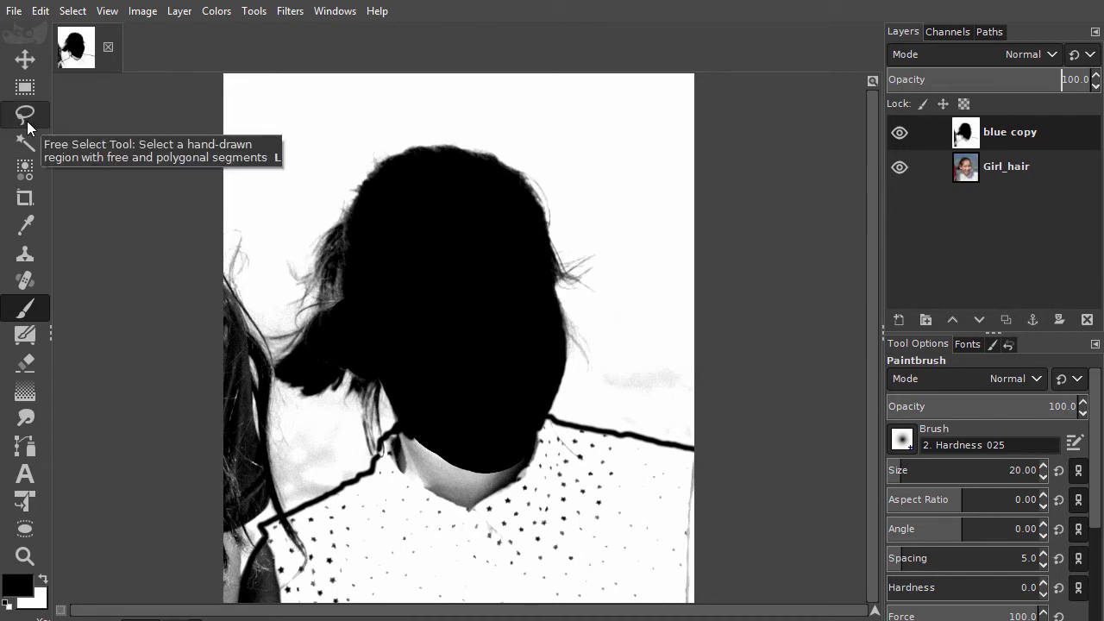
Start tracing an outline around the black silhouette's head and shoulders
{"action": "left_click", "coordinate": [24, 113]}
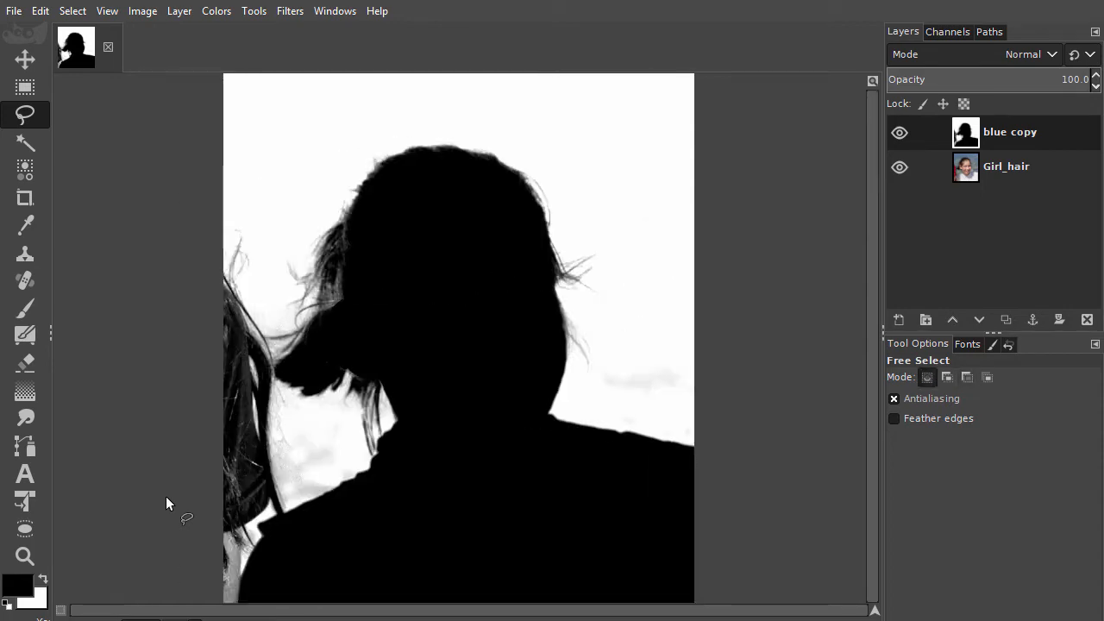
{"action": "left_click", "coordinate": [25, 307]}
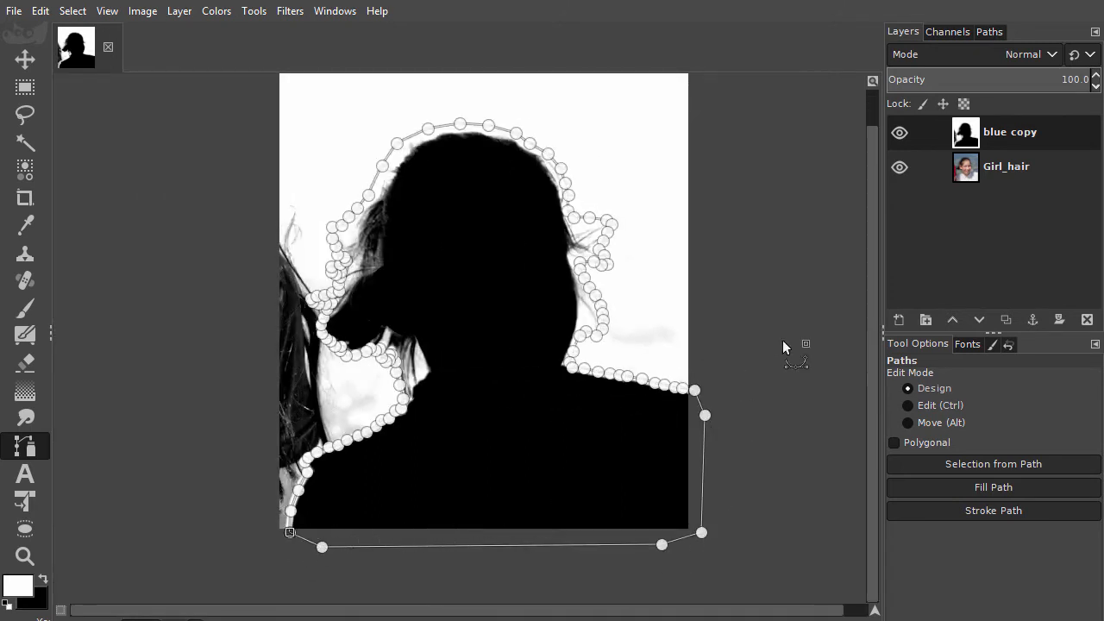
Convert the traced head-and-shoulders path into an active selection
{"action": "left_click", "coordinate": [988, 31]}
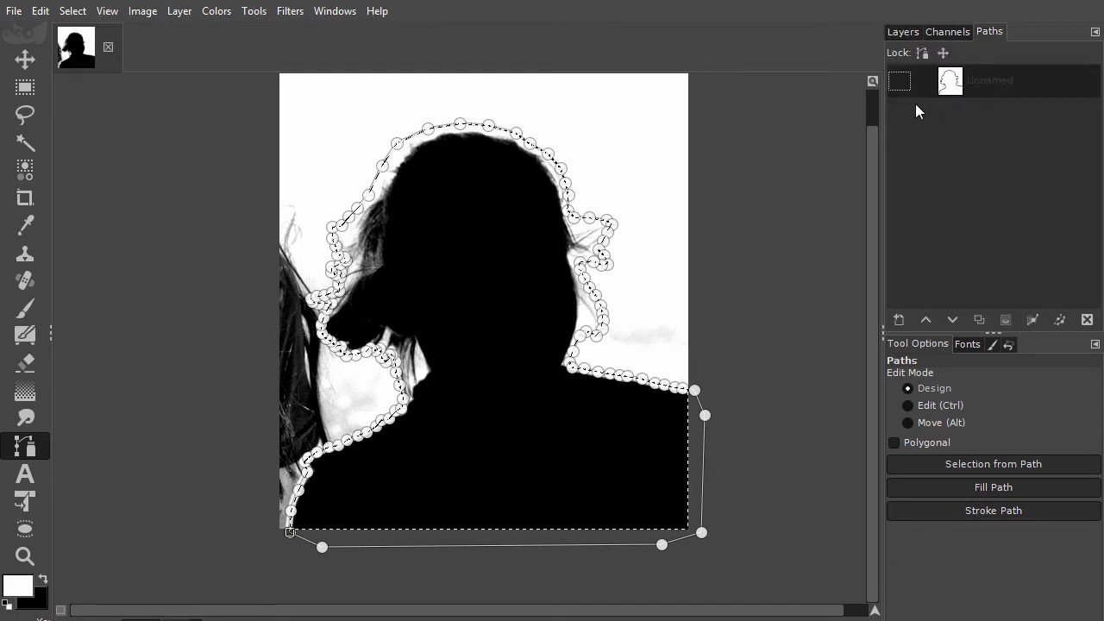
{"action": "left_click", "coordinate": [24, 59]}
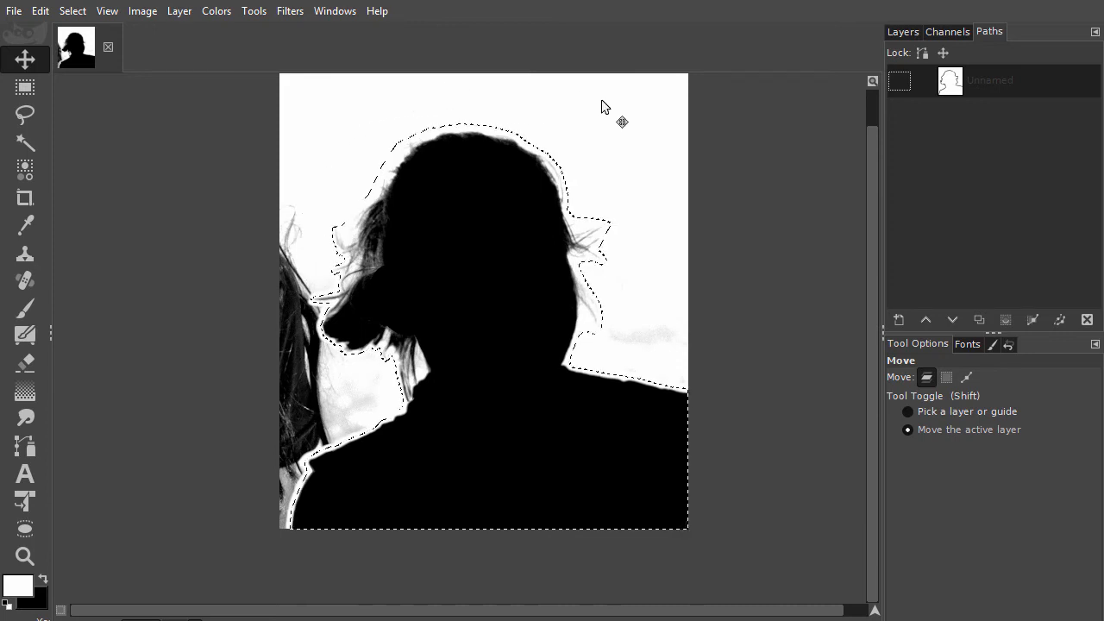
{"action": "mouse_move", "coordinate": [386, 112]}
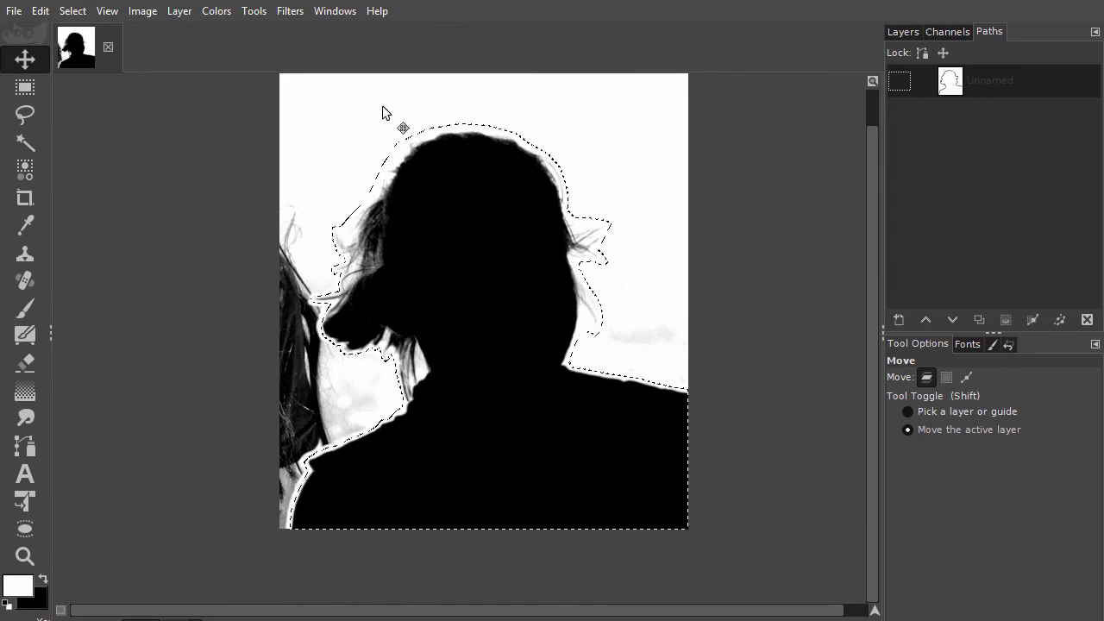
Invert the selection so the area outside the silhouette can be filled white
{"action": "left_click", "coordinate": [72, 11]}
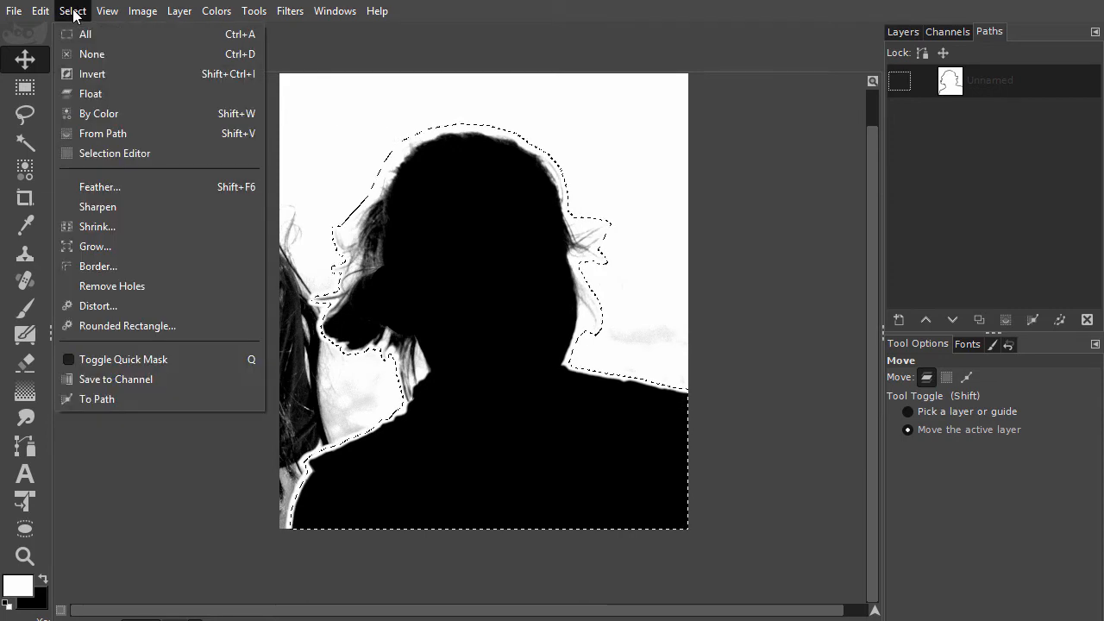
{"action": "mouse_move", "coordinate": [93, 73]}
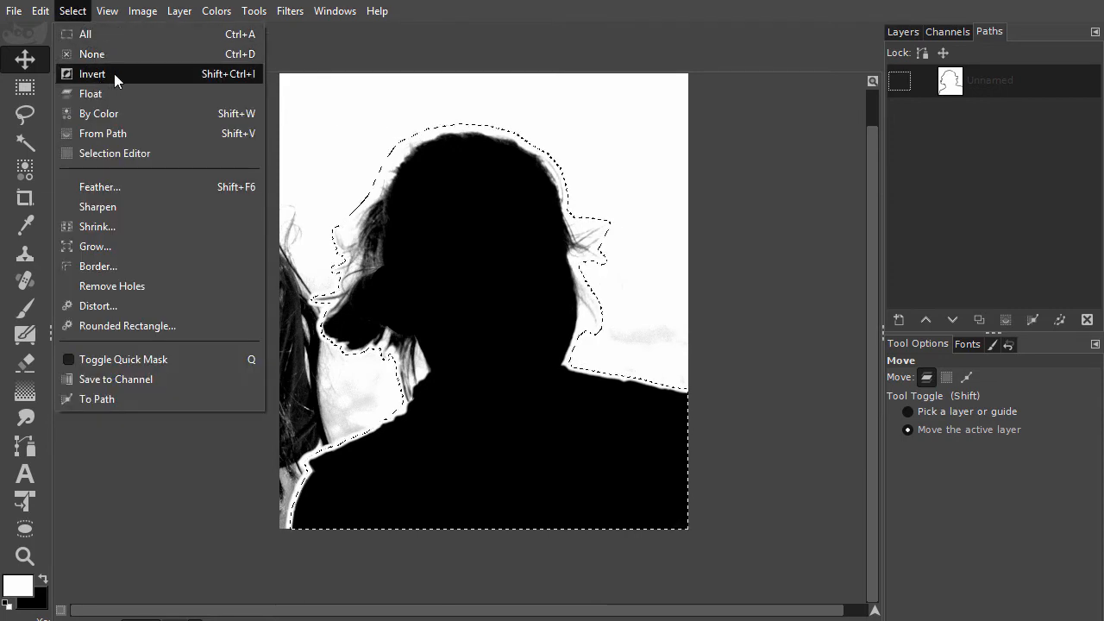
{"action": "left_click", "coordinate": [92, 72]}
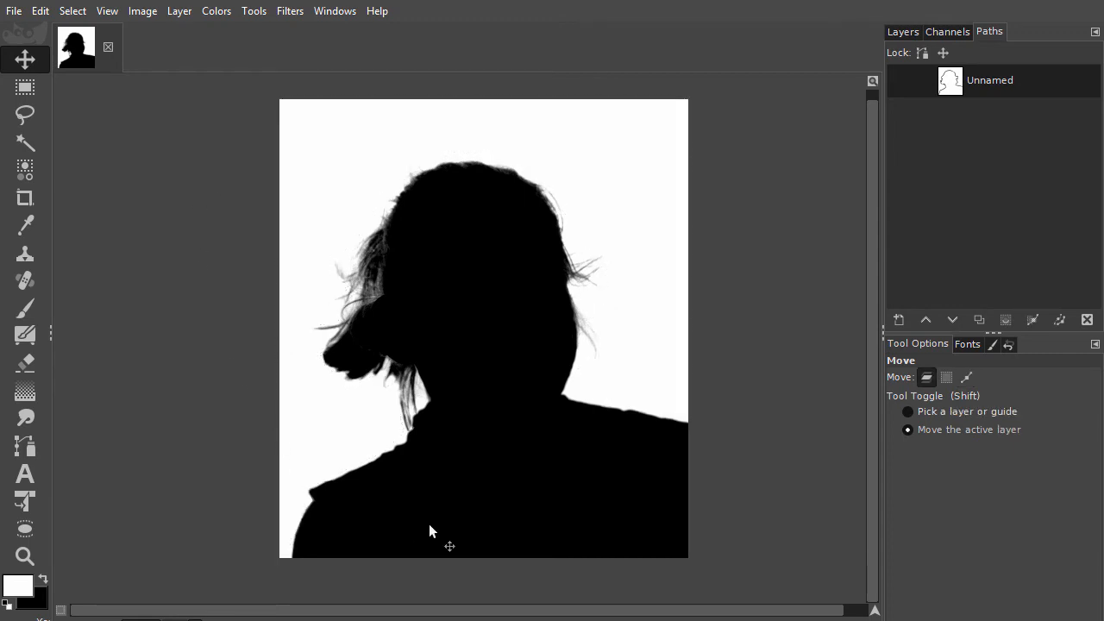
{"action": "mouse_move", "coordinate": [583, 125]}
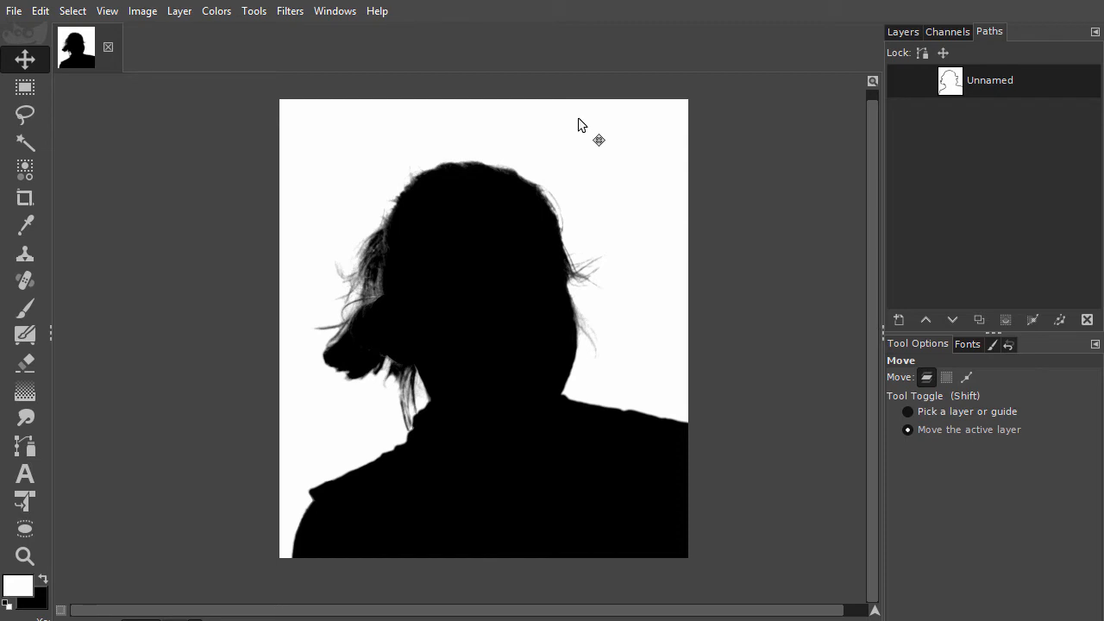
{"action": "mouse_move", "coordinate": [702, 138]}
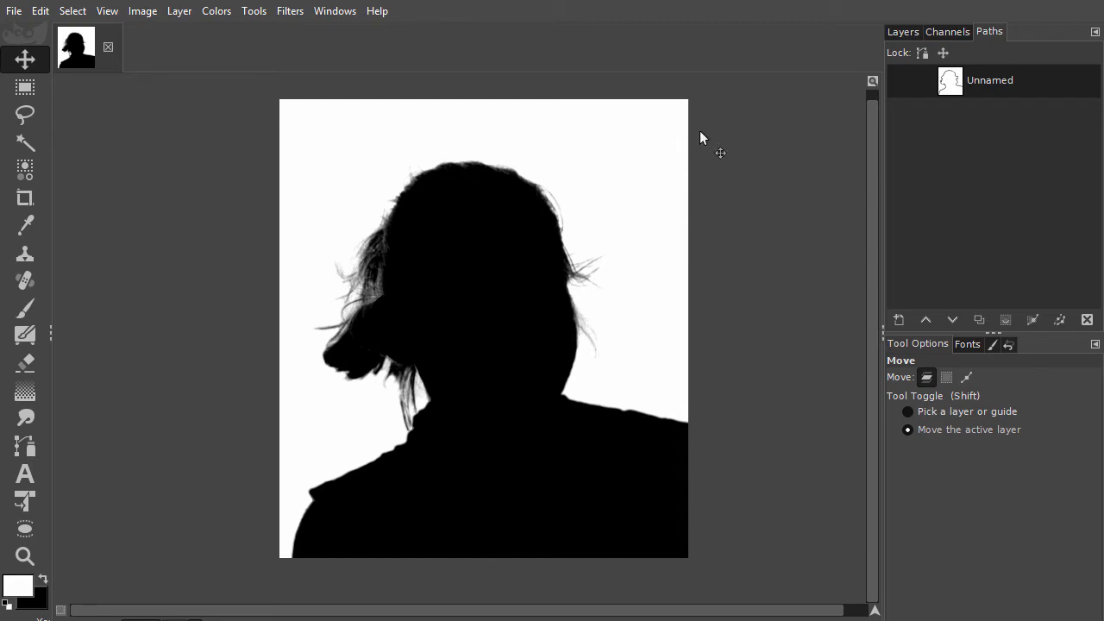
{"action": "mouse_move", "coordinate": [928, 36]}
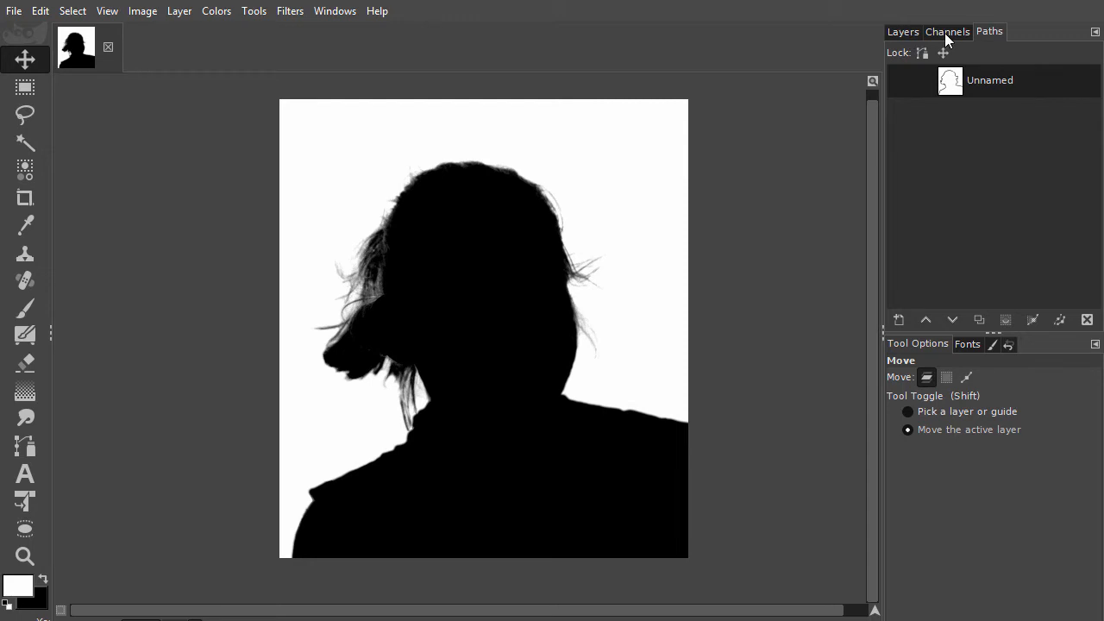
Load a colour channel of the silhouette image as a selection via Channel to Selection
{"action": "left_click", "coordinate": [947, 31]}
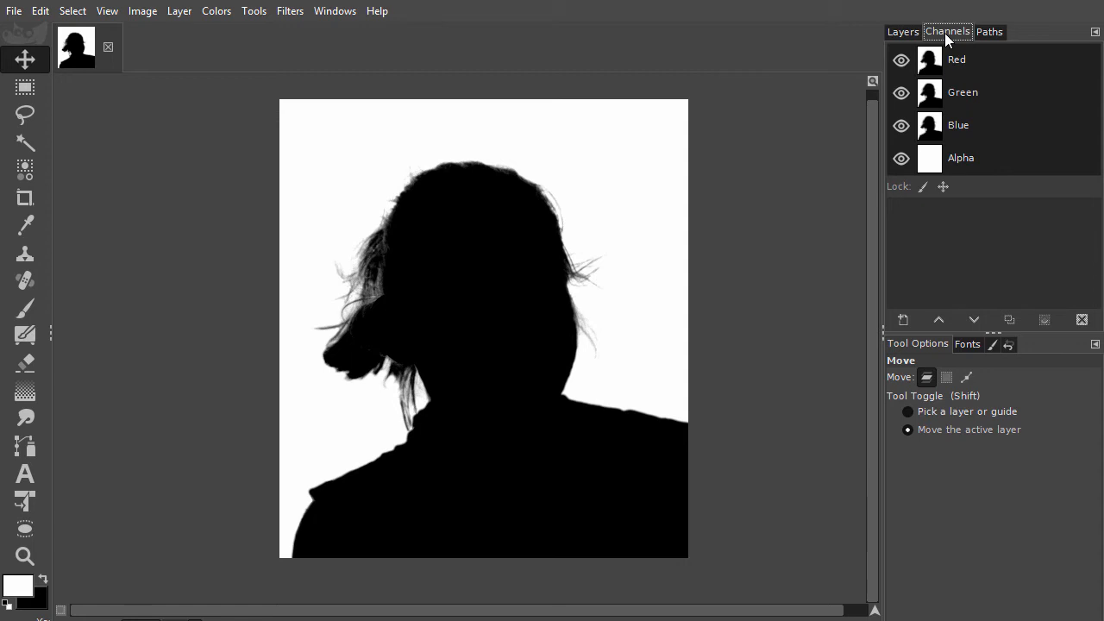
{"action": "mouse_move", "coordinate": [934, 62]}
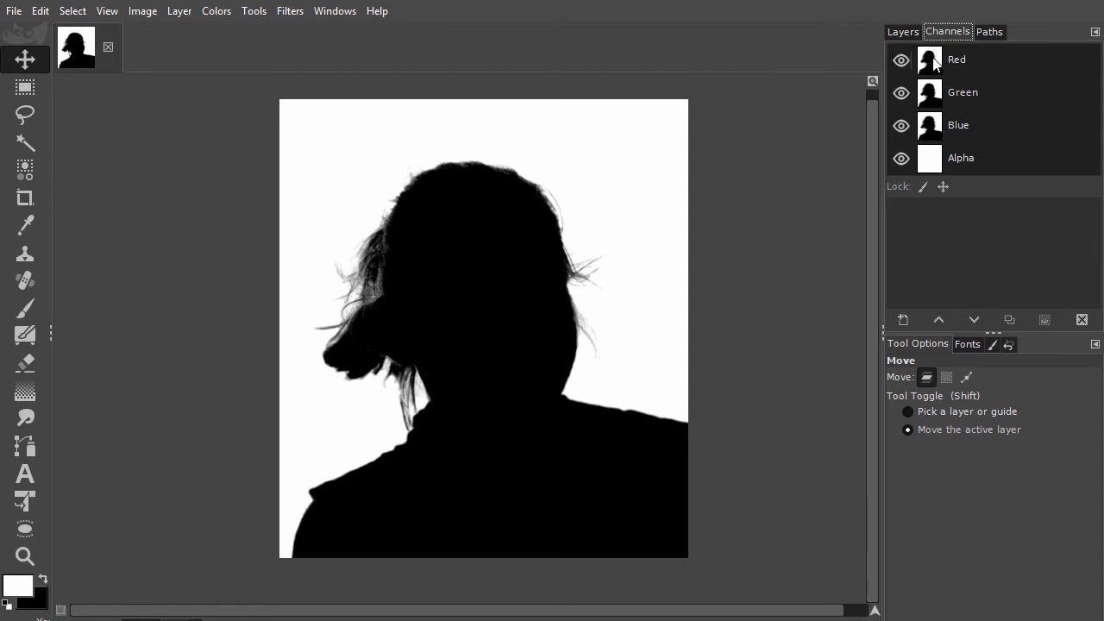
{"action": "right_click", "coordinate": [928, 59]}
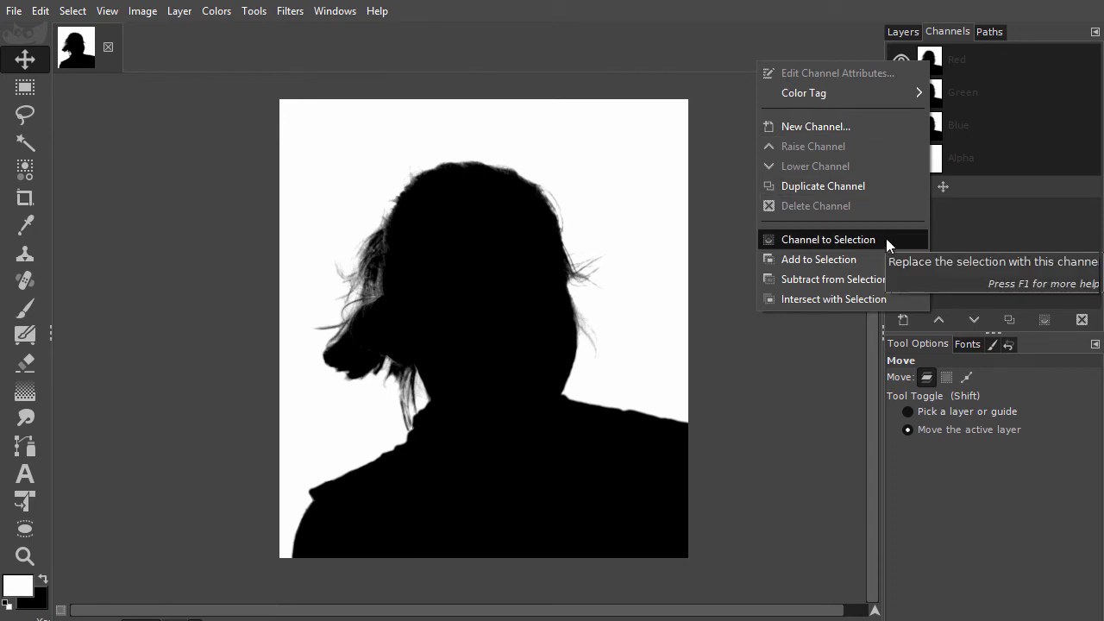
{"action": "left_click", "coordinate": [828, 238]}
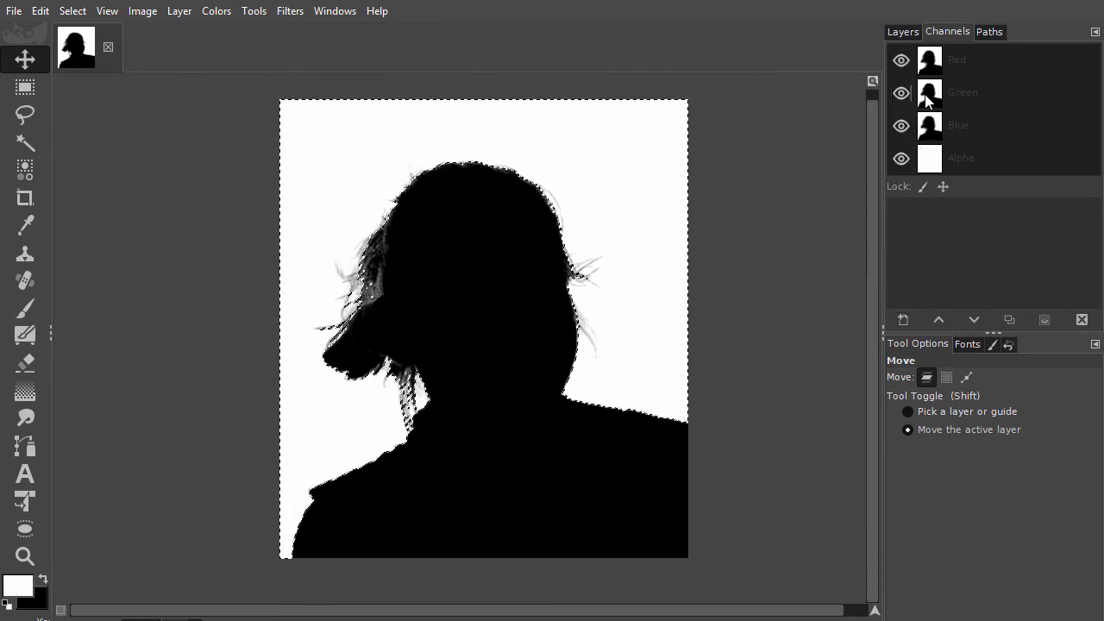
{"action": "left_click", "coordinate": [902, 31]}
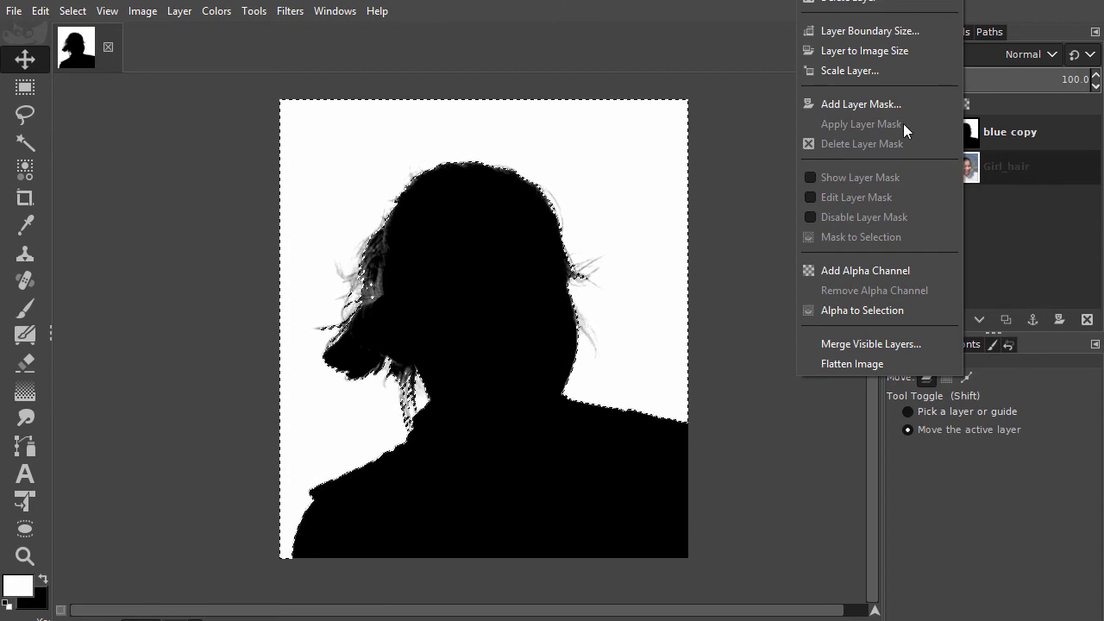
{"action": "mouse_move", "coordinate": [861, 103]}
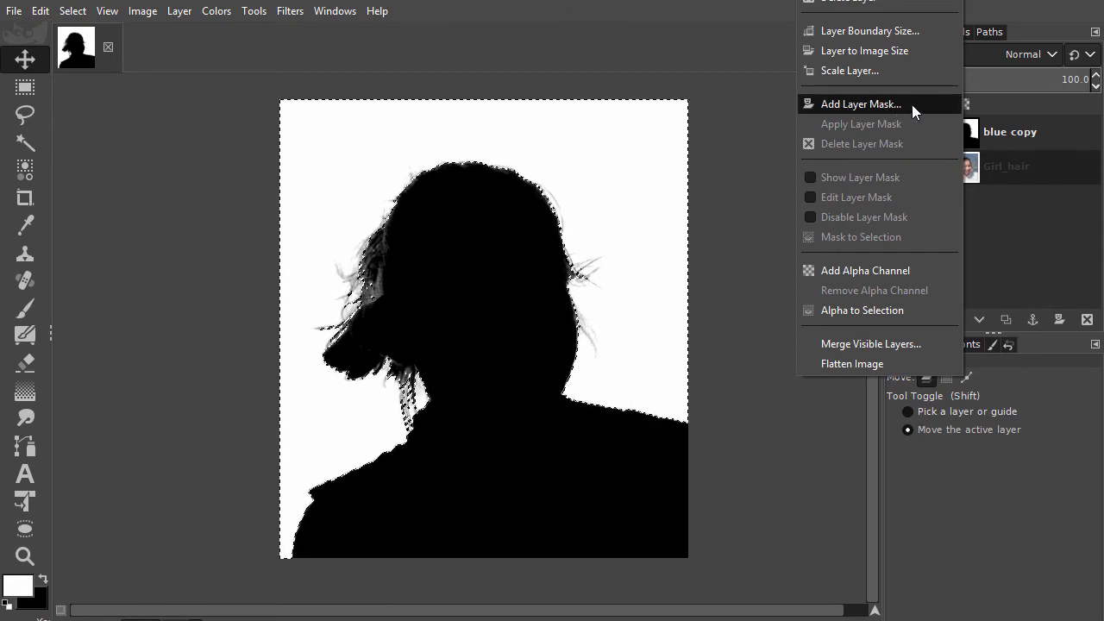
Add a layer mask to Girl_hair created from the silhouette selection
{"action": "left_click", "coordinate": [859, 104]}
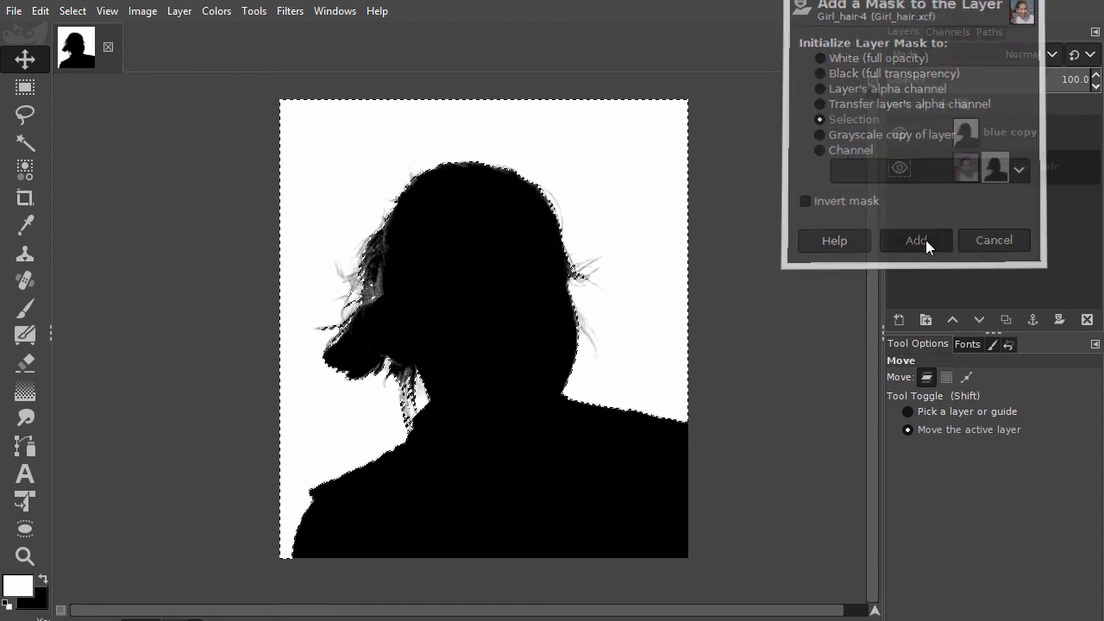
{"action": "left_click", "coordinate": [914, 240]}
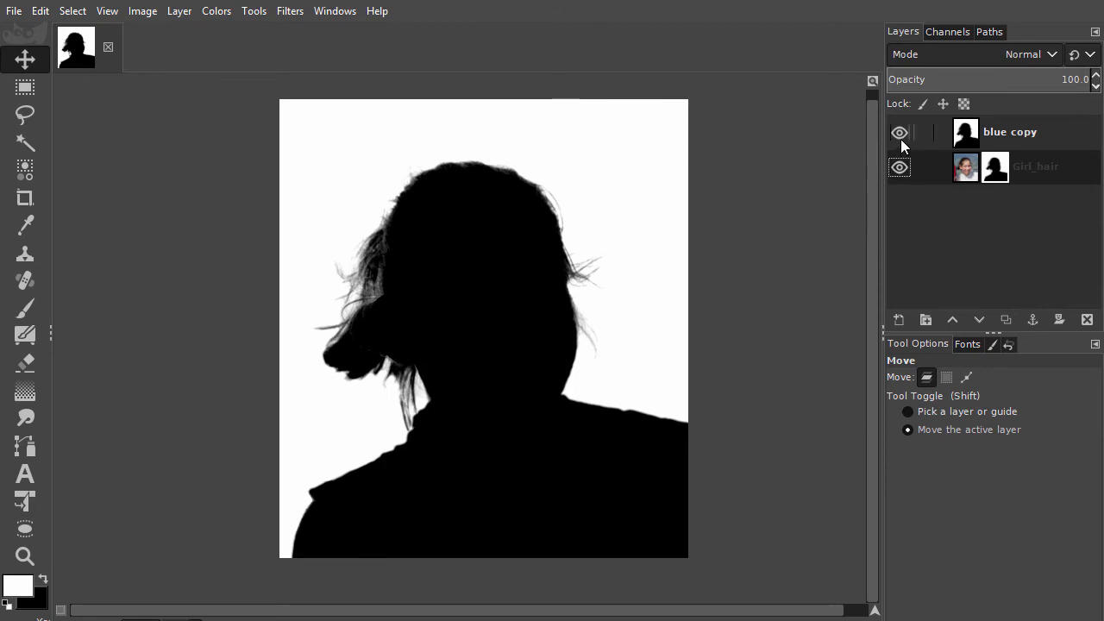
Hide the blue copy silhouette layer to reveal the masked Girl_hair photo
{"action": "left_click", "coordinate": [900, 131]}
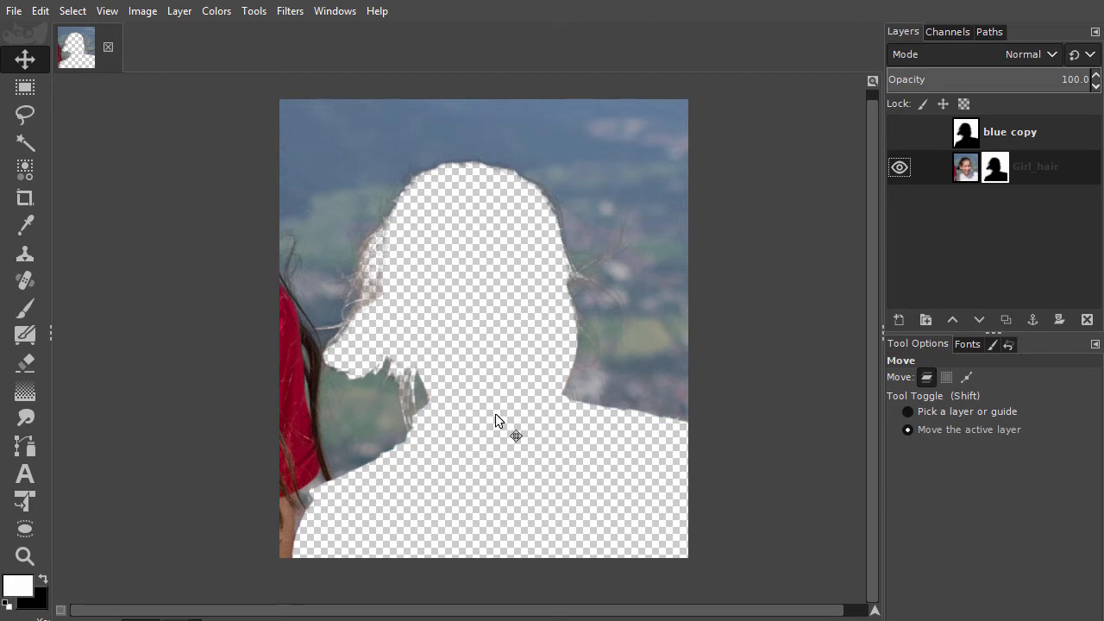
{"action": "mouse_move", "coordinate": [654, 500]}
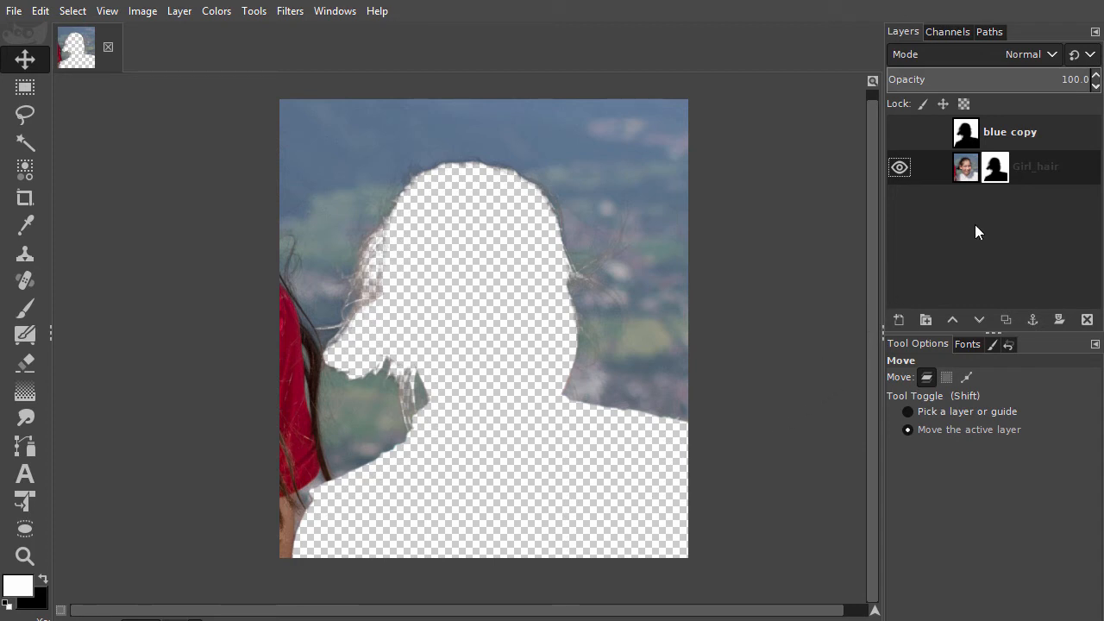
{"action": "mouse_move", "coordinate": [980, 231]}
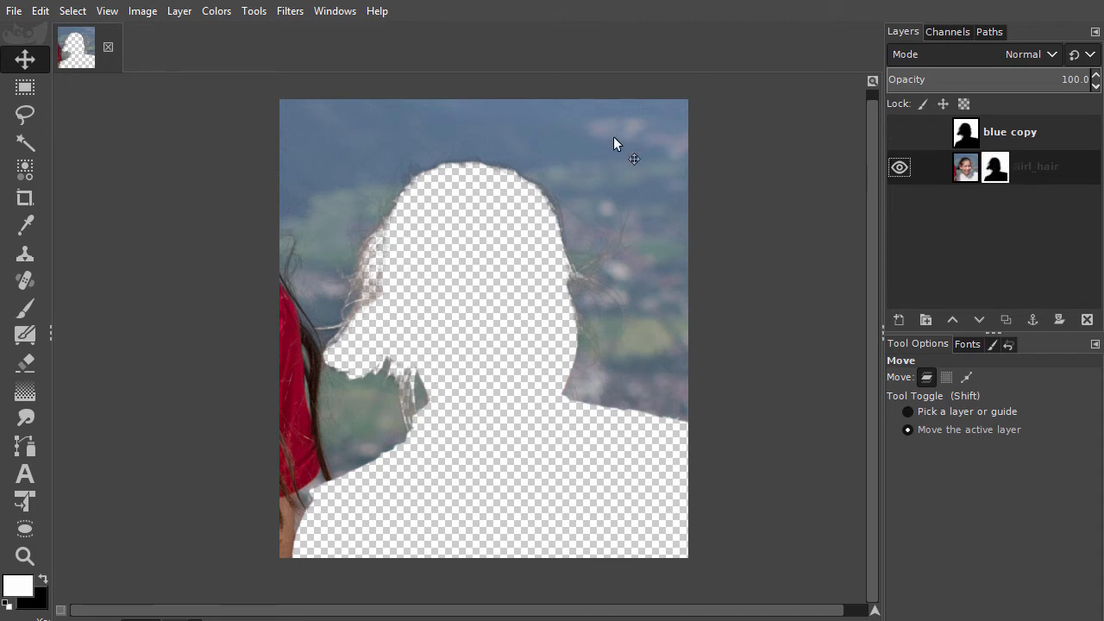
Invert the Girl_hair mask via Colors so the girl shows and the background is transparent
{"action": "left_click", "coordinate": [216, 11]}
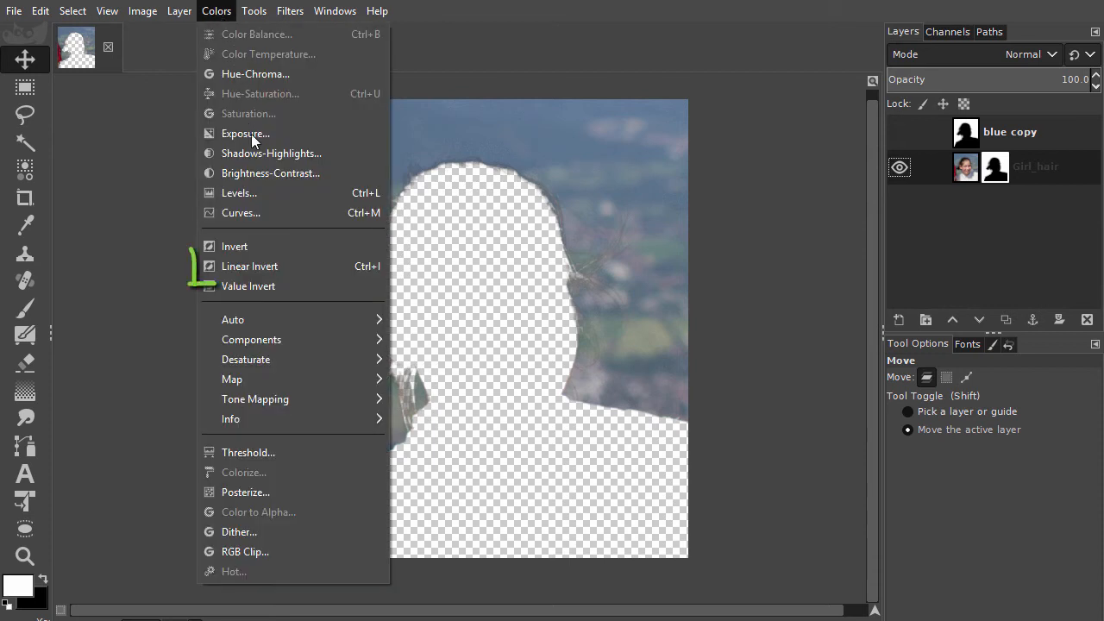
{"action": "mouse_move", "coordinate": [293, 265]}
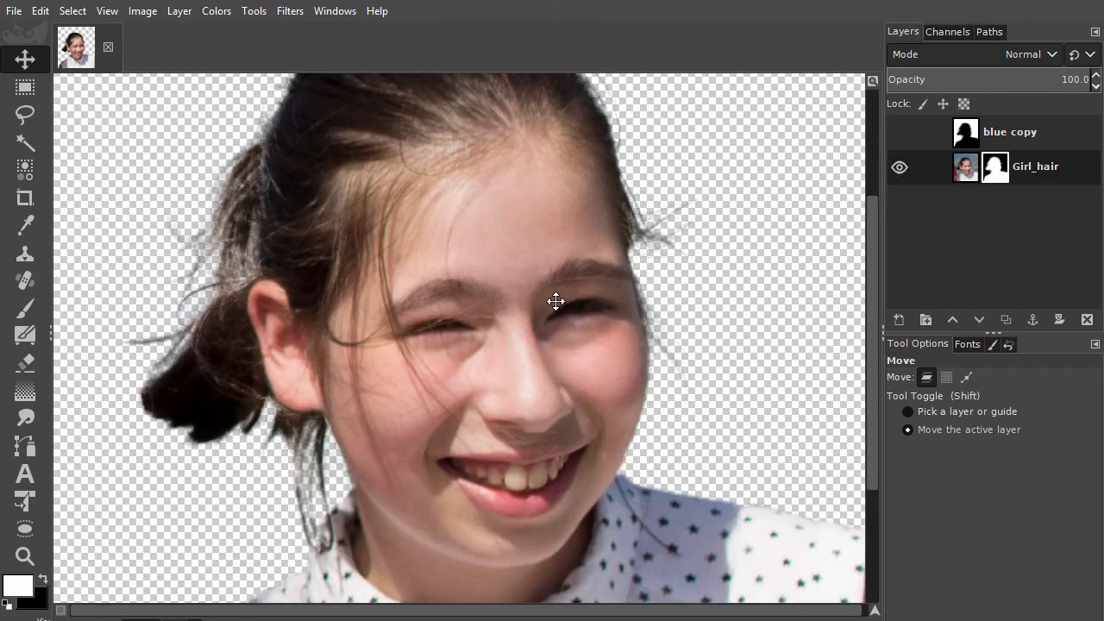
{"action": "left_click_drag", "start_coordinate": [555, 302], "coordinate": [574, 328]}
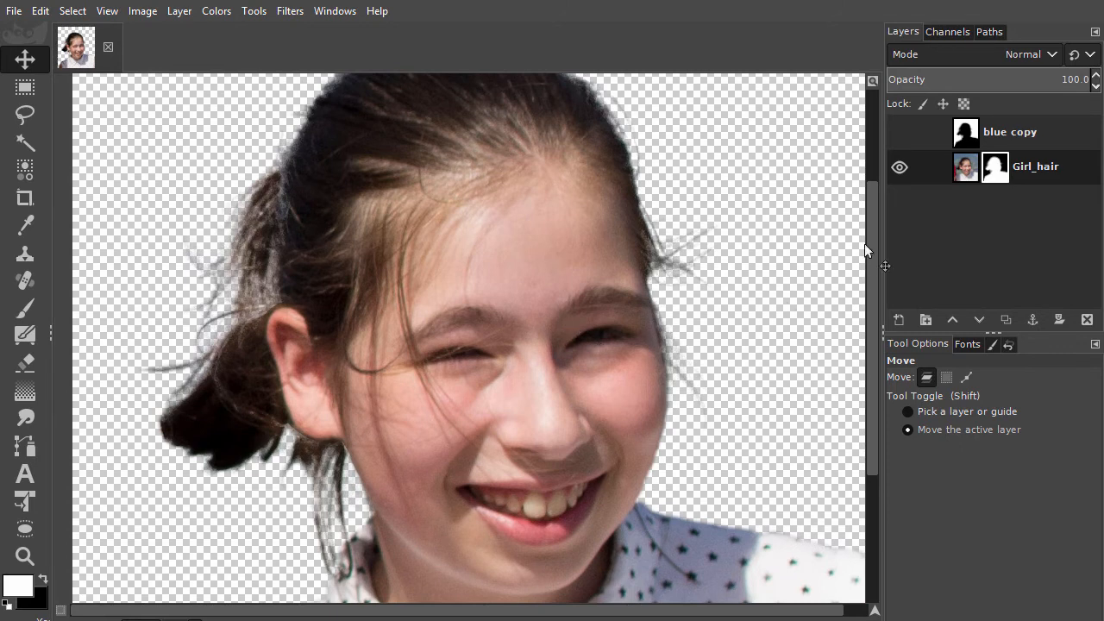
{"action": "mouse_move", "coordinate": [914, 215]}
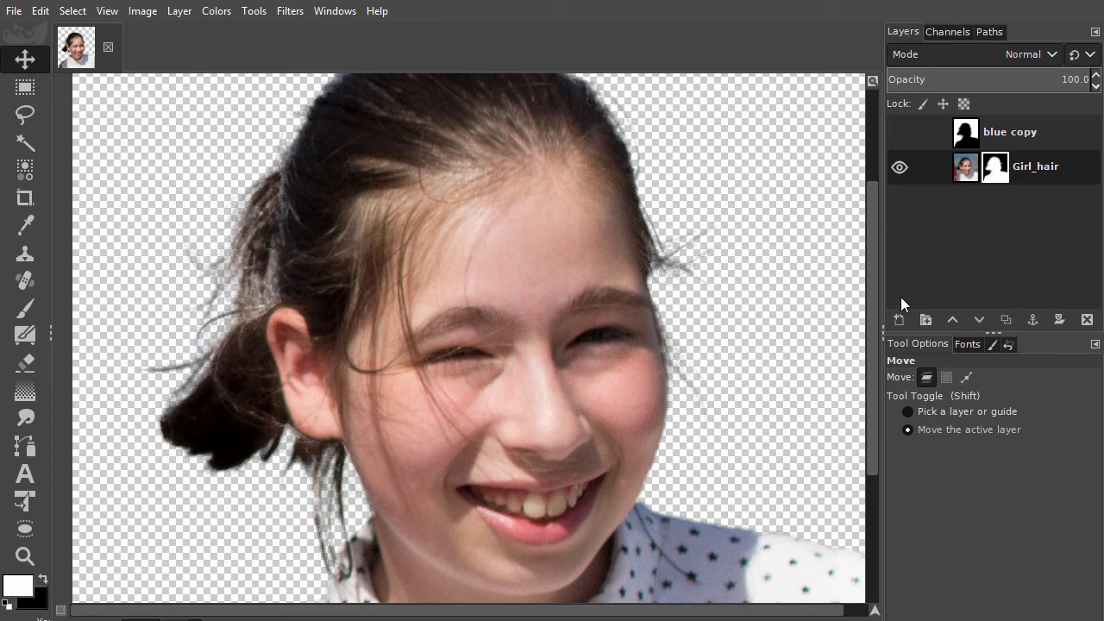
{"action": "left_click", "coordinate": [898, 319]}
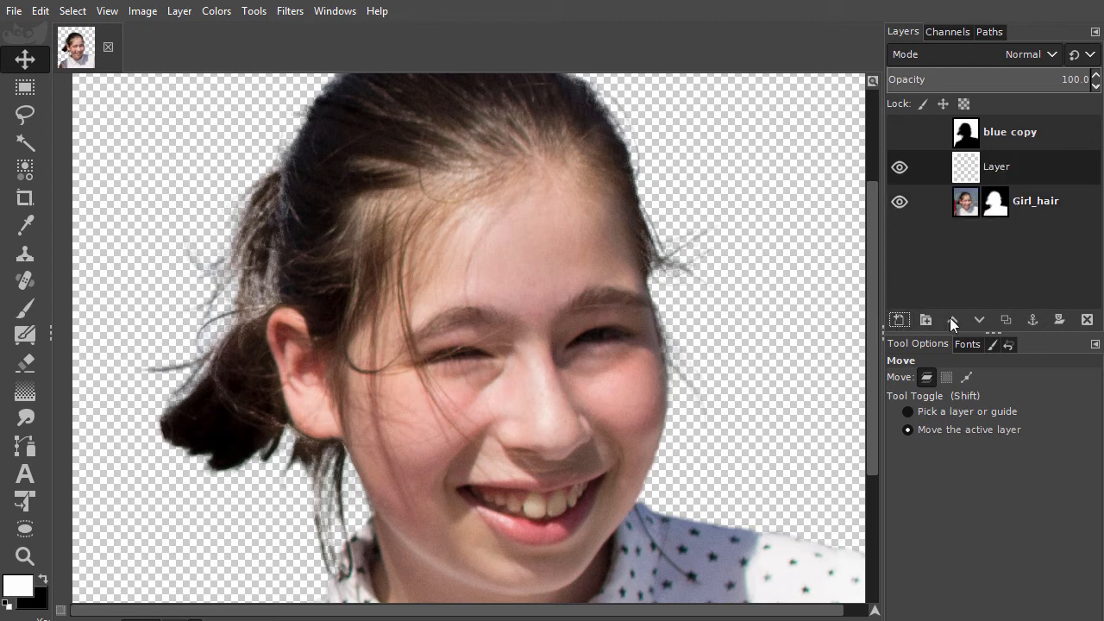
{"action": "left_click", "coordinate": [952, 319]}
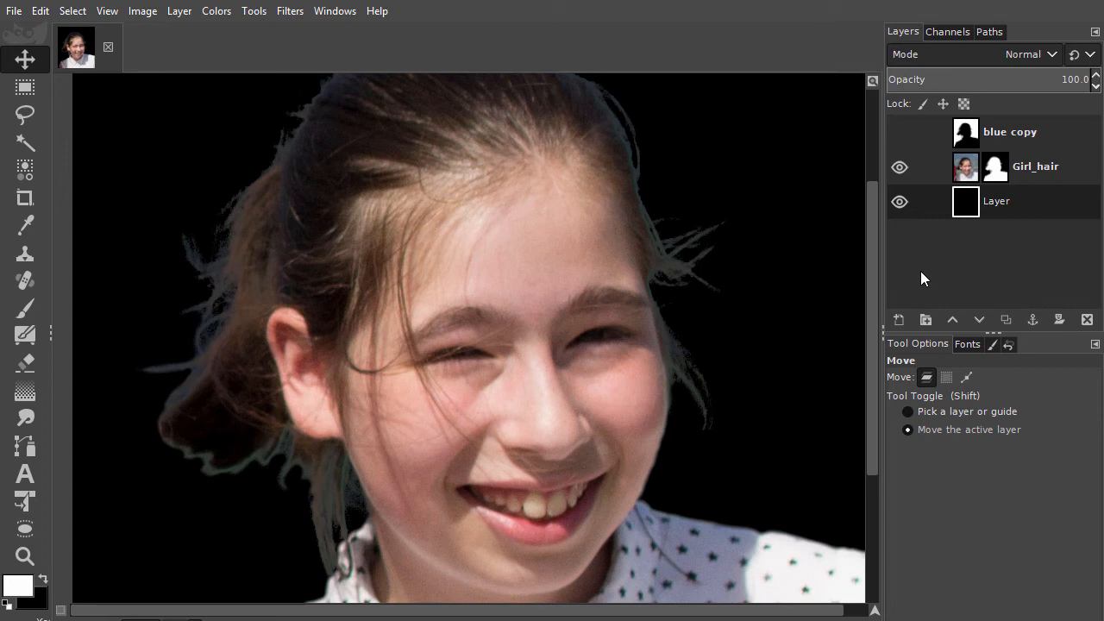
{"action": "mouse_move", "coordinate": [360, 483]}
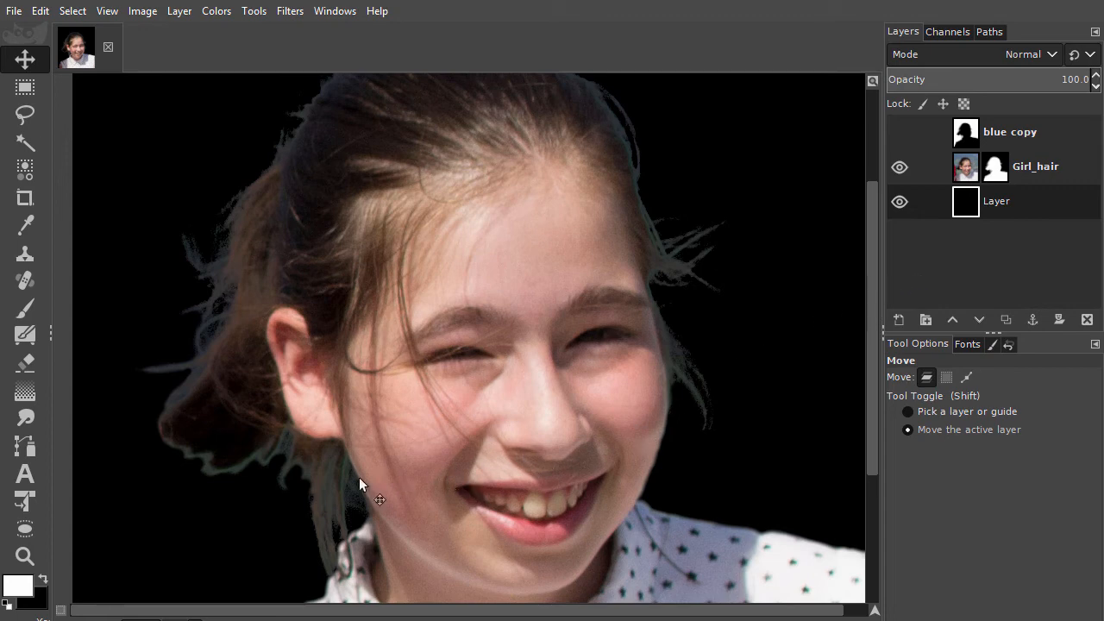
{"action": "mouse_move", "coordinate": [207, 476]}
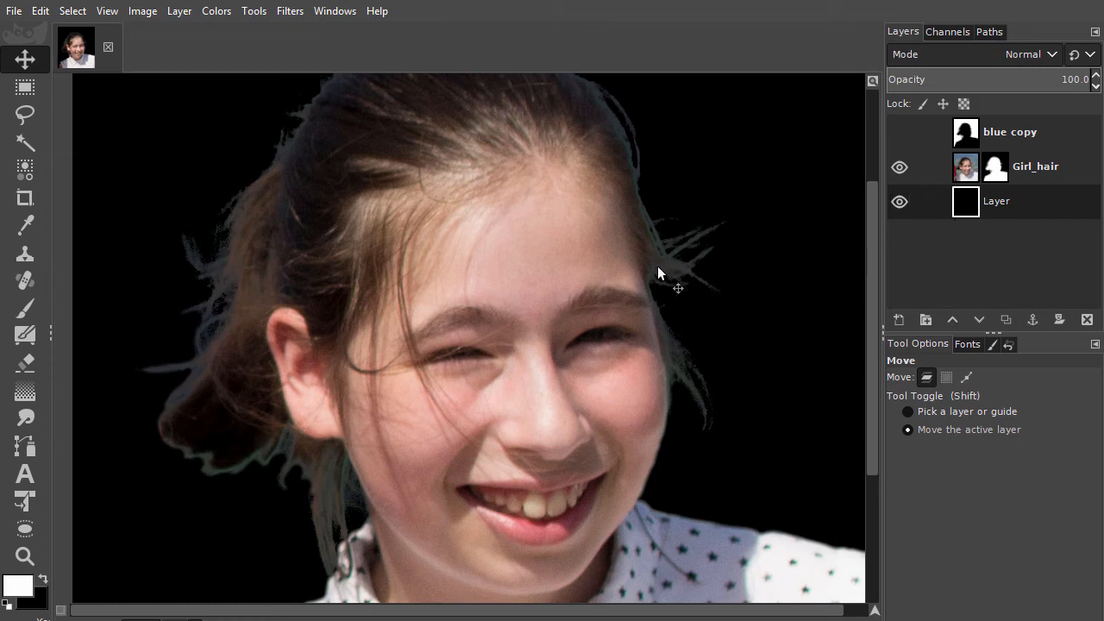
{"action": "mouse_move", "coordinate": [707, 416]}
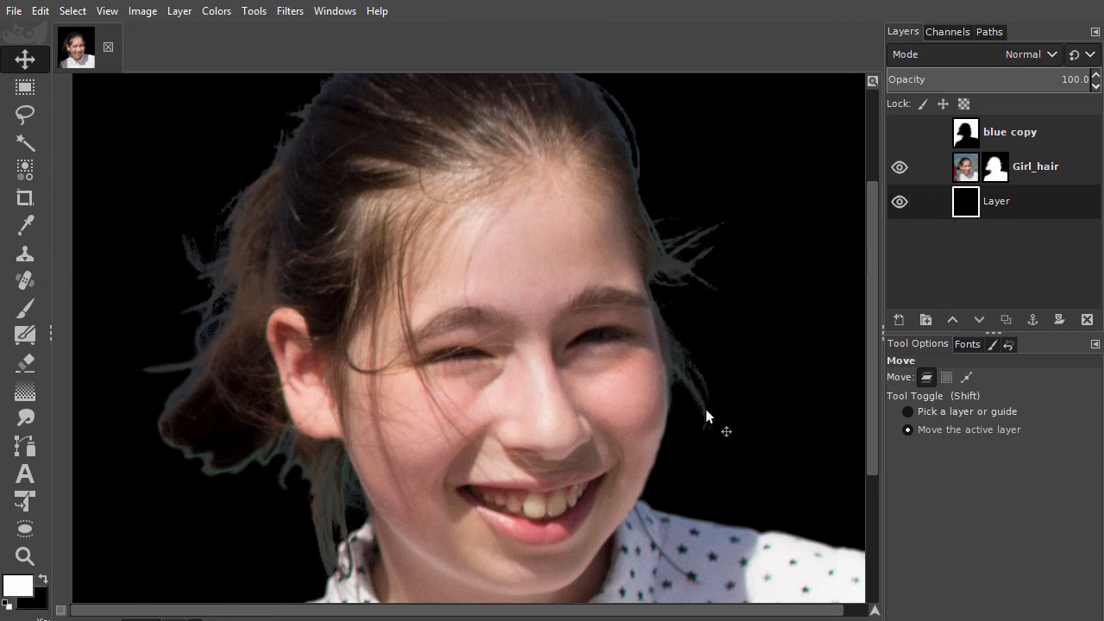
{"action": "mouse_move", "coordinate": [689, 357]}
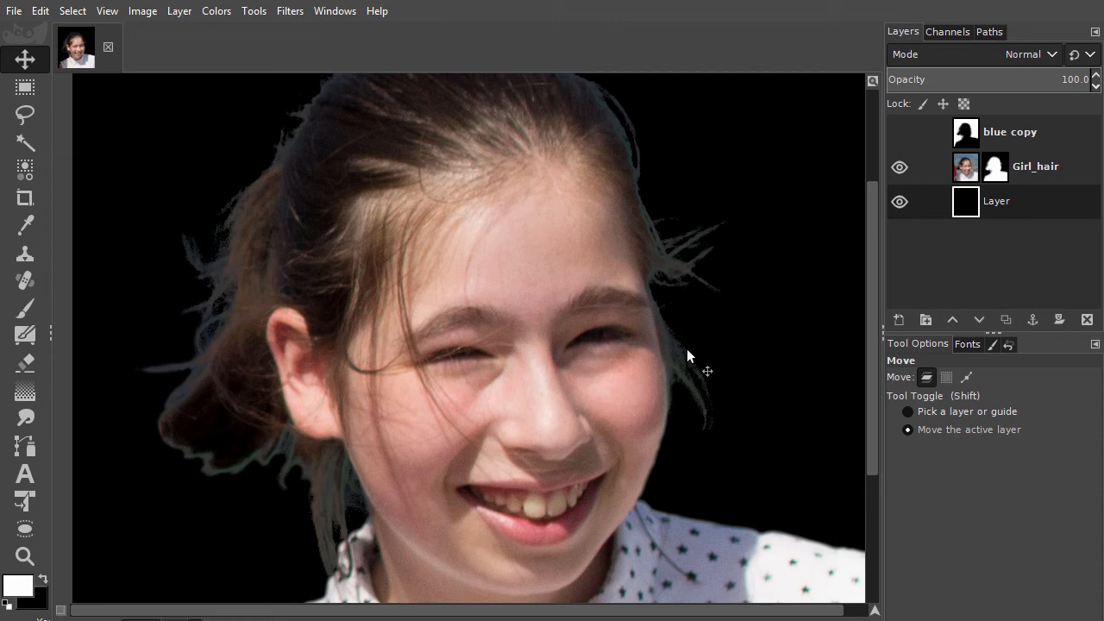
{"action": "mouse_move", "coordinate": [773, 324]}
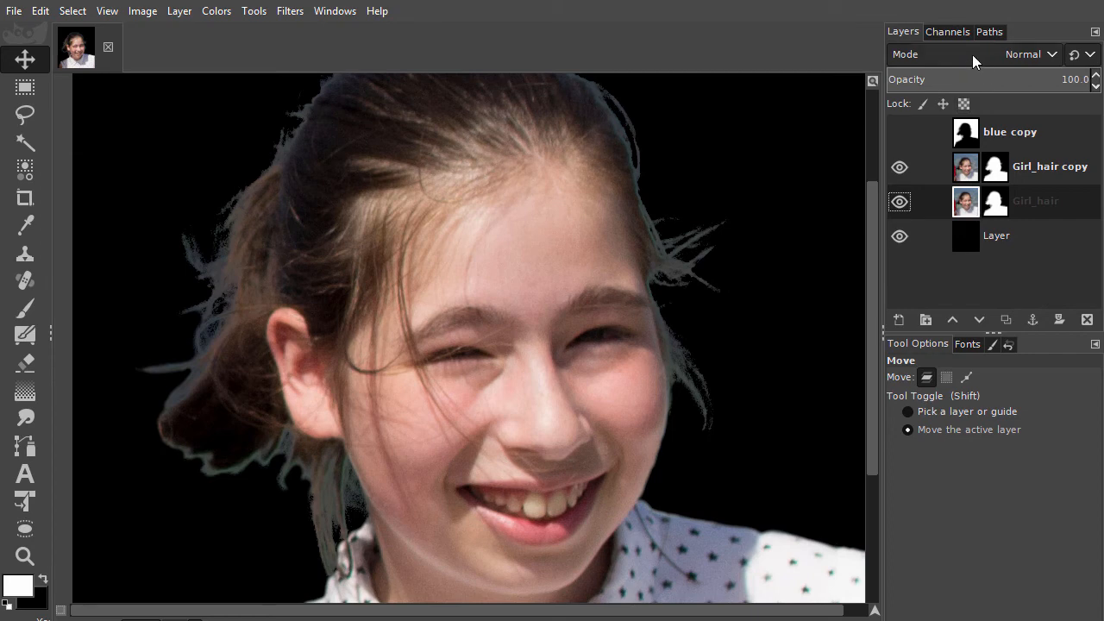
{"action": "mouse_move", "coordinate": [1033, 67]}
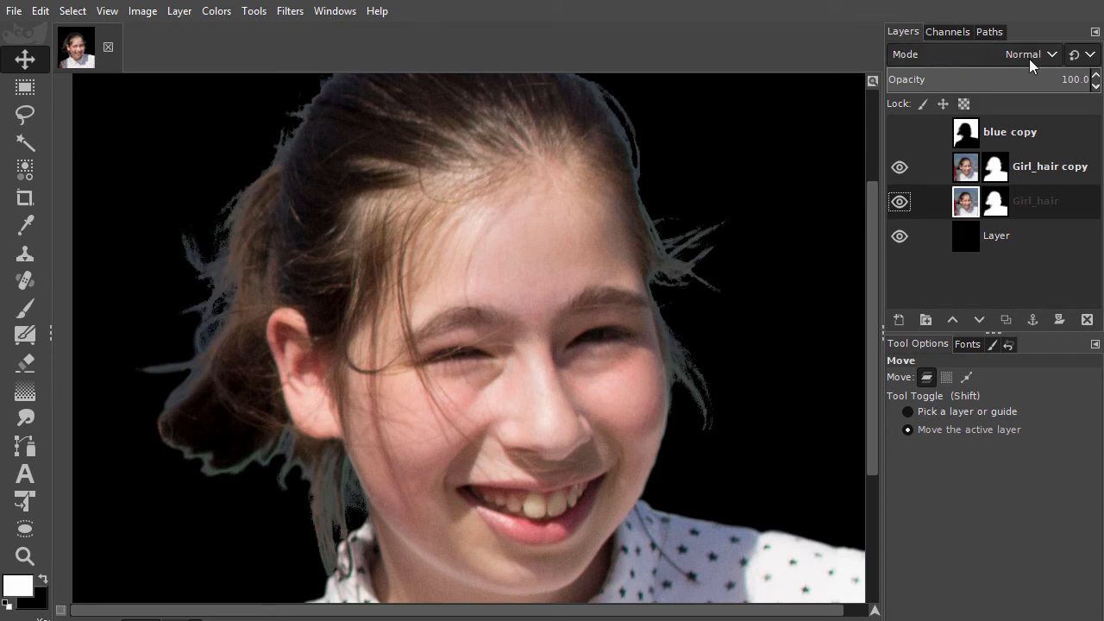
{"action": "mouse_move", "coordinate": [1038, 66]}
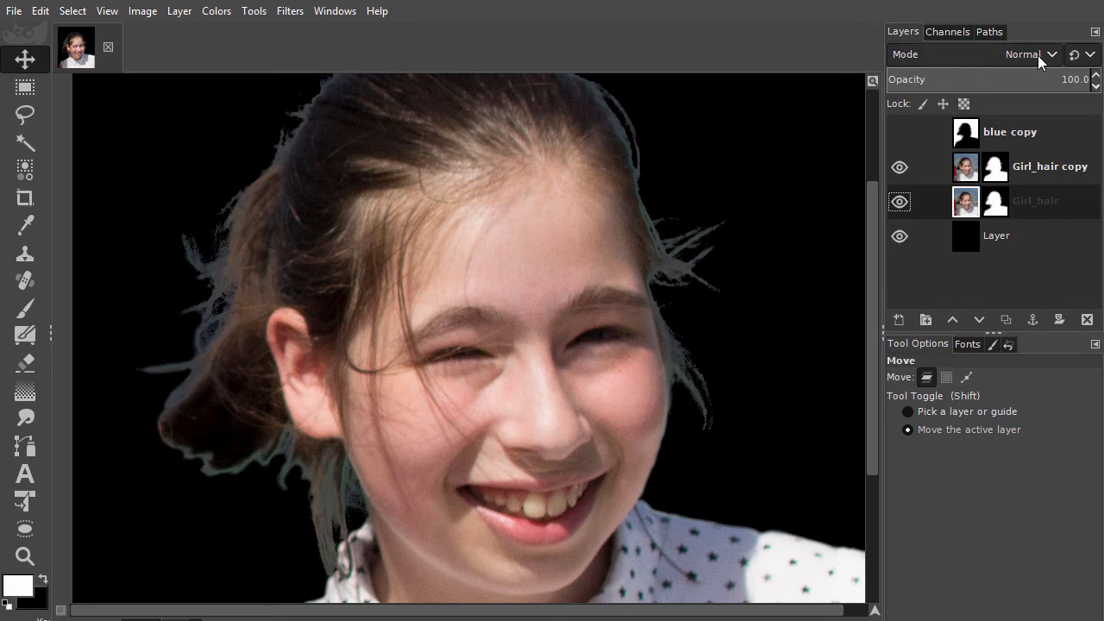
Check the blend mode list of the new Girl_hair copy layer, leaving it on Normal
{"action": "left_click", "coordinate": [1021, 53]}
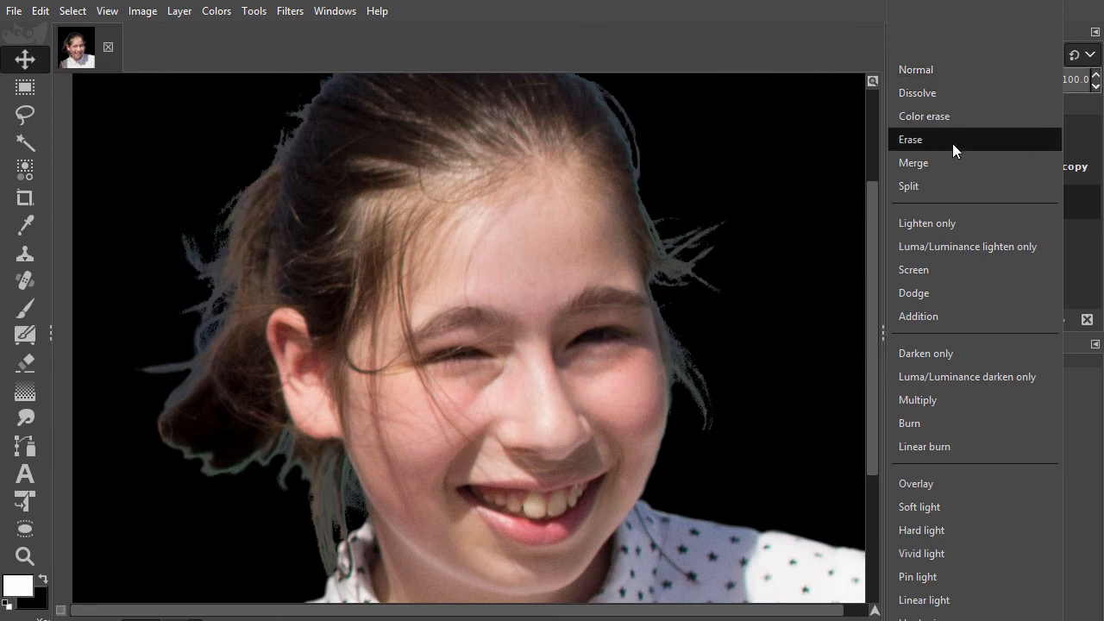
{"action": "mouse_move", "coordinate": [953, 348]}
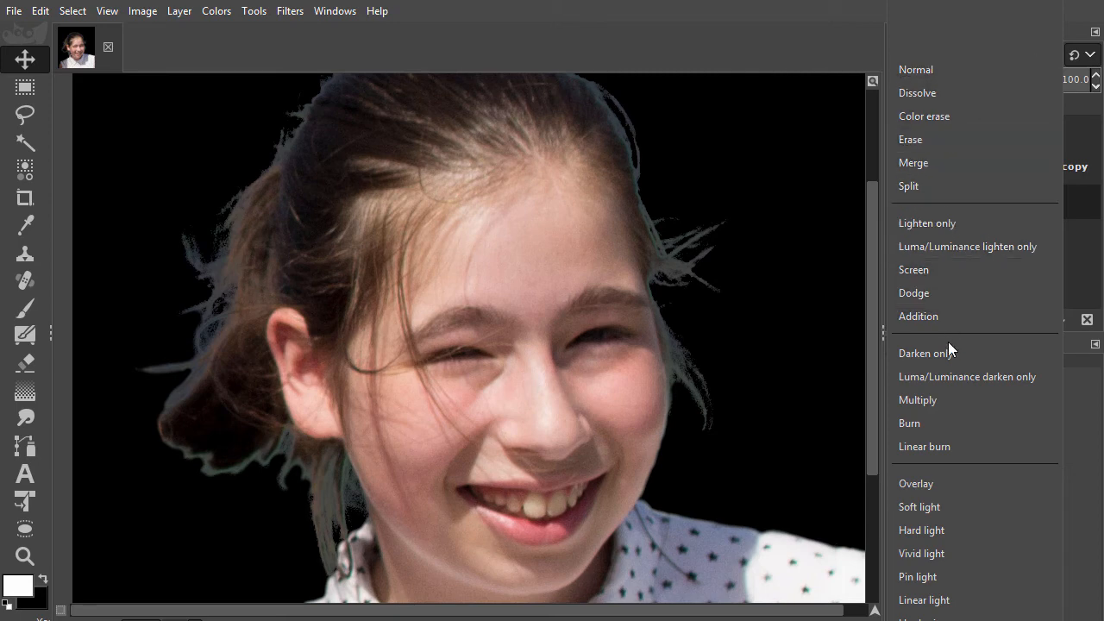
{"action": "mouse_move", "coordinate": [925, 352]}
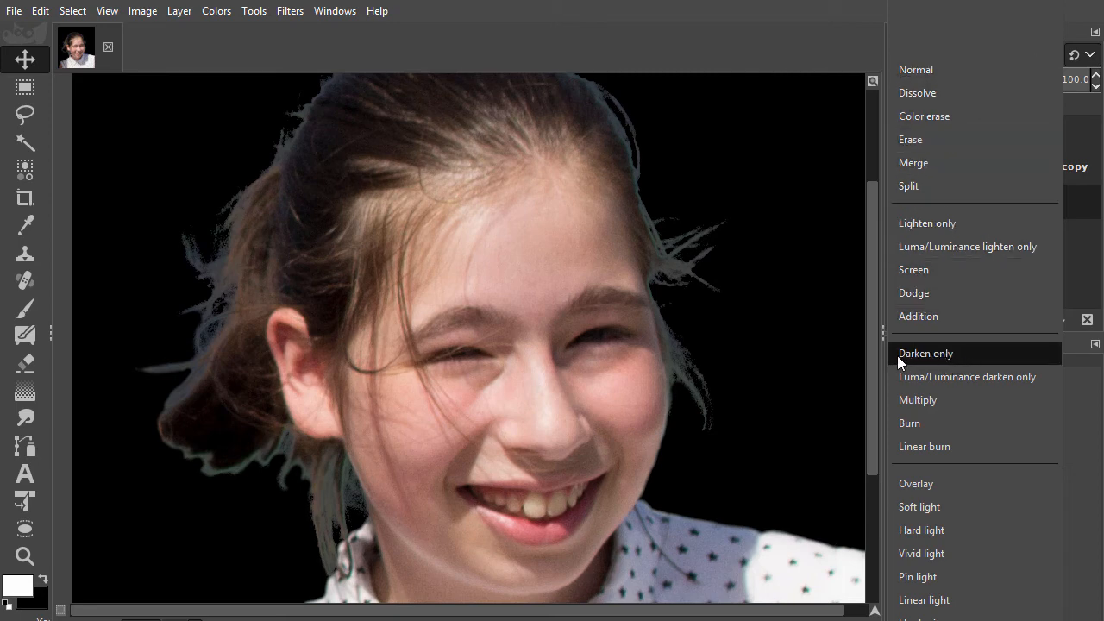
{"action": "left_click", "coordinate": [924, 352]}
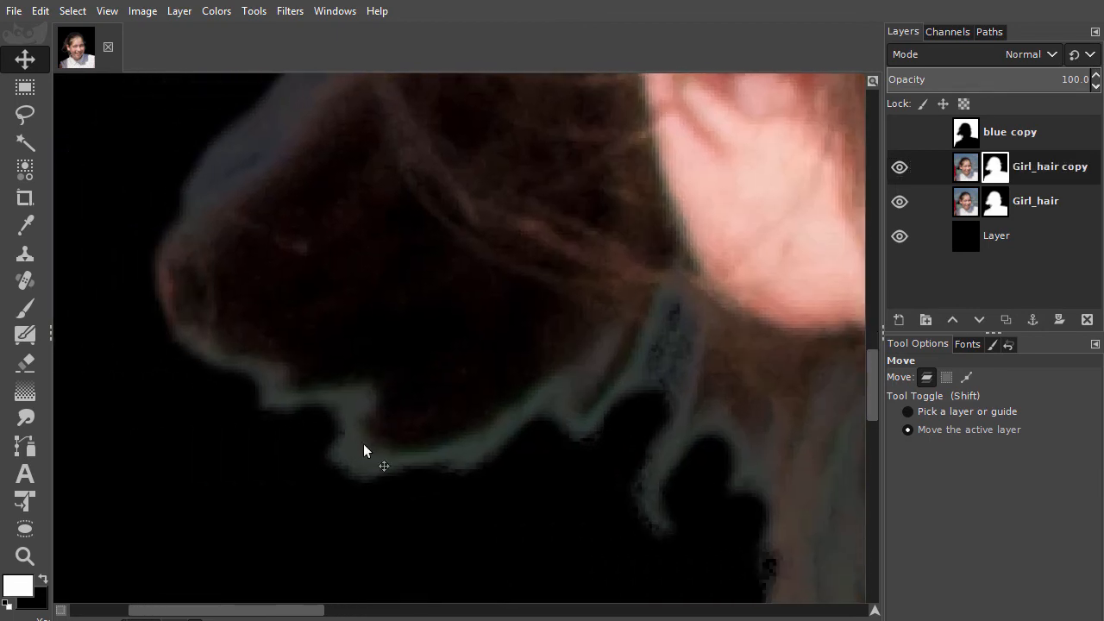
Brush out the bluish fringe along the hair edges on Girl_hair copy with the Paintbrush
{"action": "left_click", "coordinate": [24, 307]}
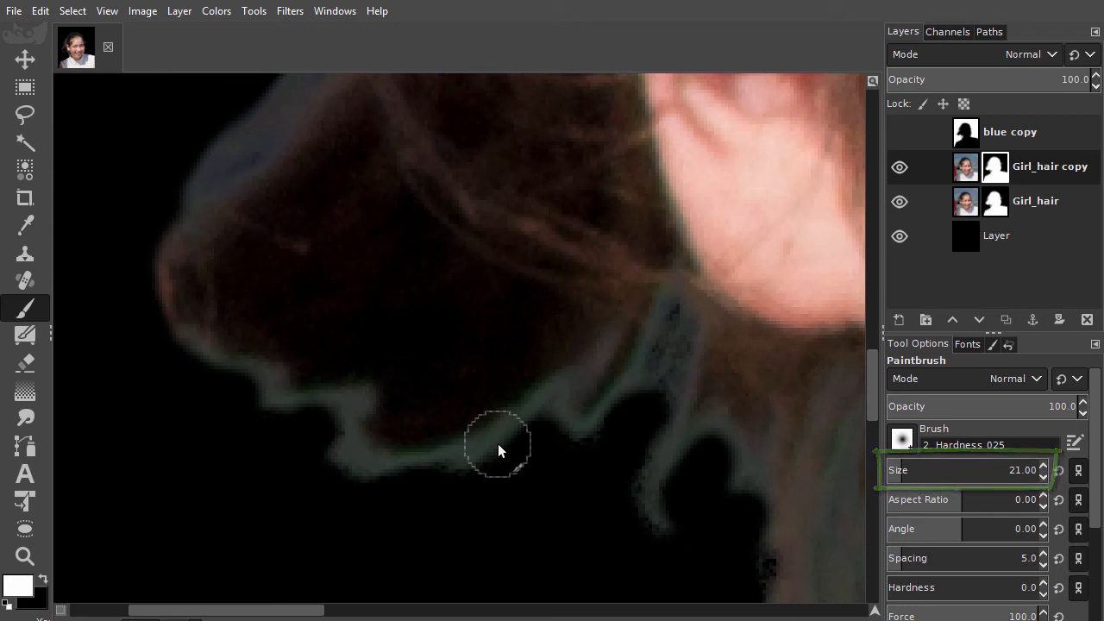
{"action": "mouse_move", "coordinate": [279, 492]}
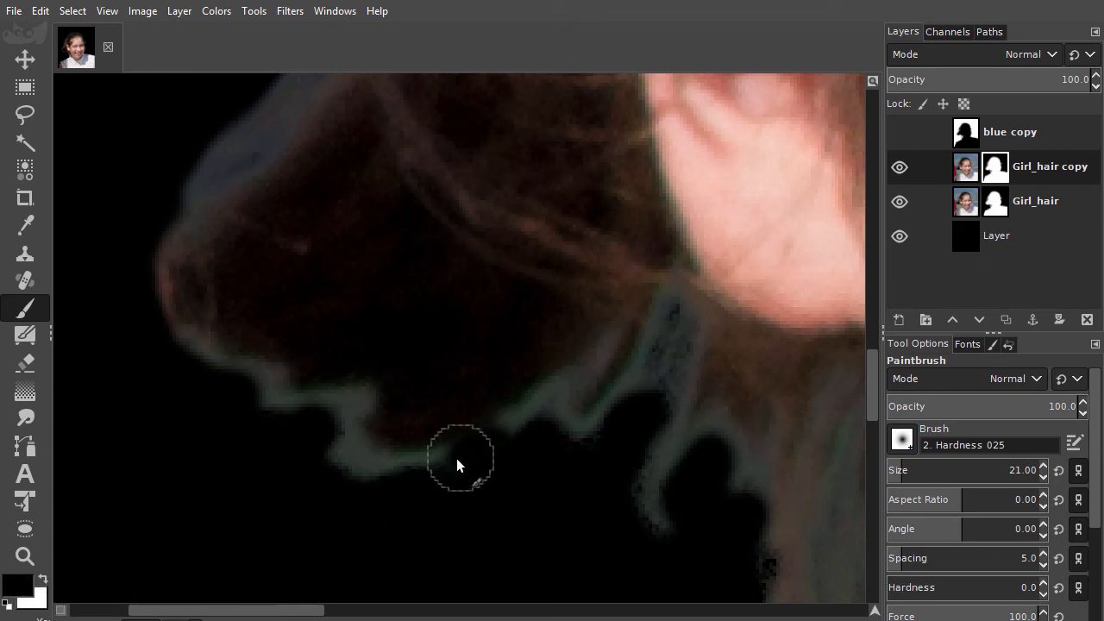
{"action": "left_click_drag", "start_coordinate": [459, 457], "coordinate": [376, 473]}
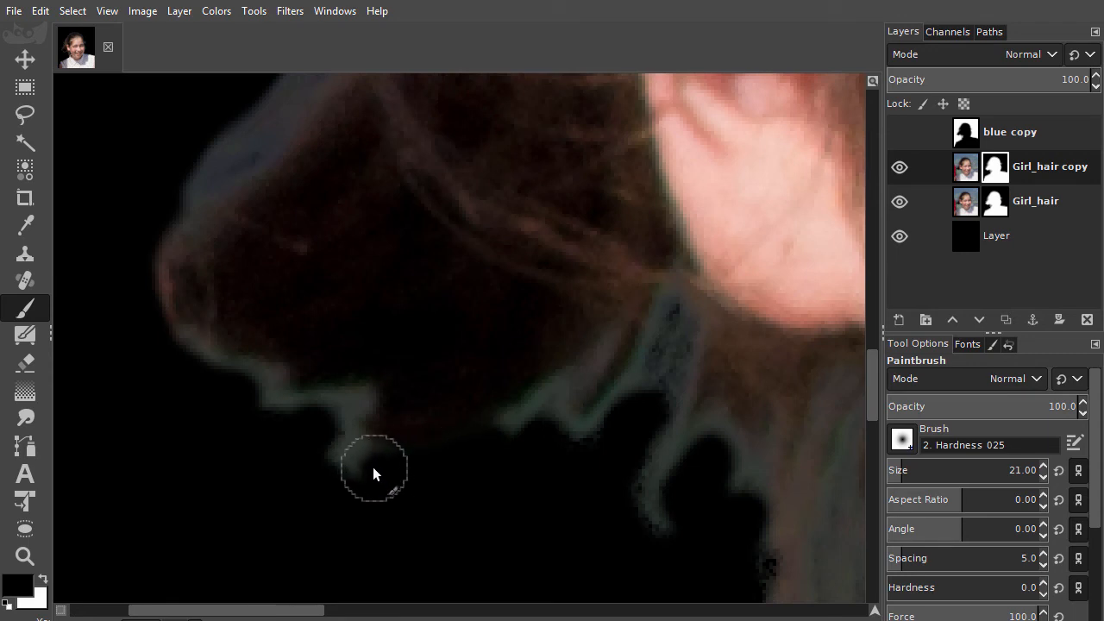
{"action": "mouse_move", "coordinate": [345, 434]}
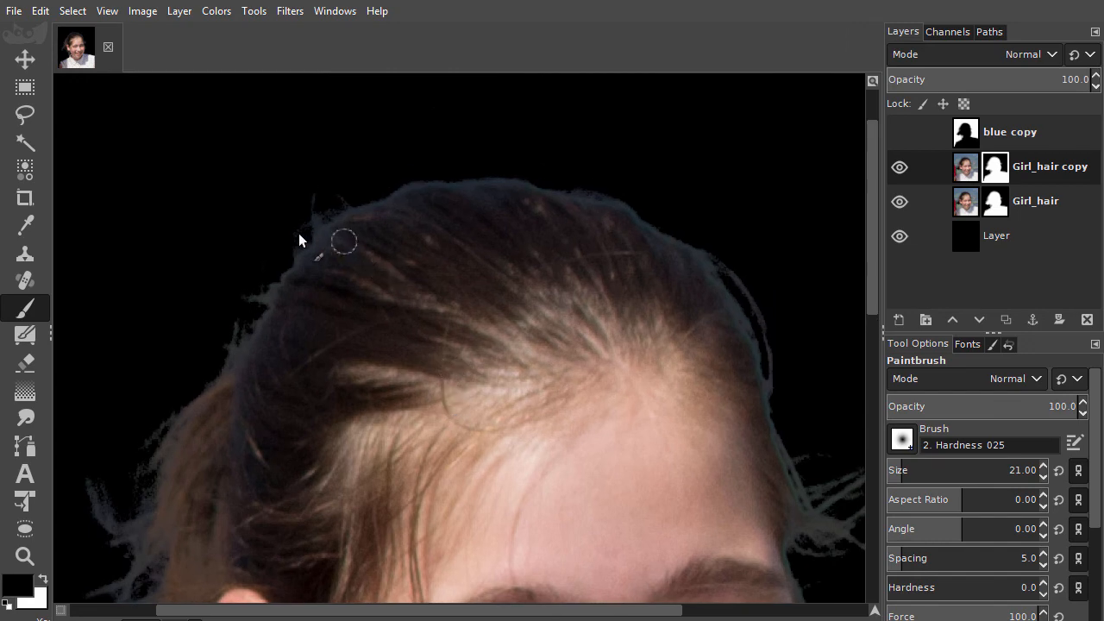
{"action": "mouse_move", "coordinate": [307, 197]}
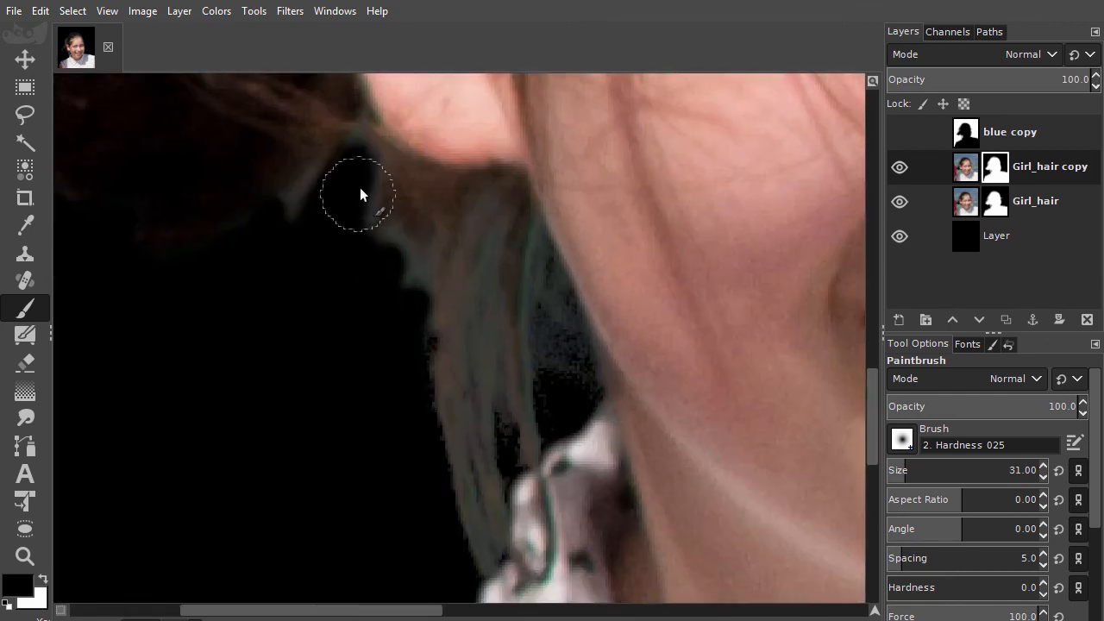
{"action": "scroll", "scroll_direction": "down", "scroll_amount": 3}
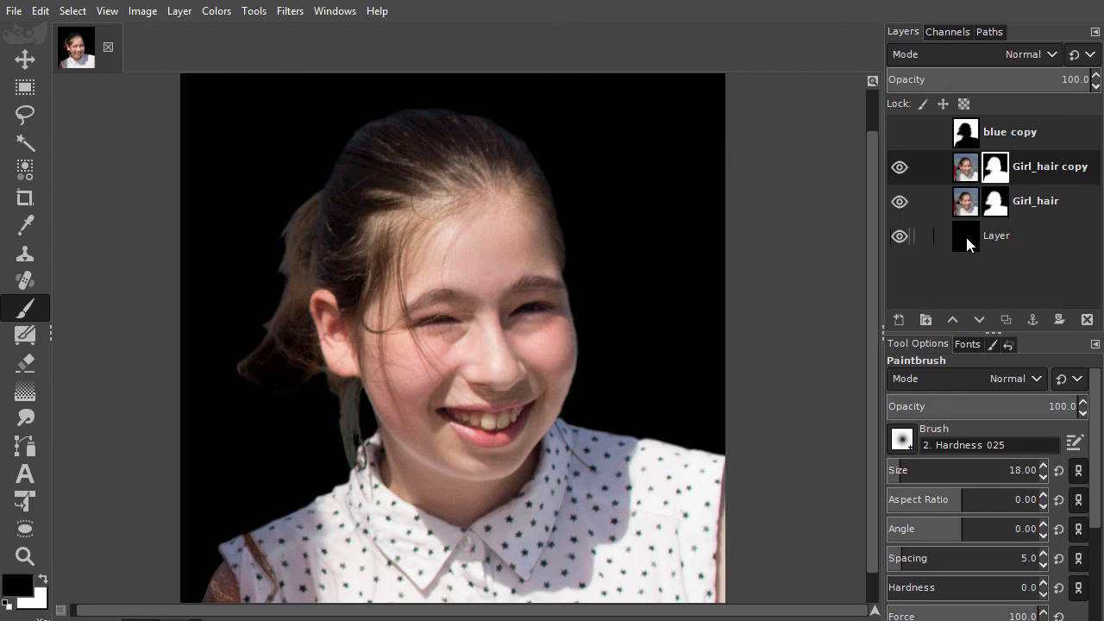
Make the bottom background layer pure white using Levels with Output low at 255
{"action": "left_click", "coordinate": [997, 234]}
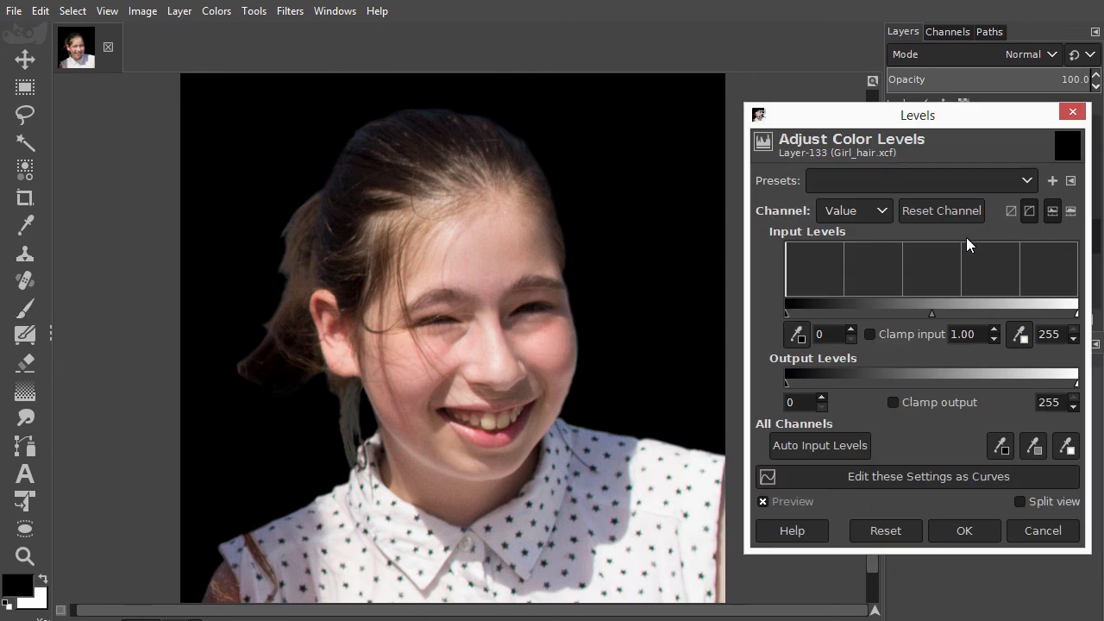
{"action": "mouse_move", "coordinate": [792, 389]}
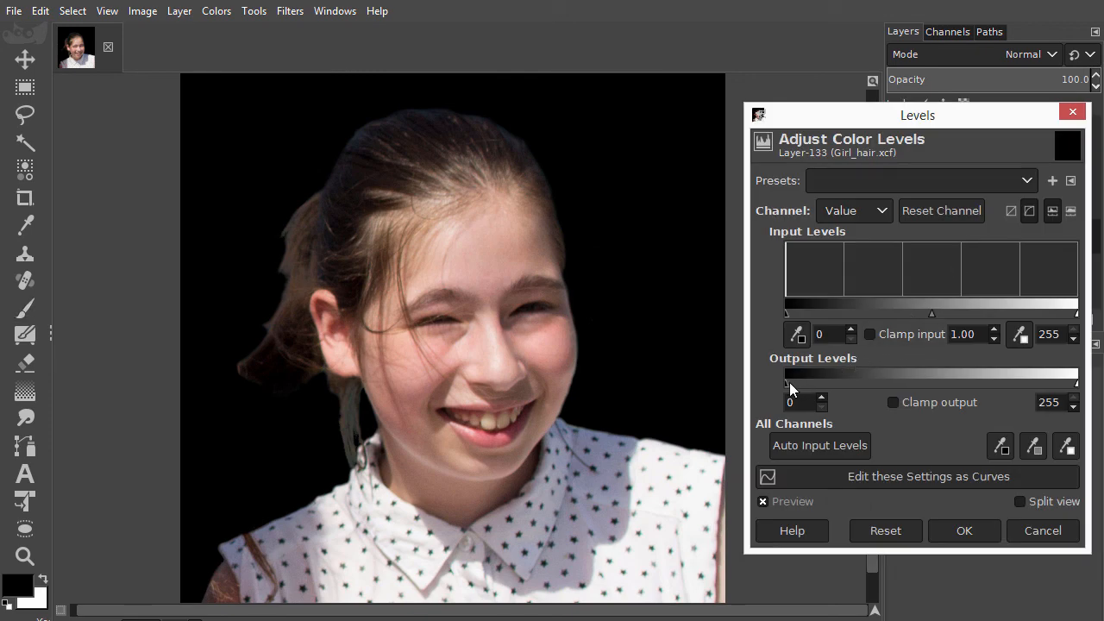
{"action": "left_click_drag", "start_coordinate": [787, 374], "coordinate": [819, 374]}
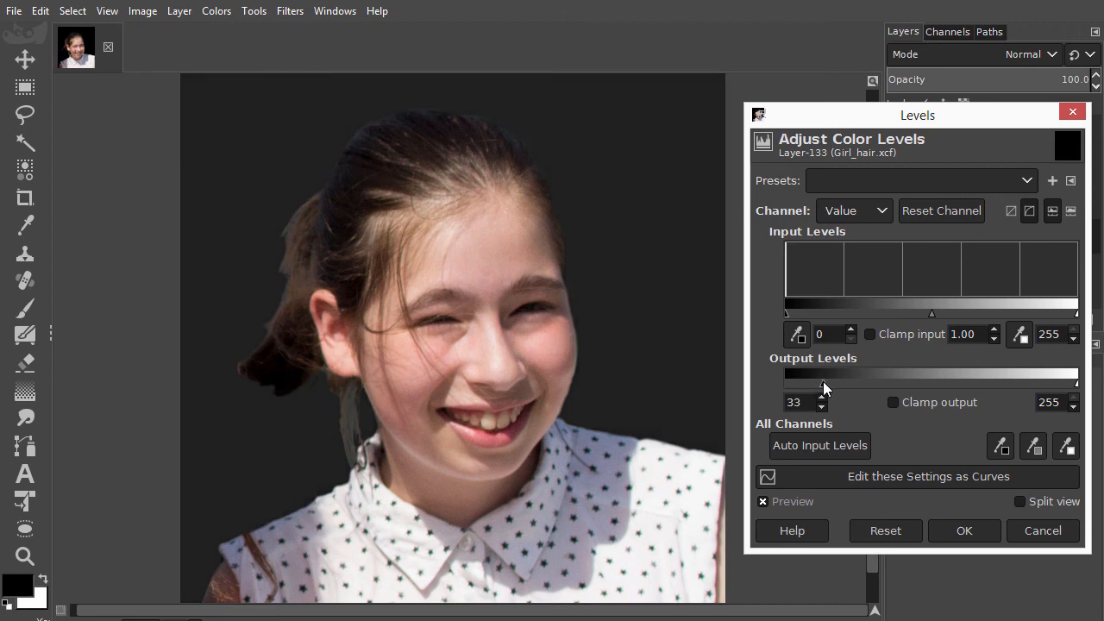
{"action": "left_click_drag", "start_coordinate": [821, 382], "coordinate": [863, 381]}
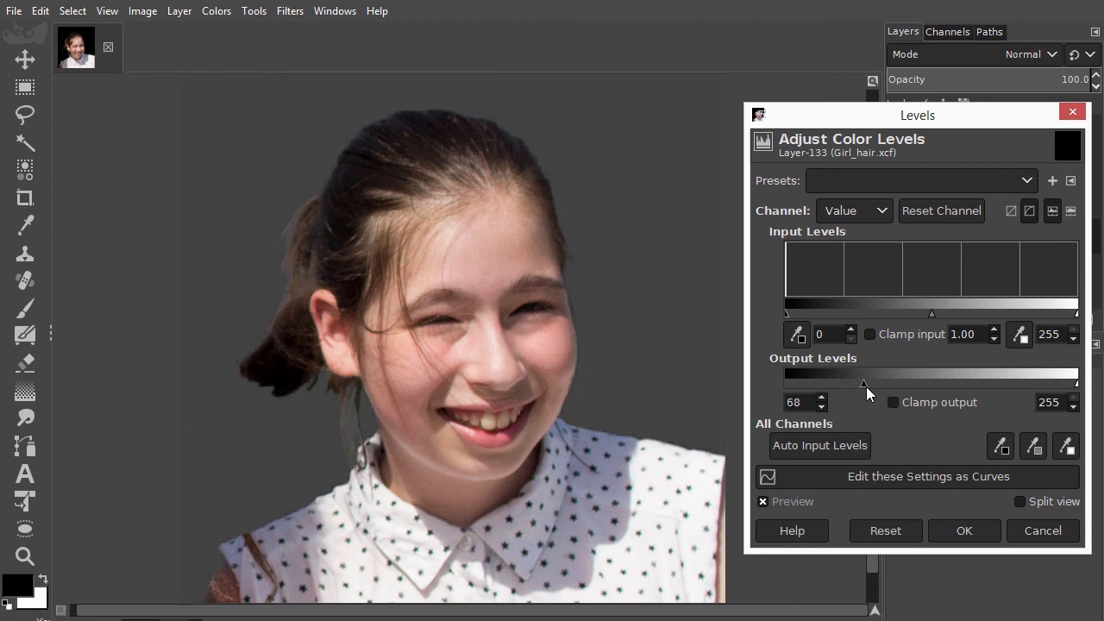
{"action": "left_click_drag", "start_coordinate": [863, 383], "coordinate": [907, 383]}
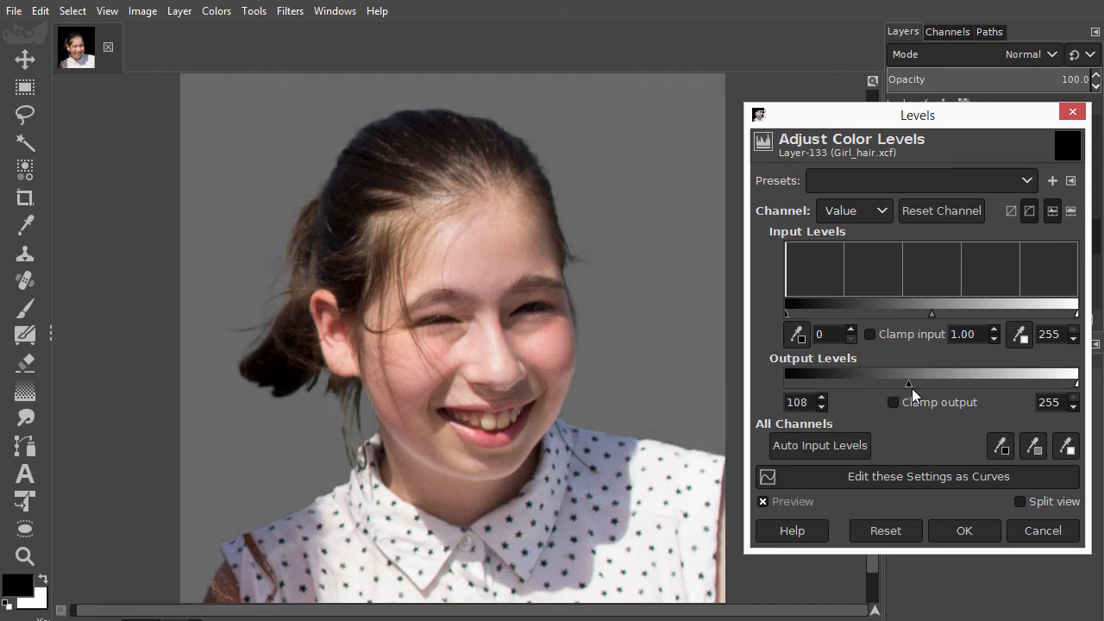
{"action": "left_click_drag", "start_coordinate": [908, 383], "coordinate": [957, 383]}
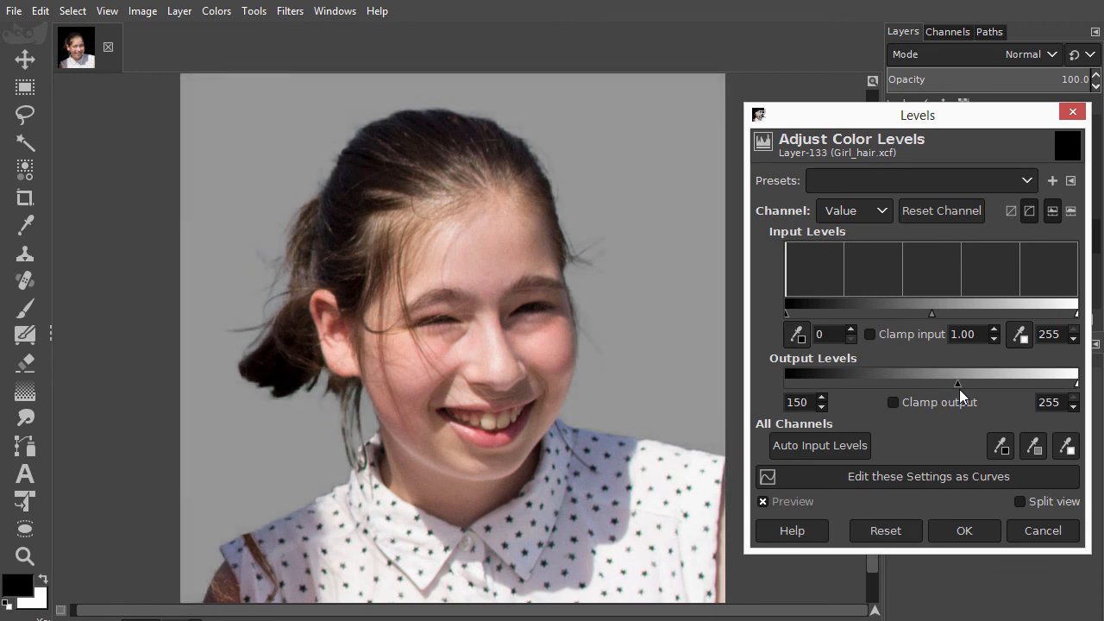
{"action": "left_click_drag", "start_coordinate": [957, 383], "coordinate": [1024, 383]}
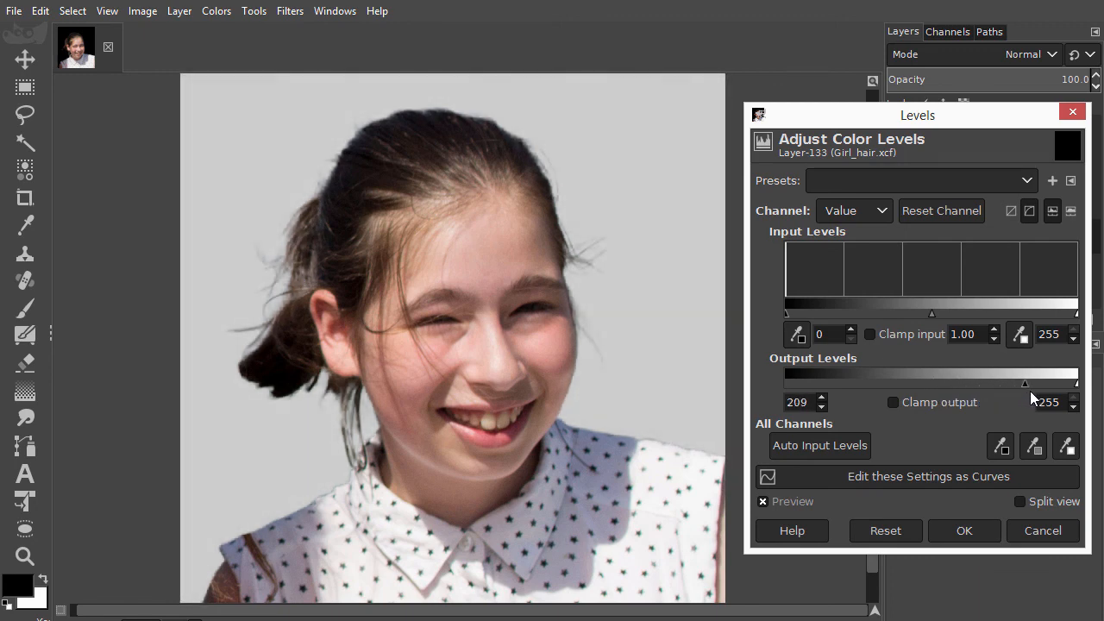
{"action": "left_click_drag", "start_coordinate": [1024, 383], "coordinate": [1076, 383]}
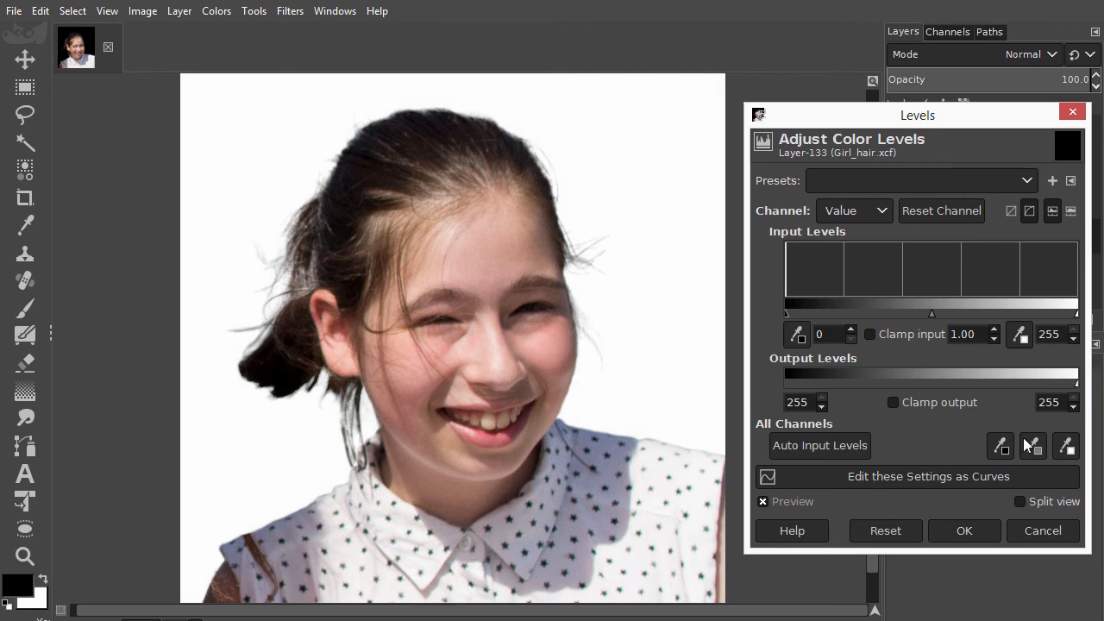
{"action": "left_click", "coordinate": [963, 531]}
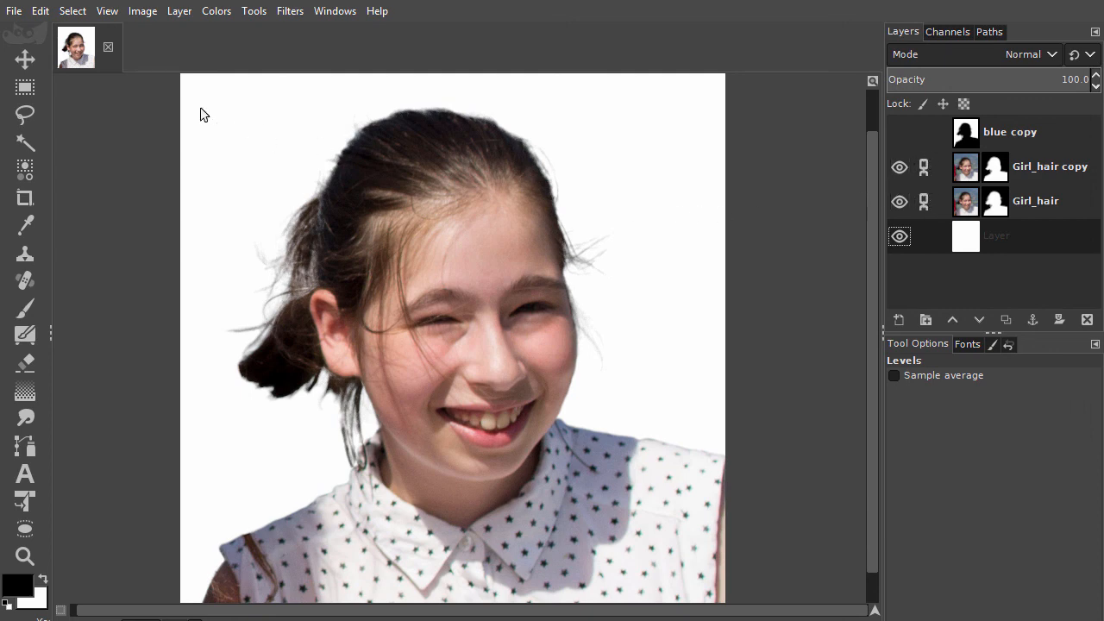
Drag the linked girl layers with the Move tool to rest over the white background
{"action": "left_click", "coordinate": [24, 58]}
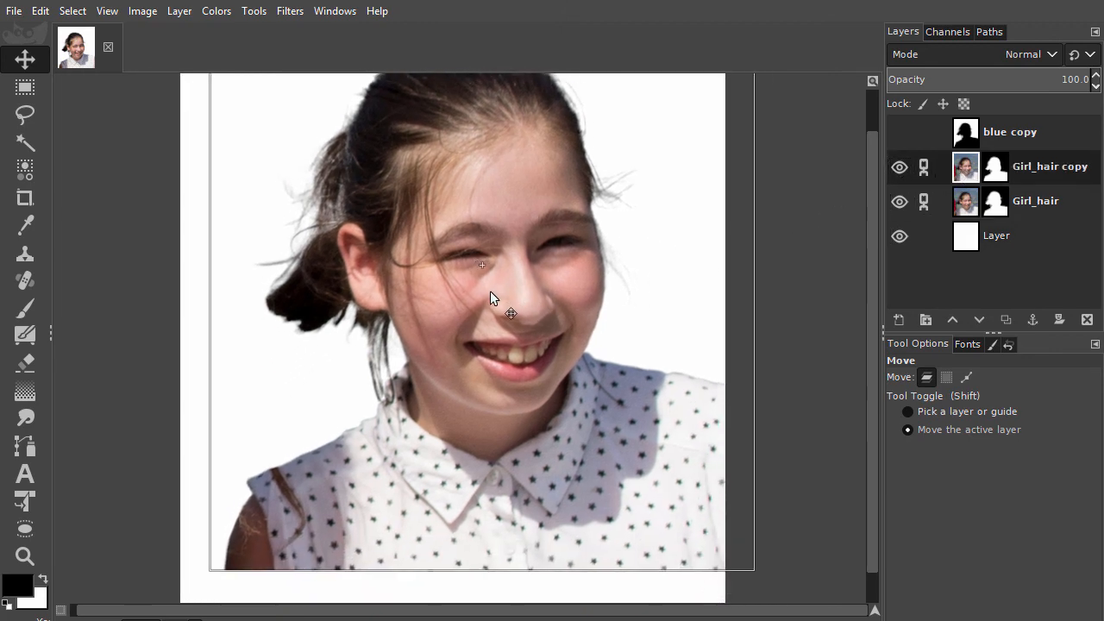
{"action": "left_click_drag", "start_coordinate": [493, 297], "coordinate": [481, 354]}
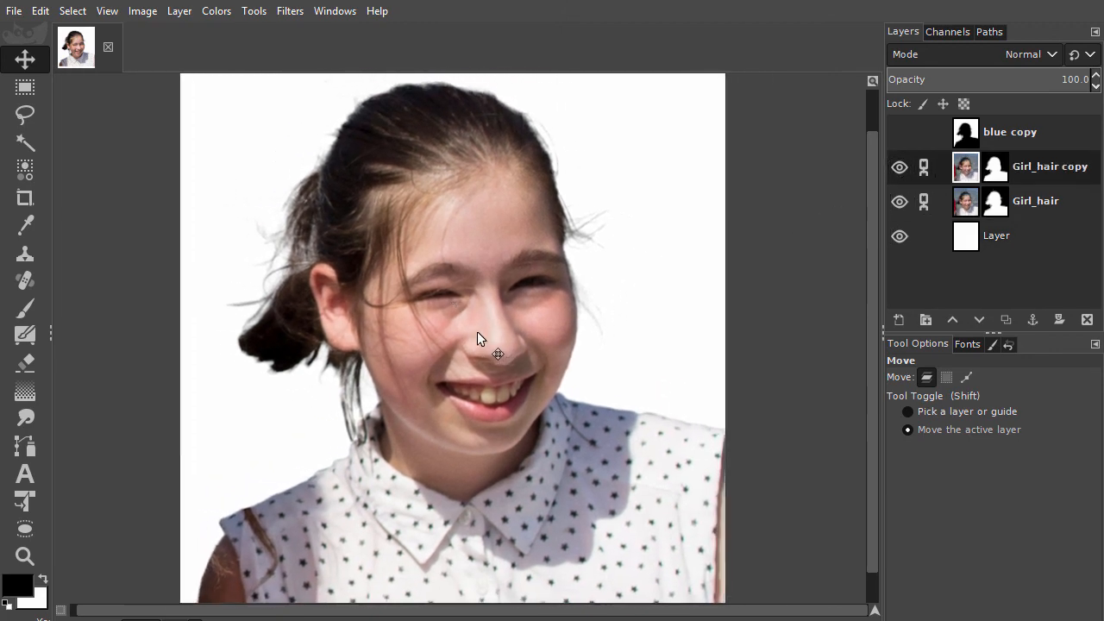